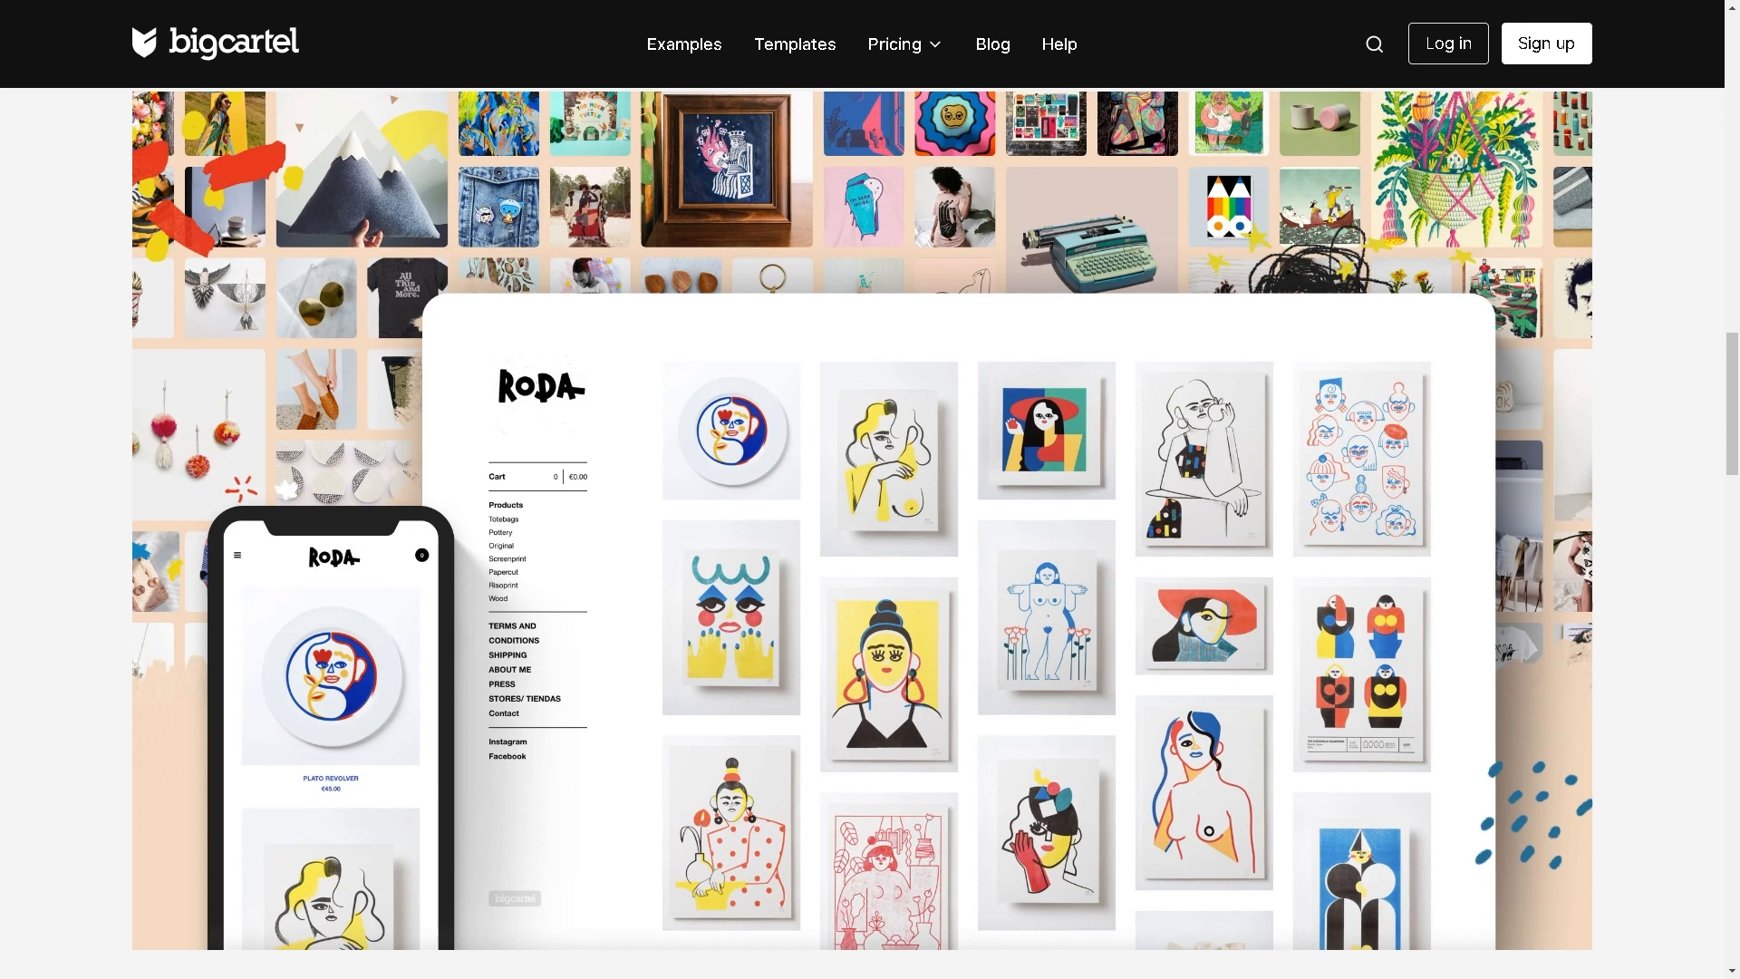
mouse_move(1055, 243)
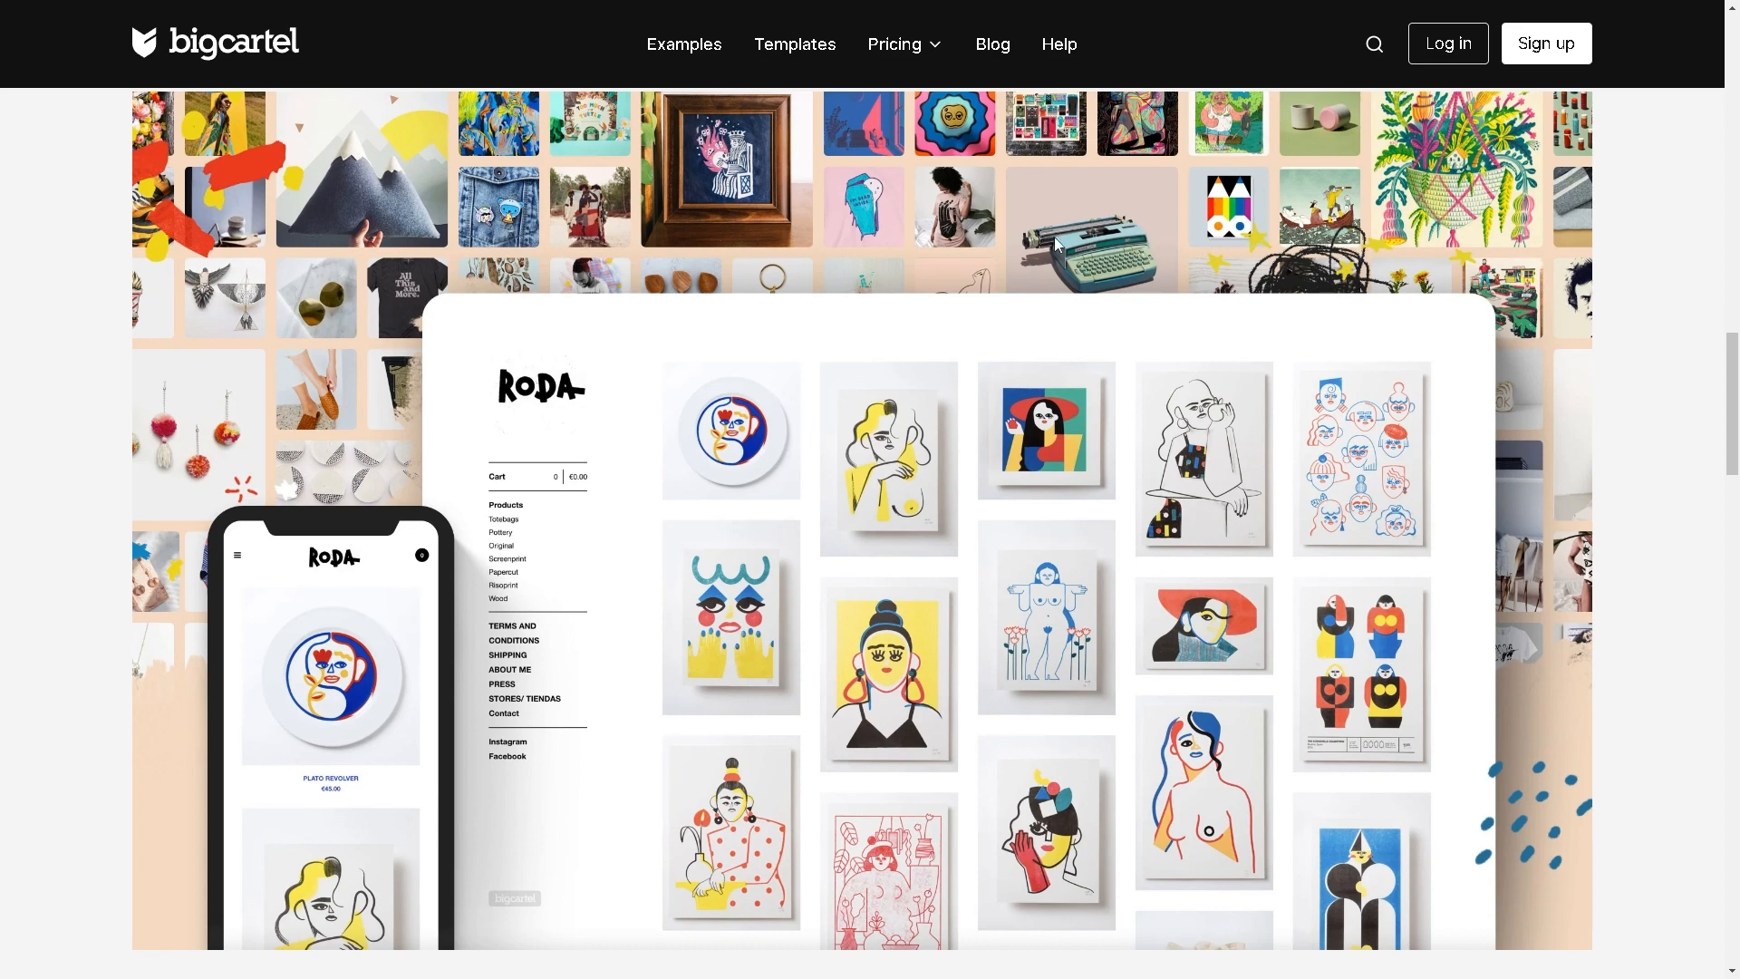
mouse_move(1547, 43)
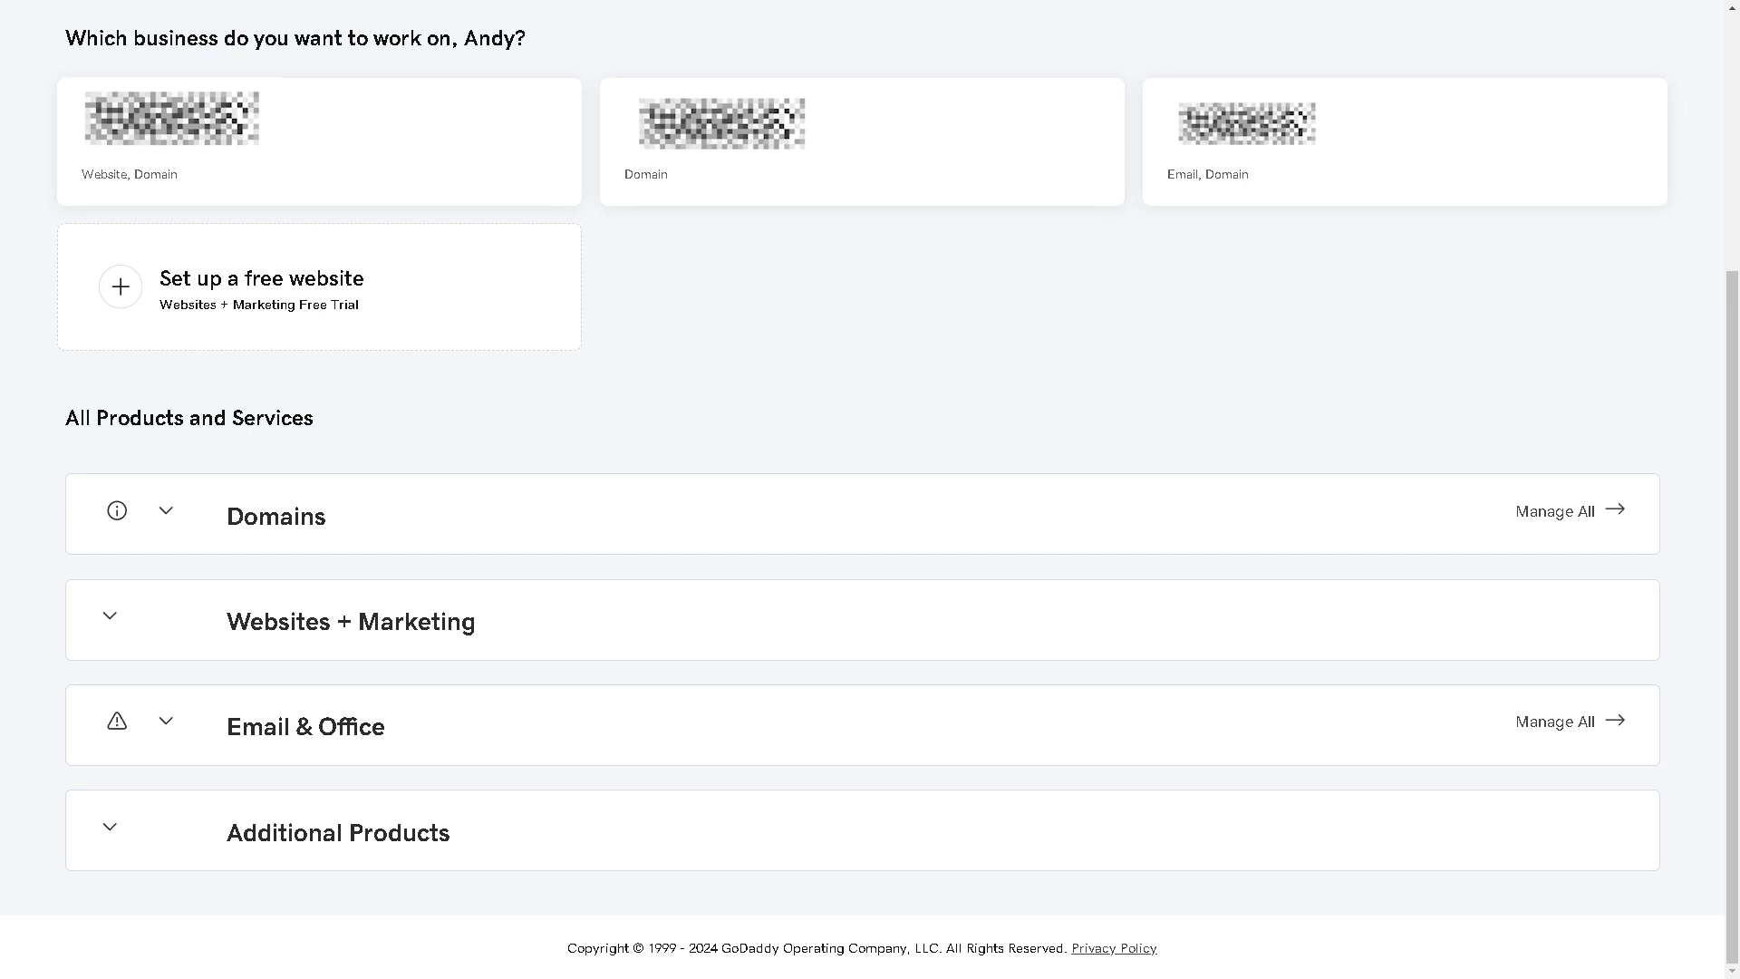
mouse_move(783, 428)
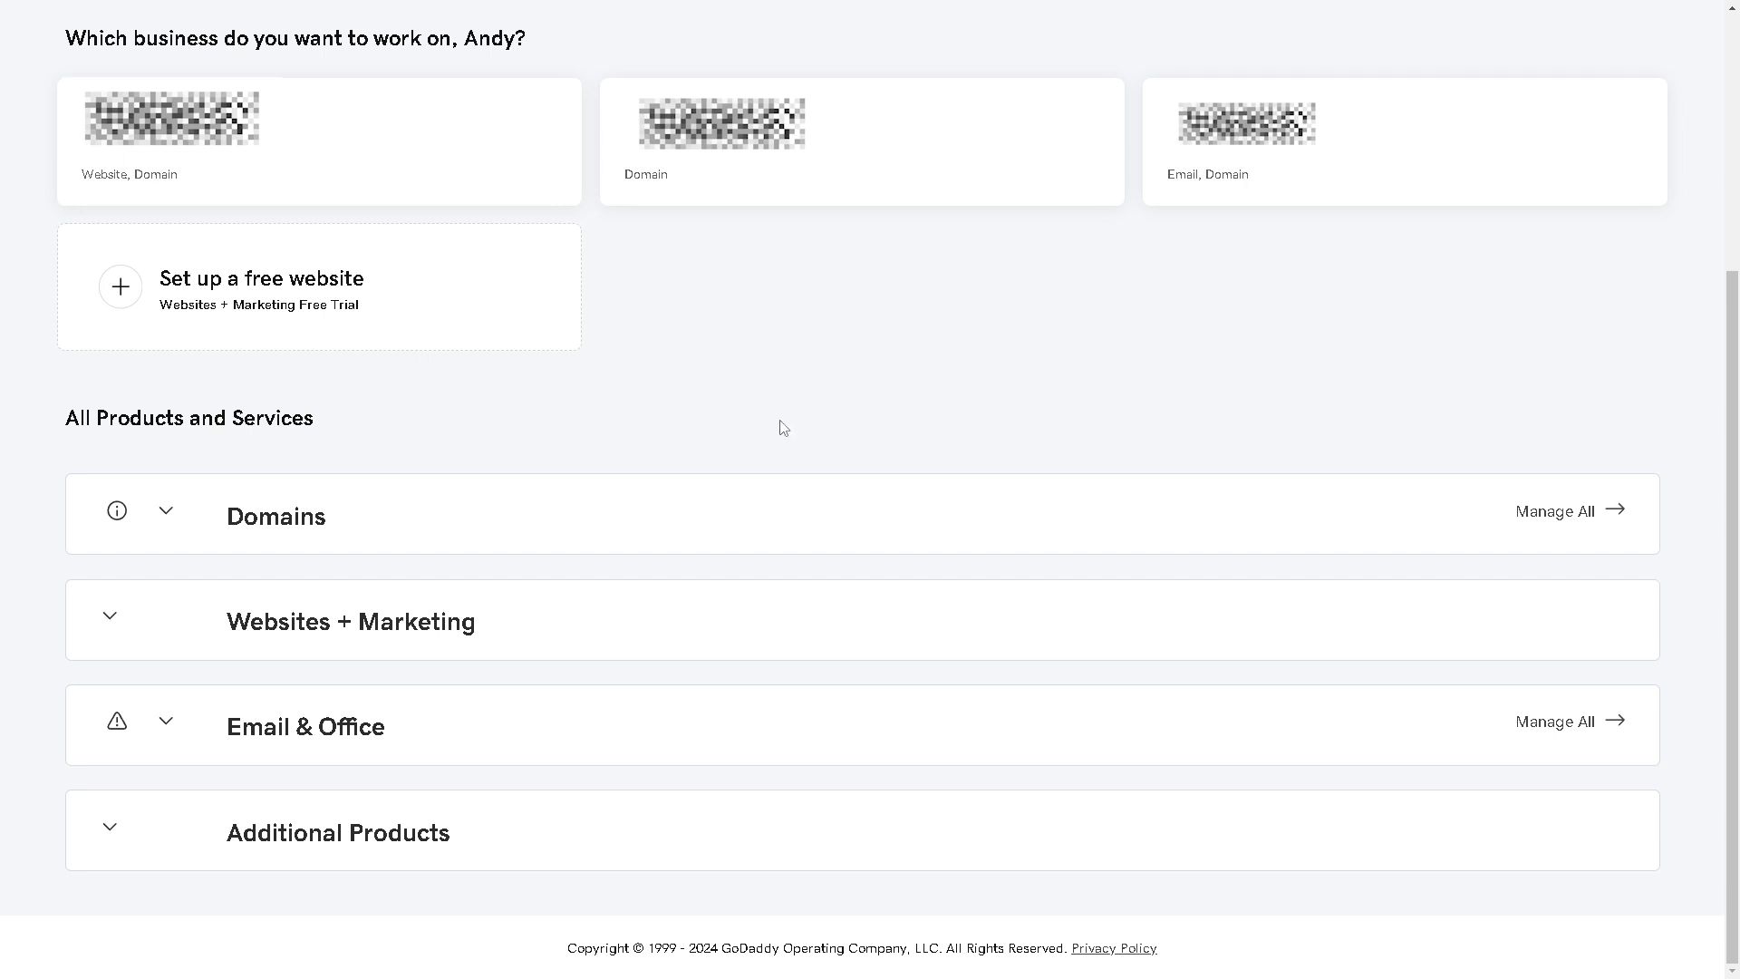
mouse_move(652, 373)
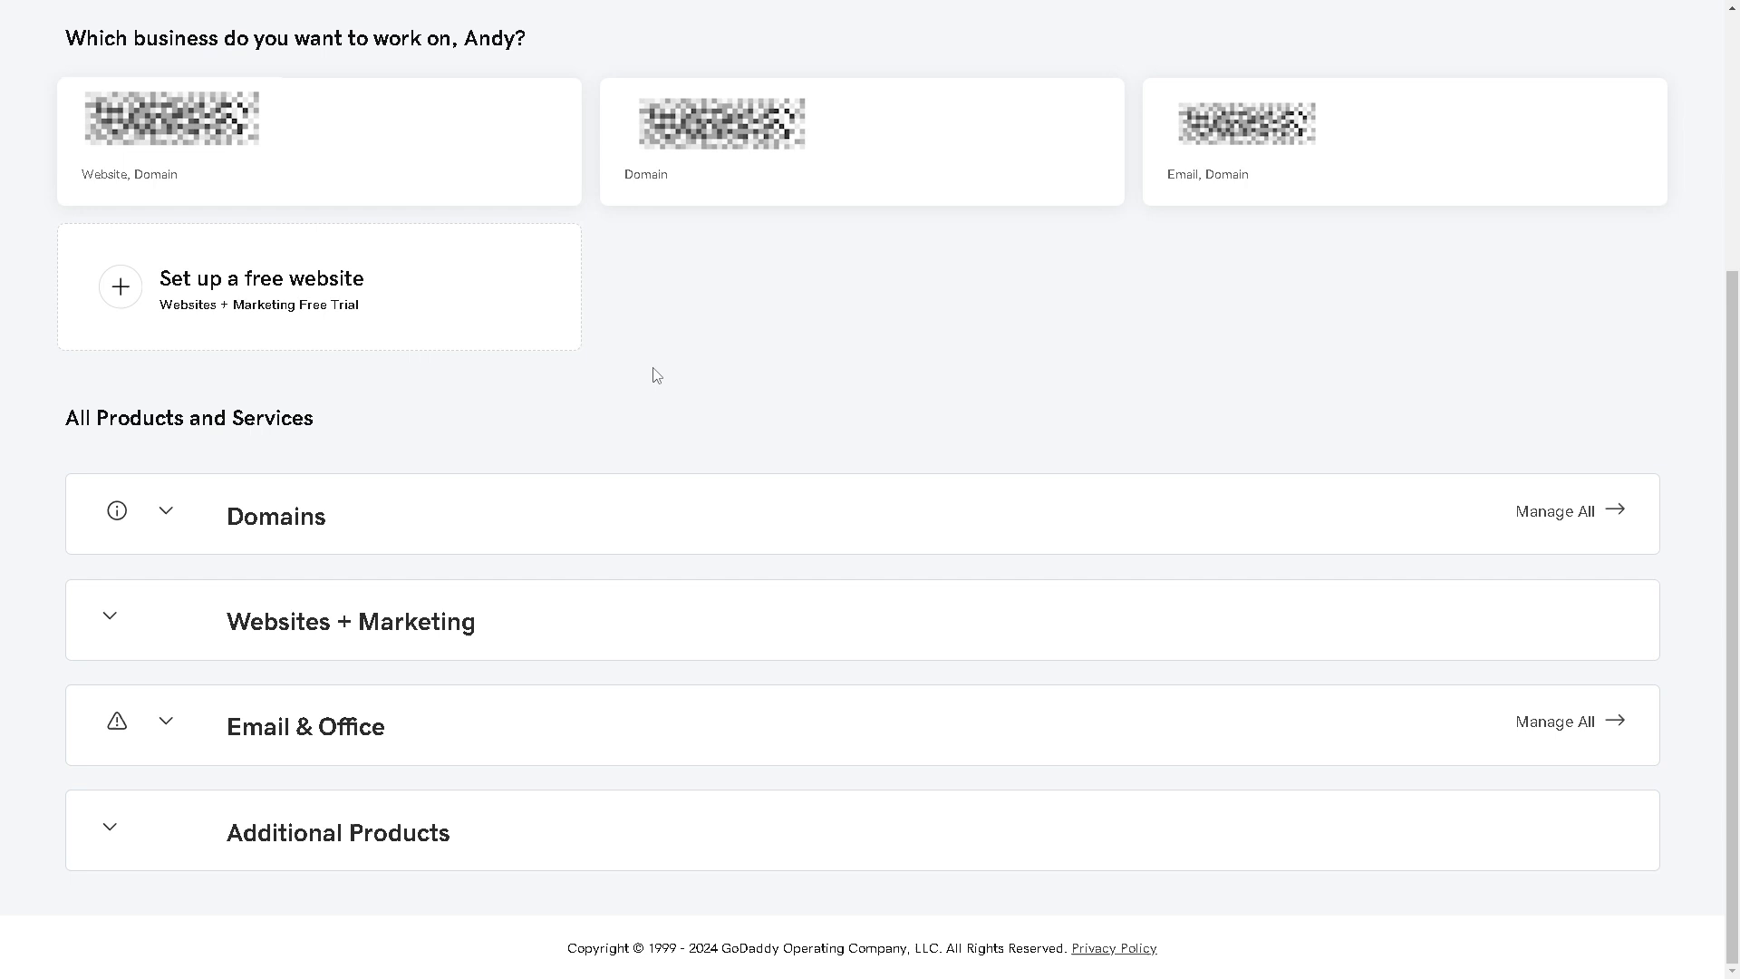
mouse_move(172, 528)
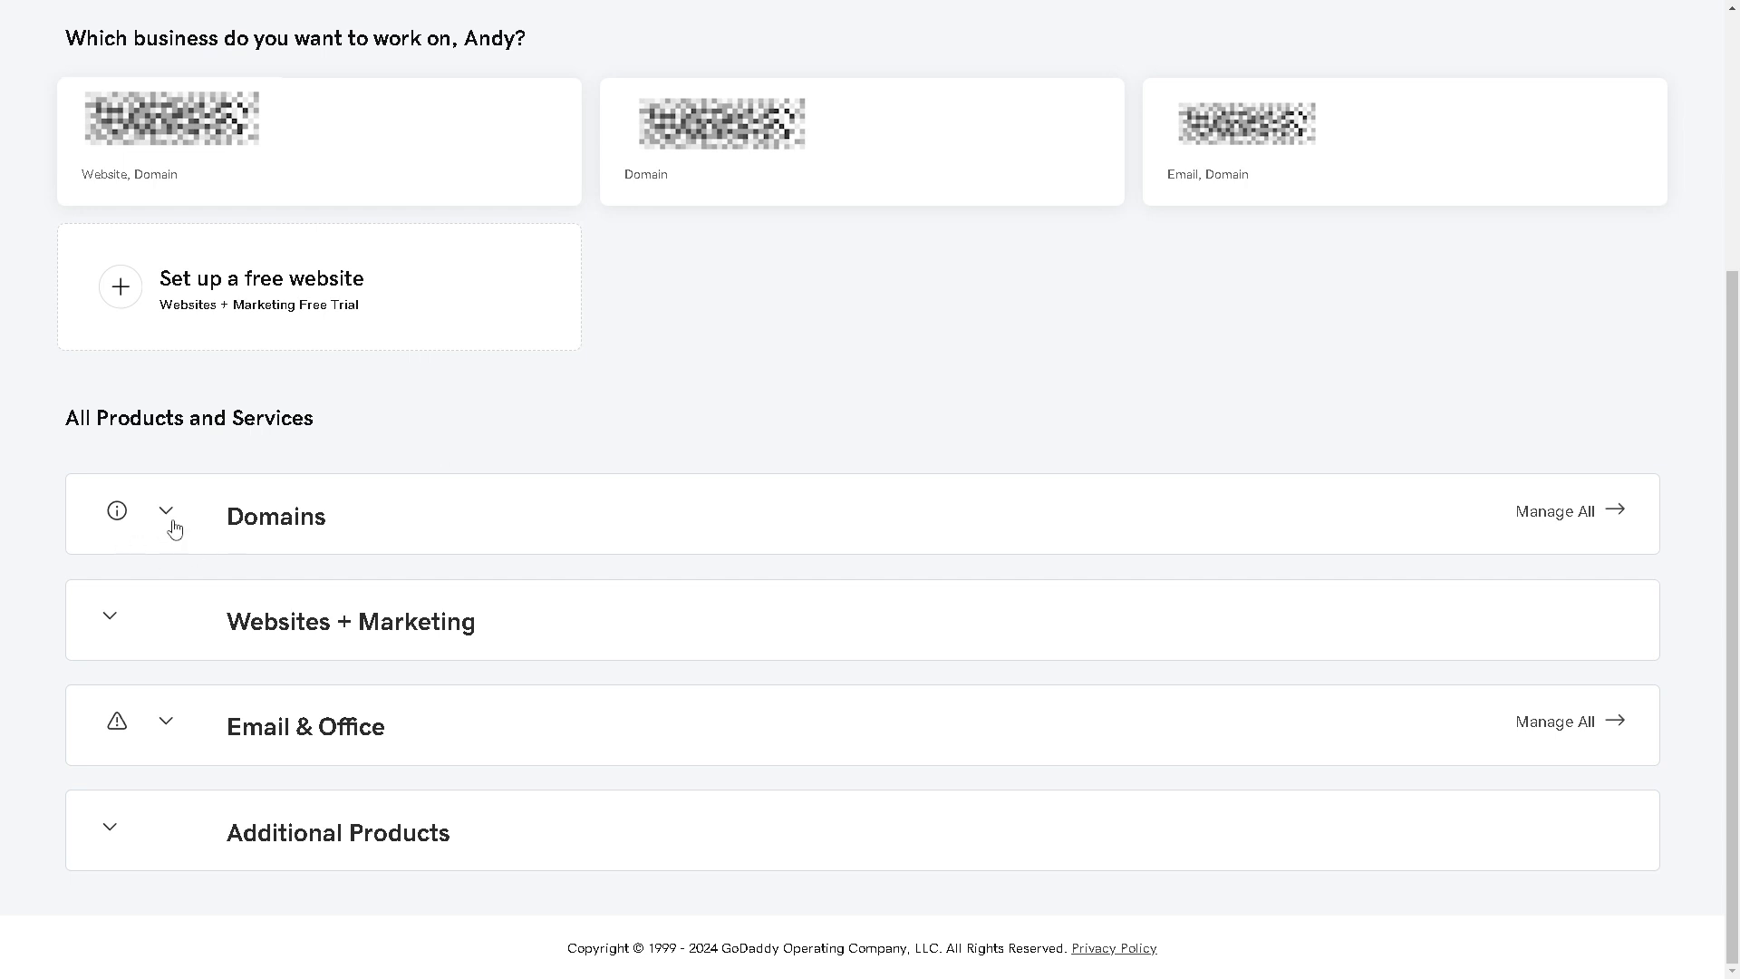
mouse_move(348, 511)
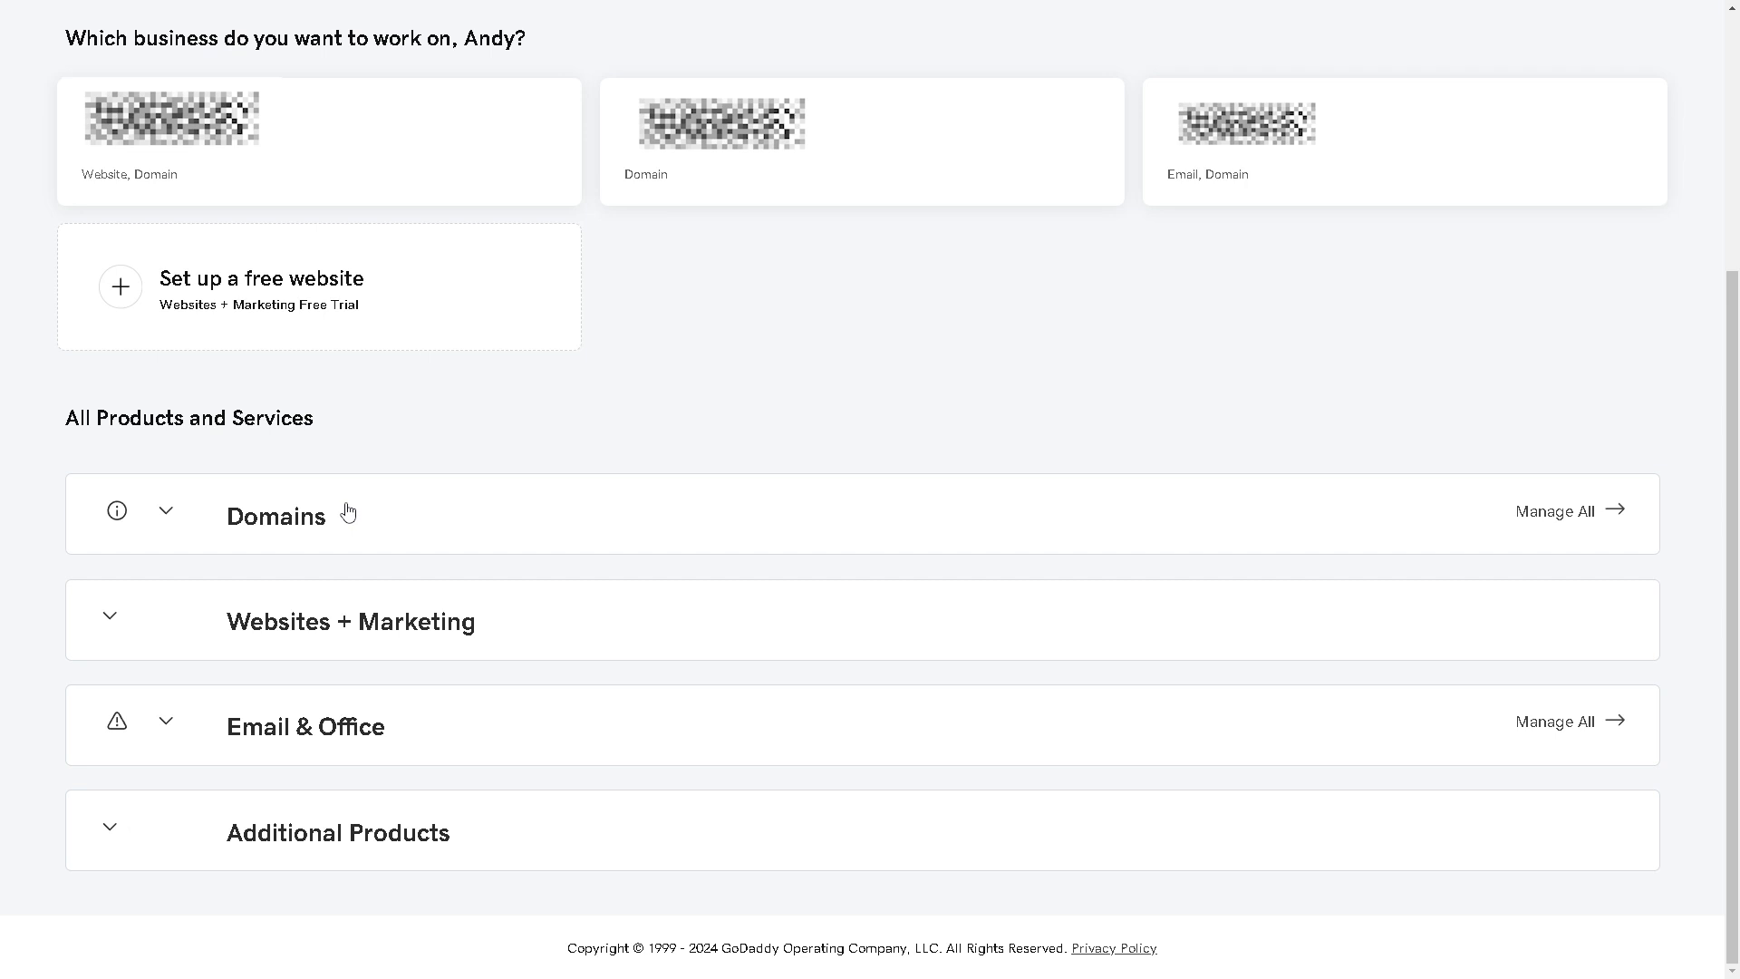
mouse_move(171, 522)
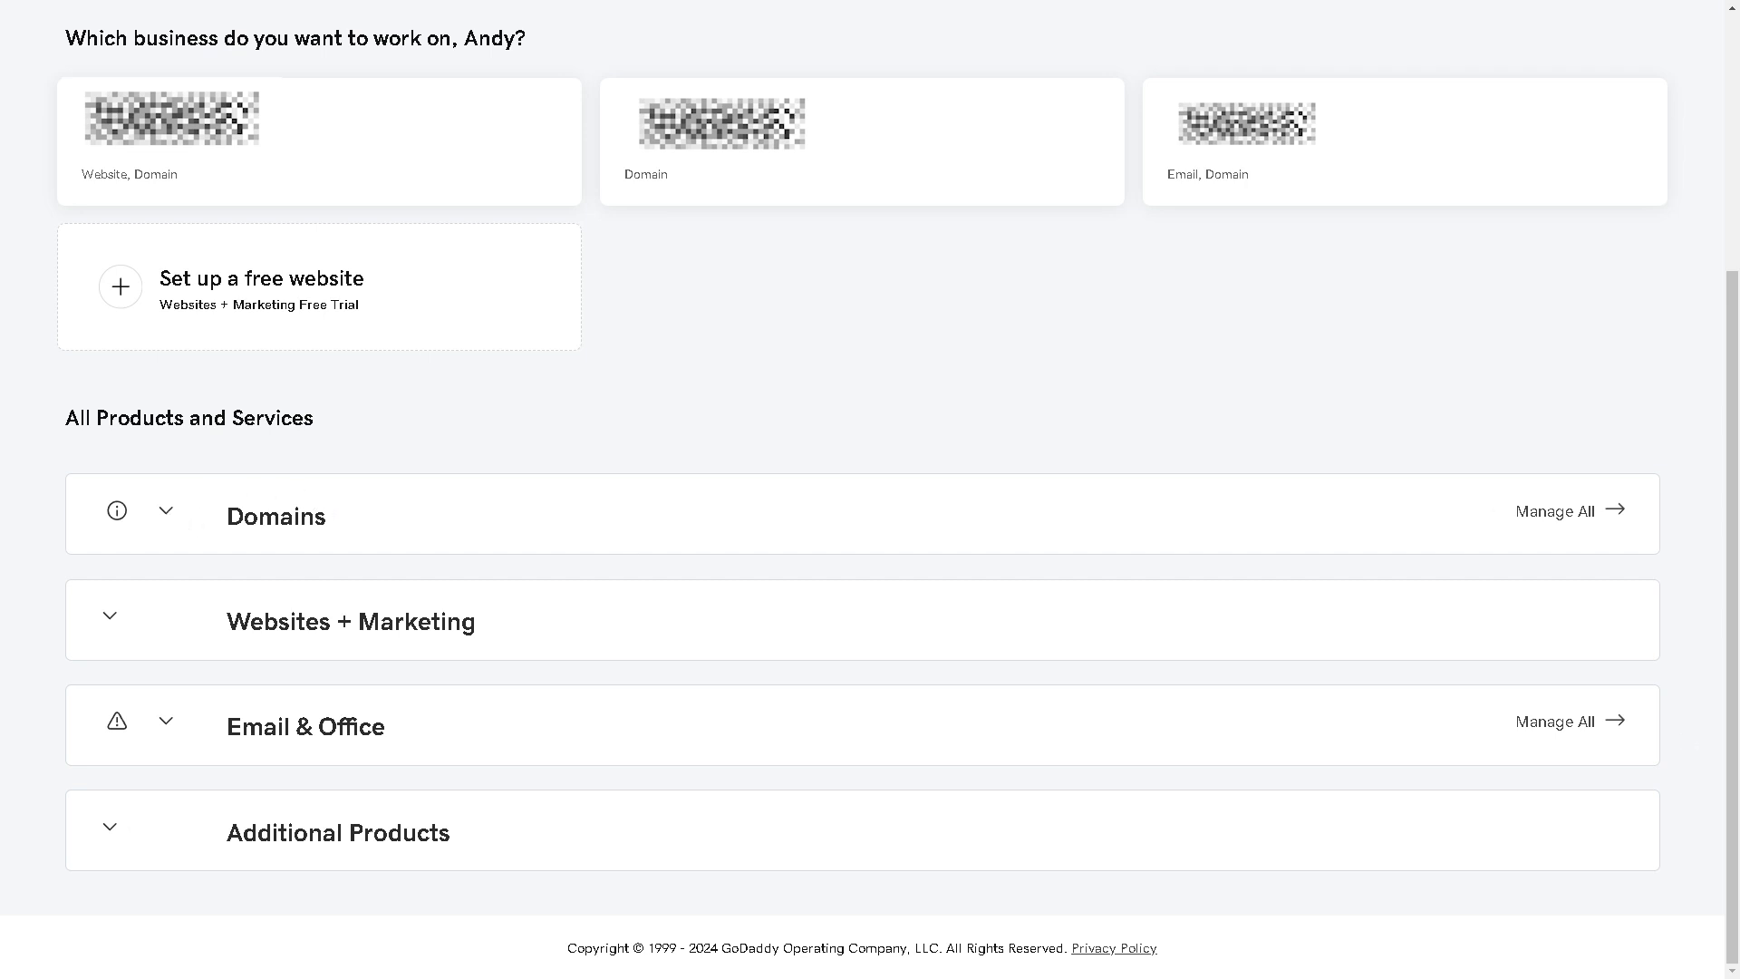
Open the GoDaddy Domain Portfolio via Manage All next to Domains
left_click(1553, 509)
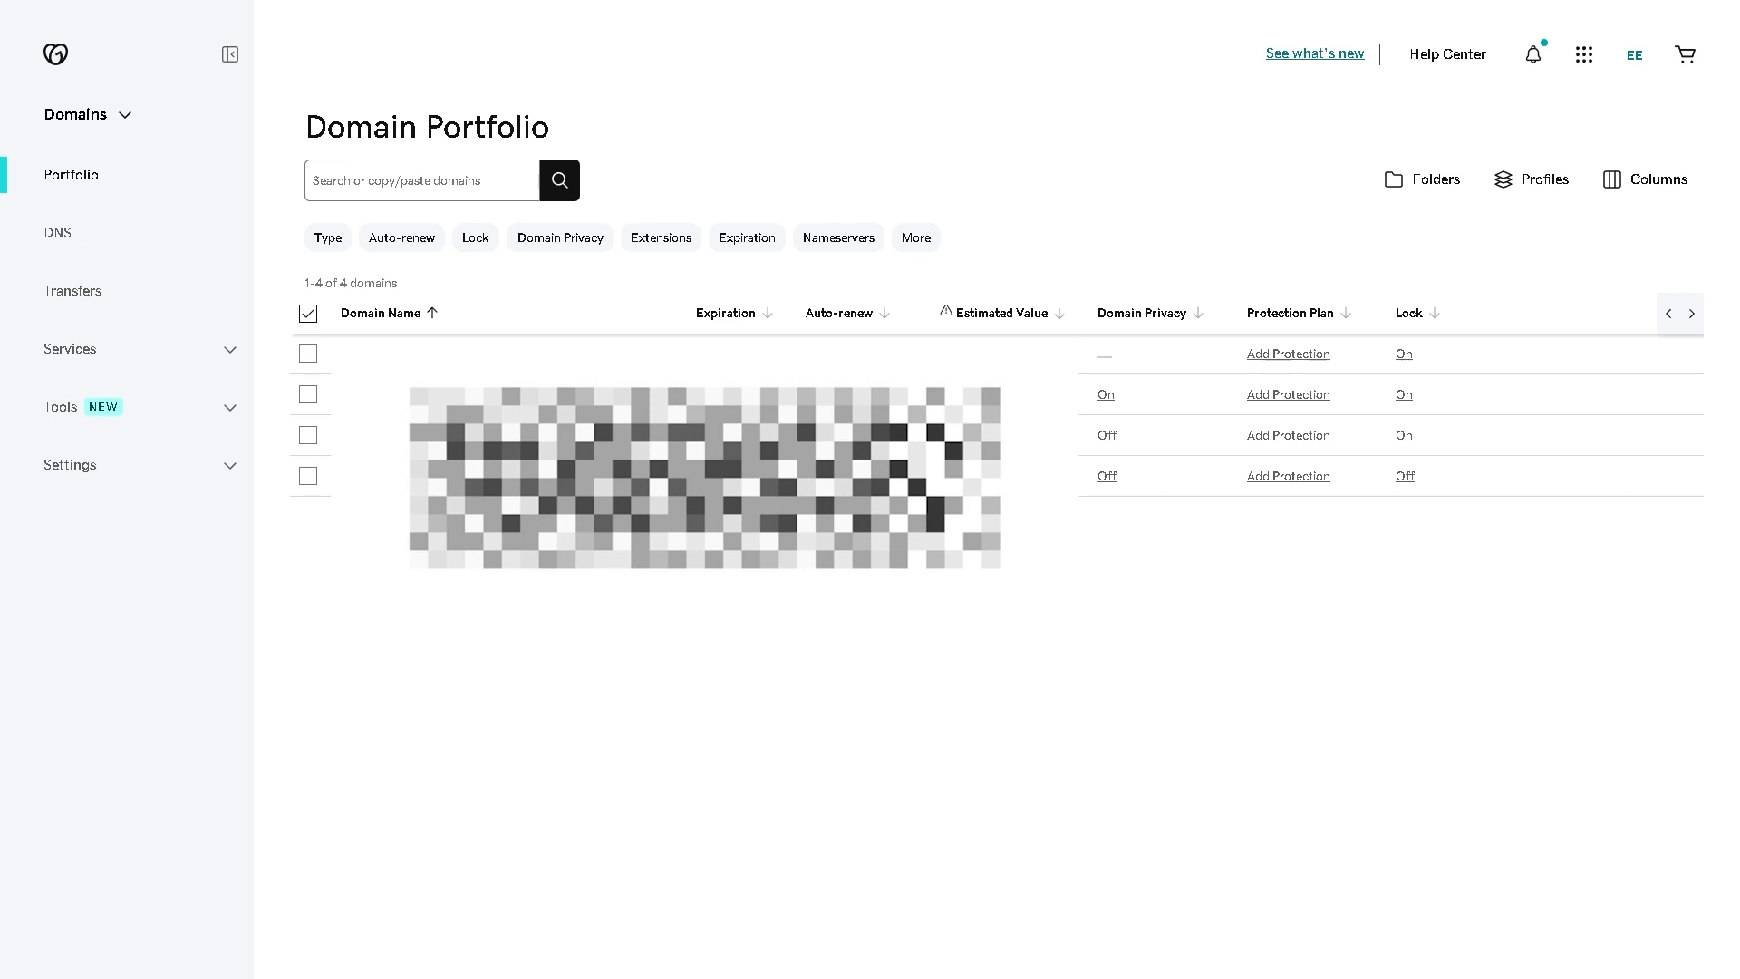
mouse_move(1139, 489)
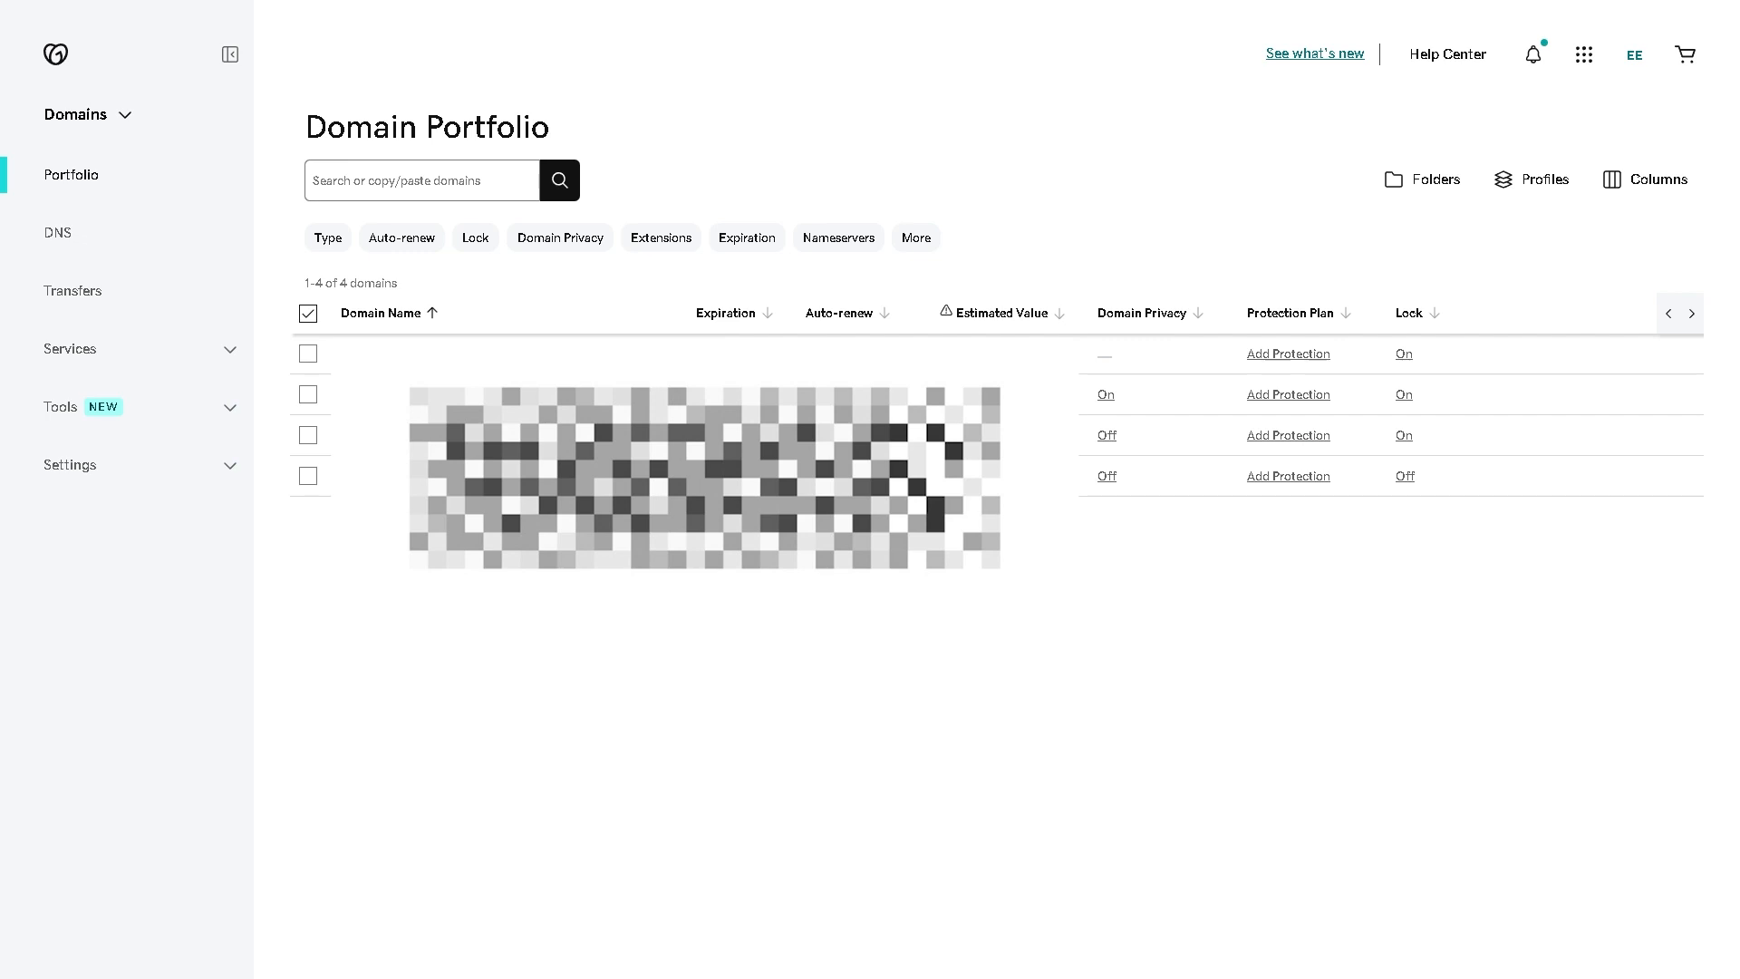
mouse_move(1483, 260)
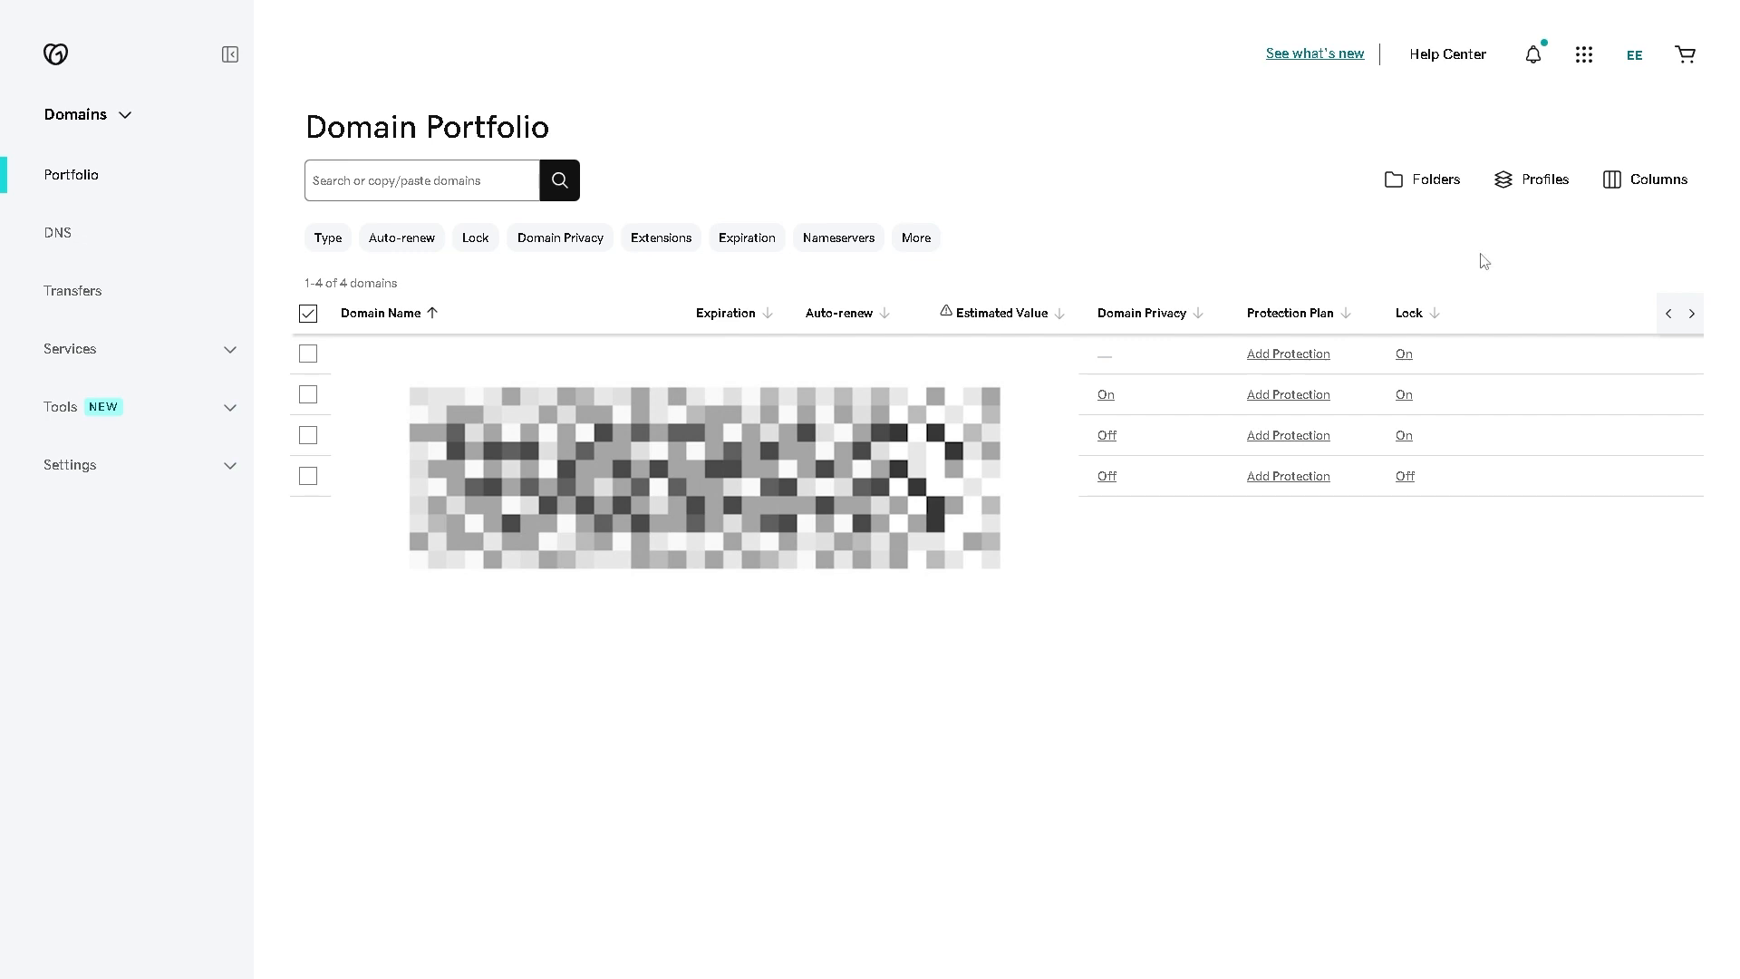
Switch the browser back to the Big Cartel 'Your custom shop' page
left_click(838, 237)
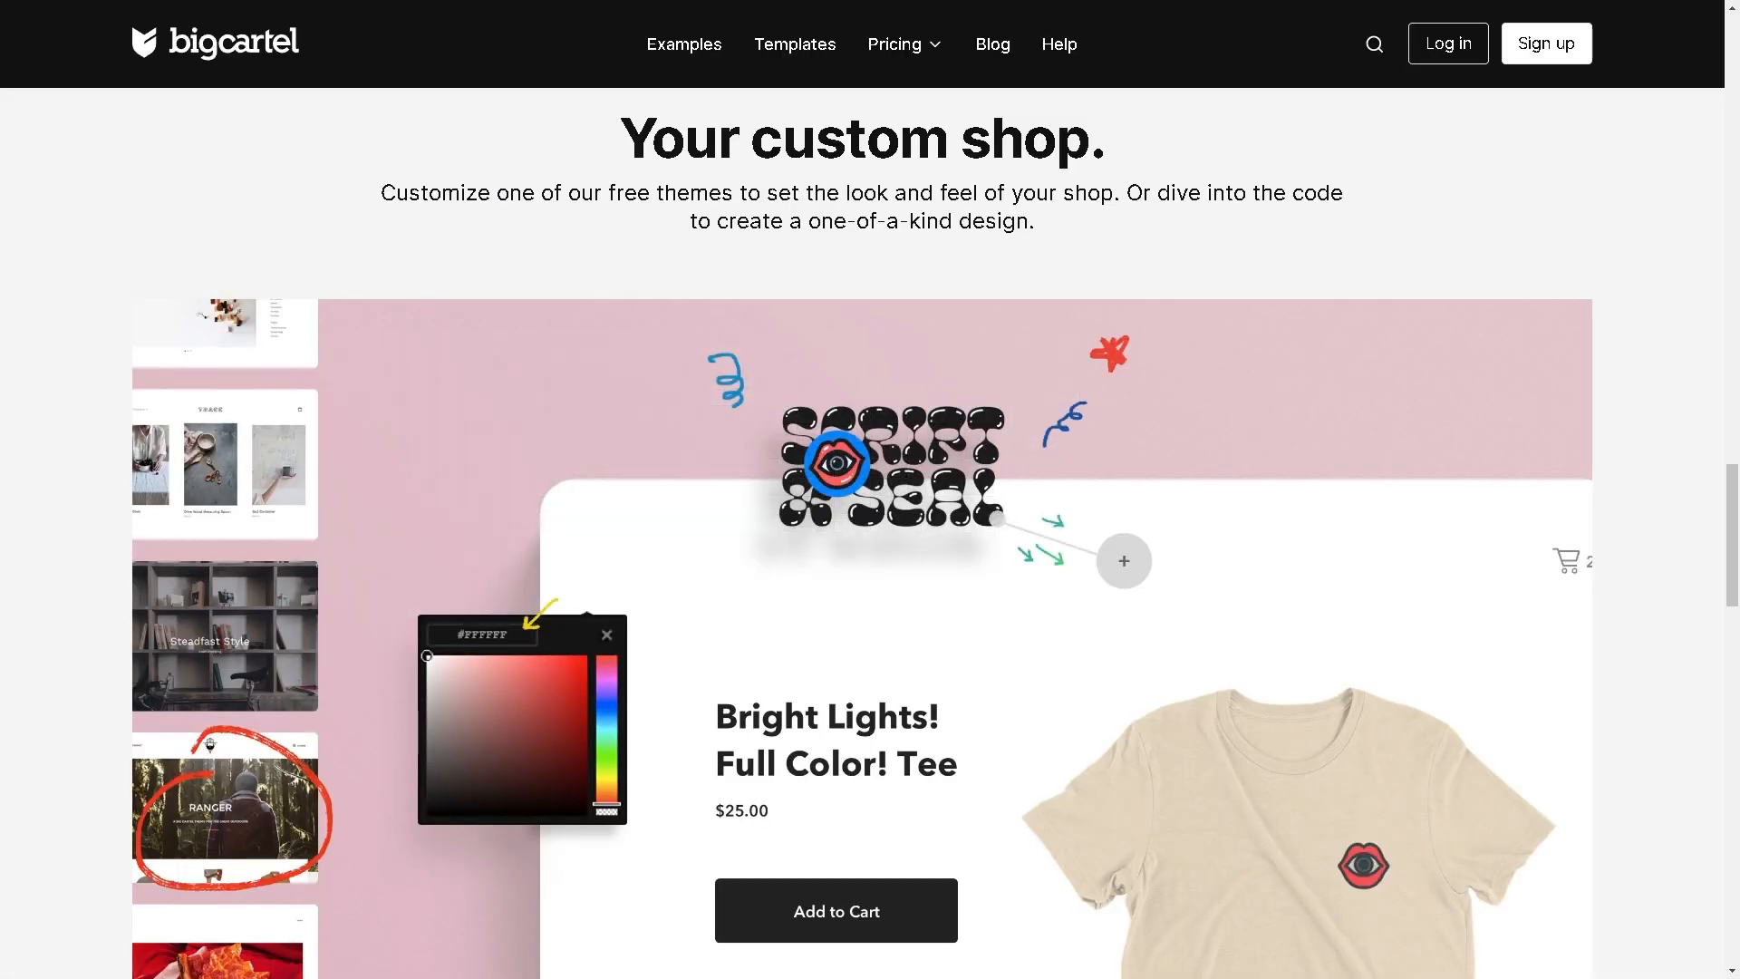
mouse_move(586, 447)
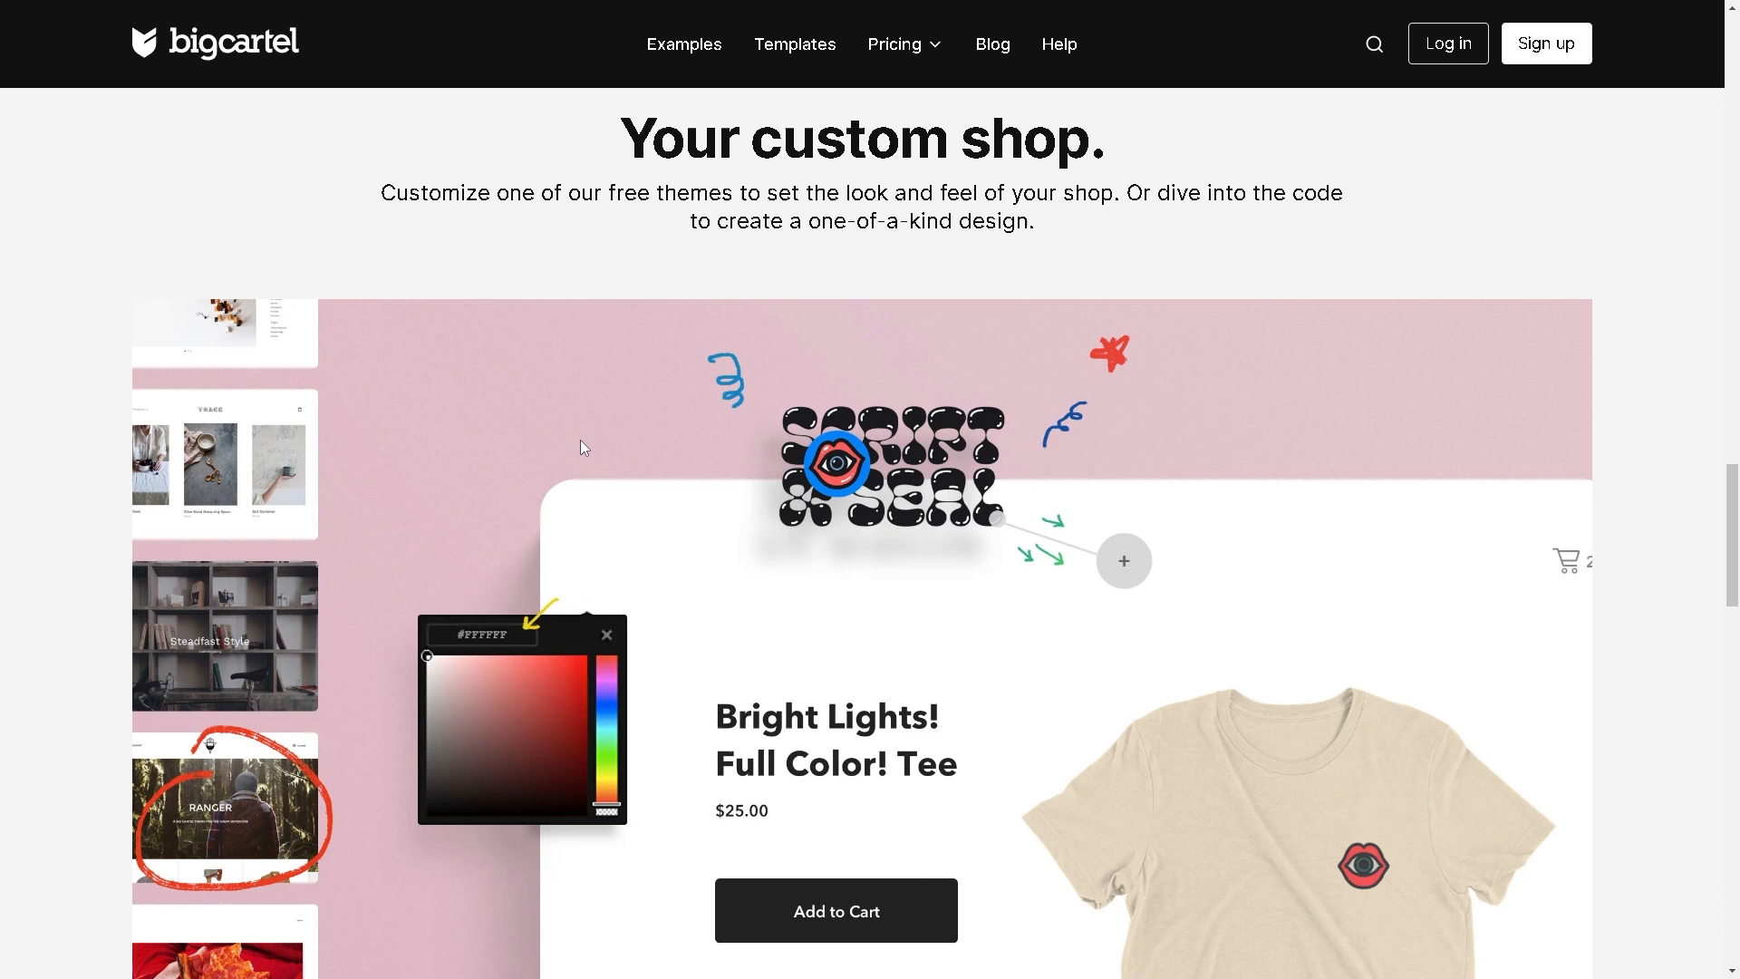
mouse_move(755, 446)
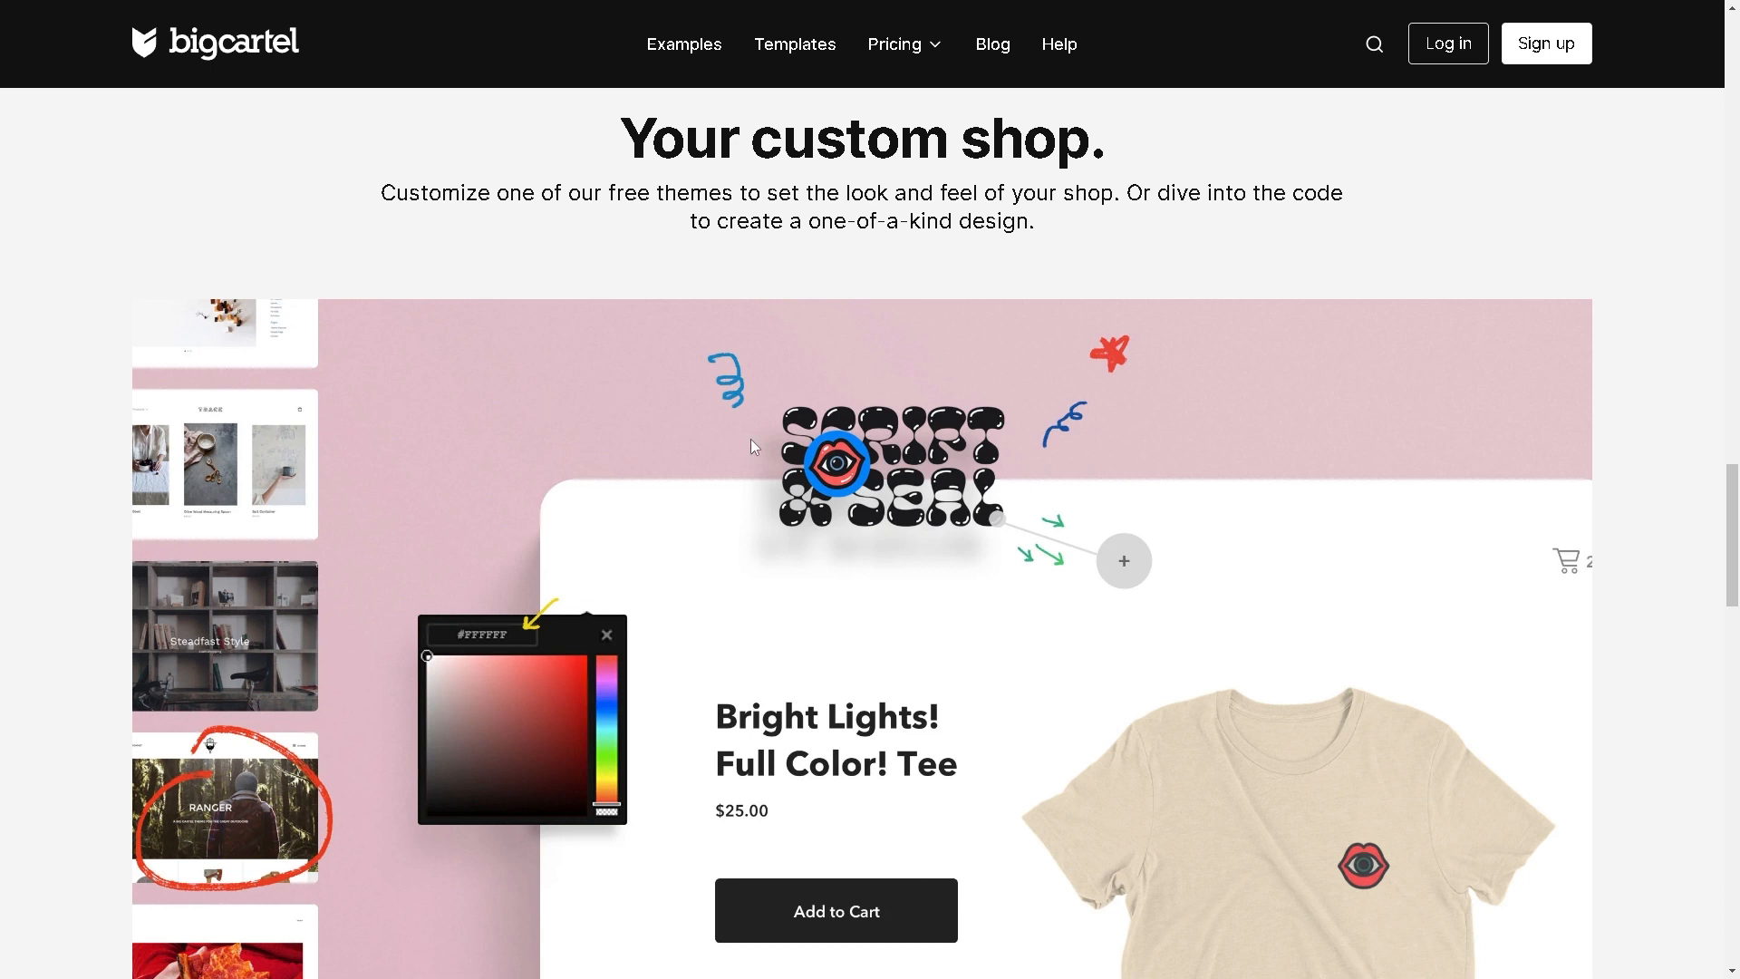
mouse_move(810, 455)
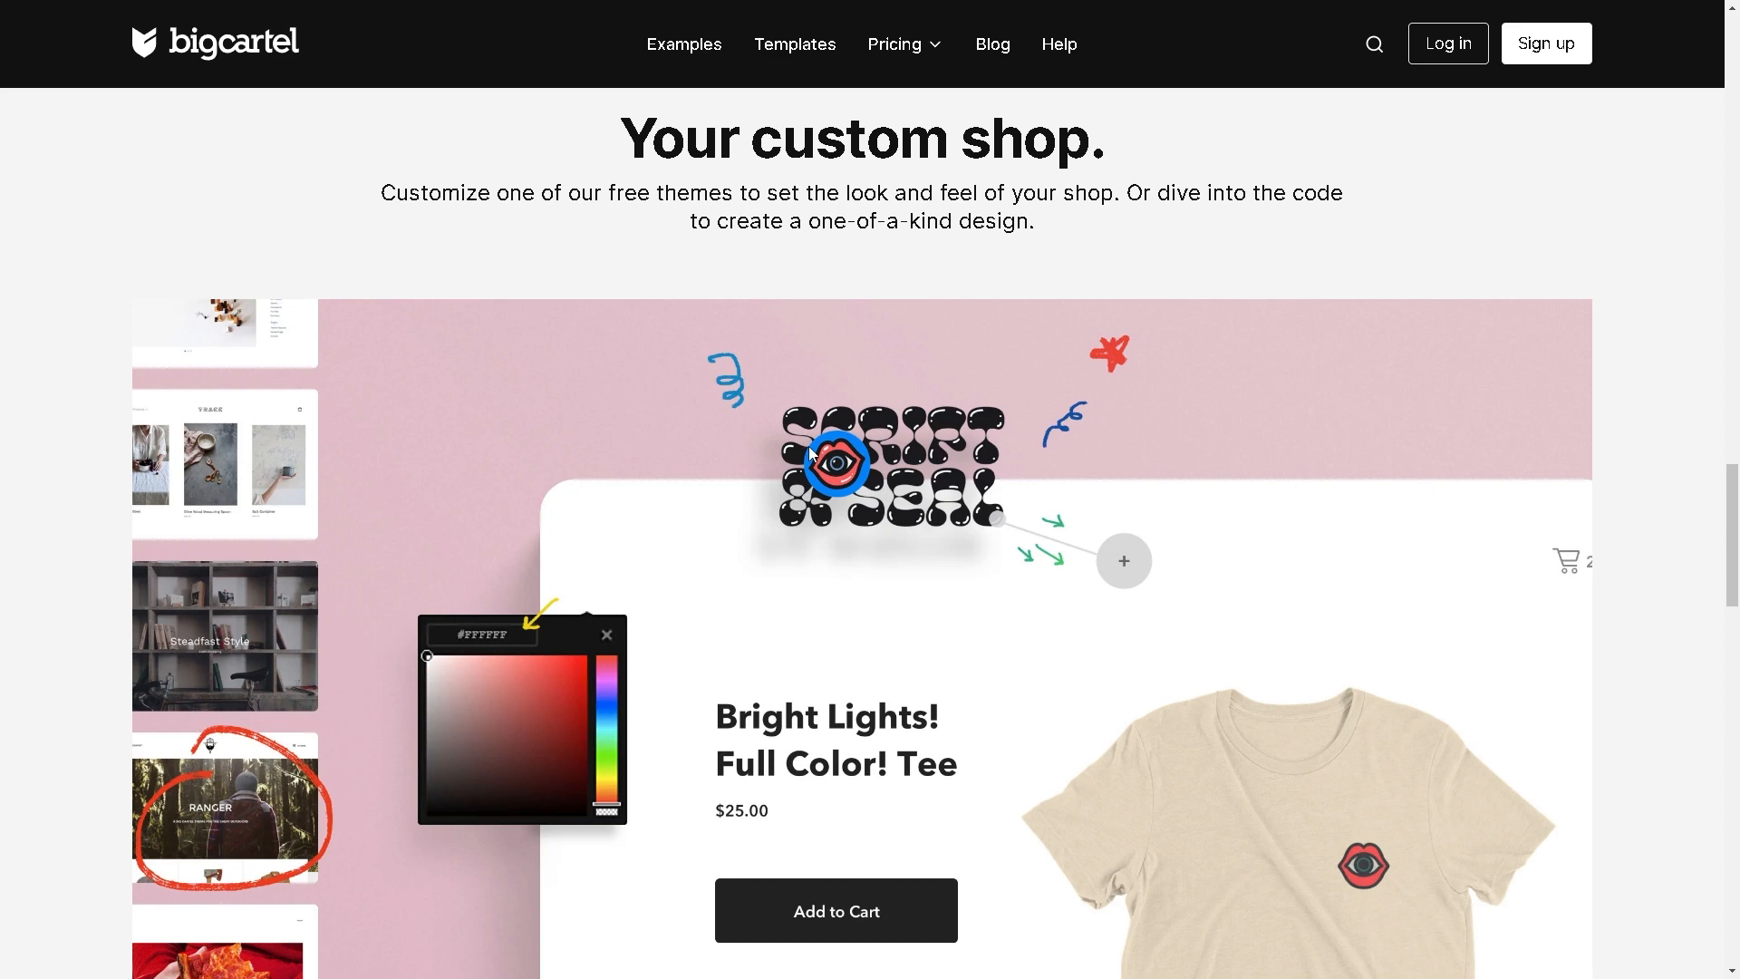
Scroll the Big Cartel homepage down through its features and sign-up section to the footer
scroll("down", 3)
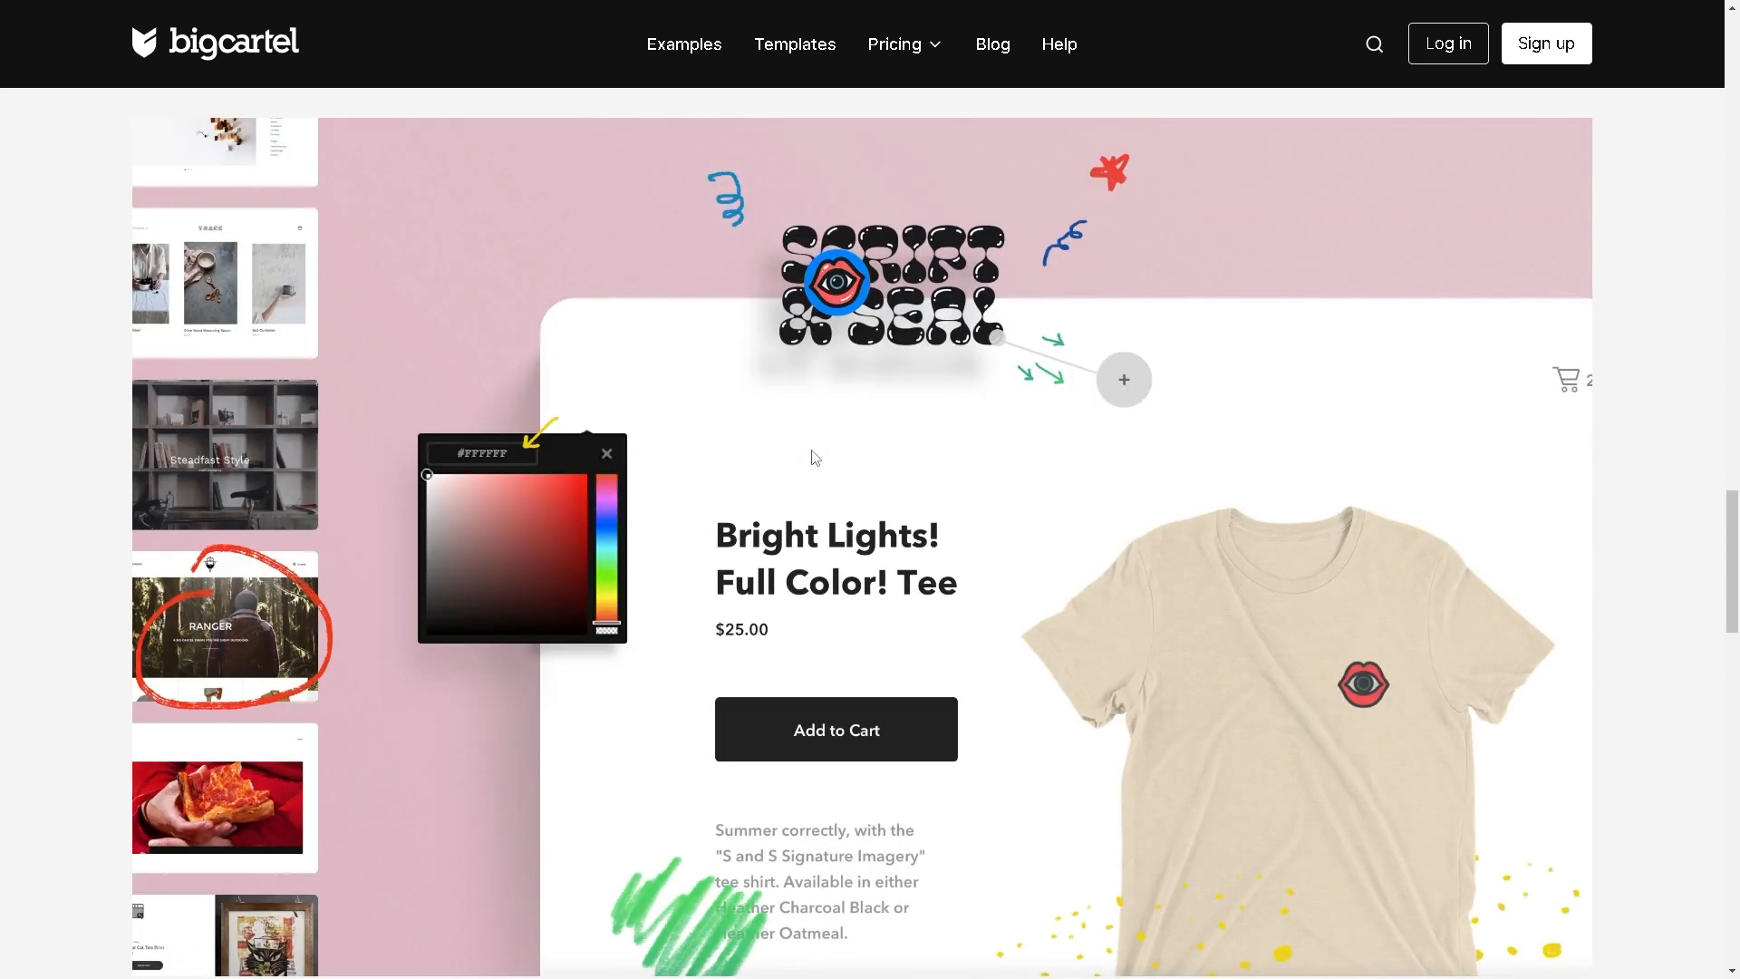
scroll("down", 3)
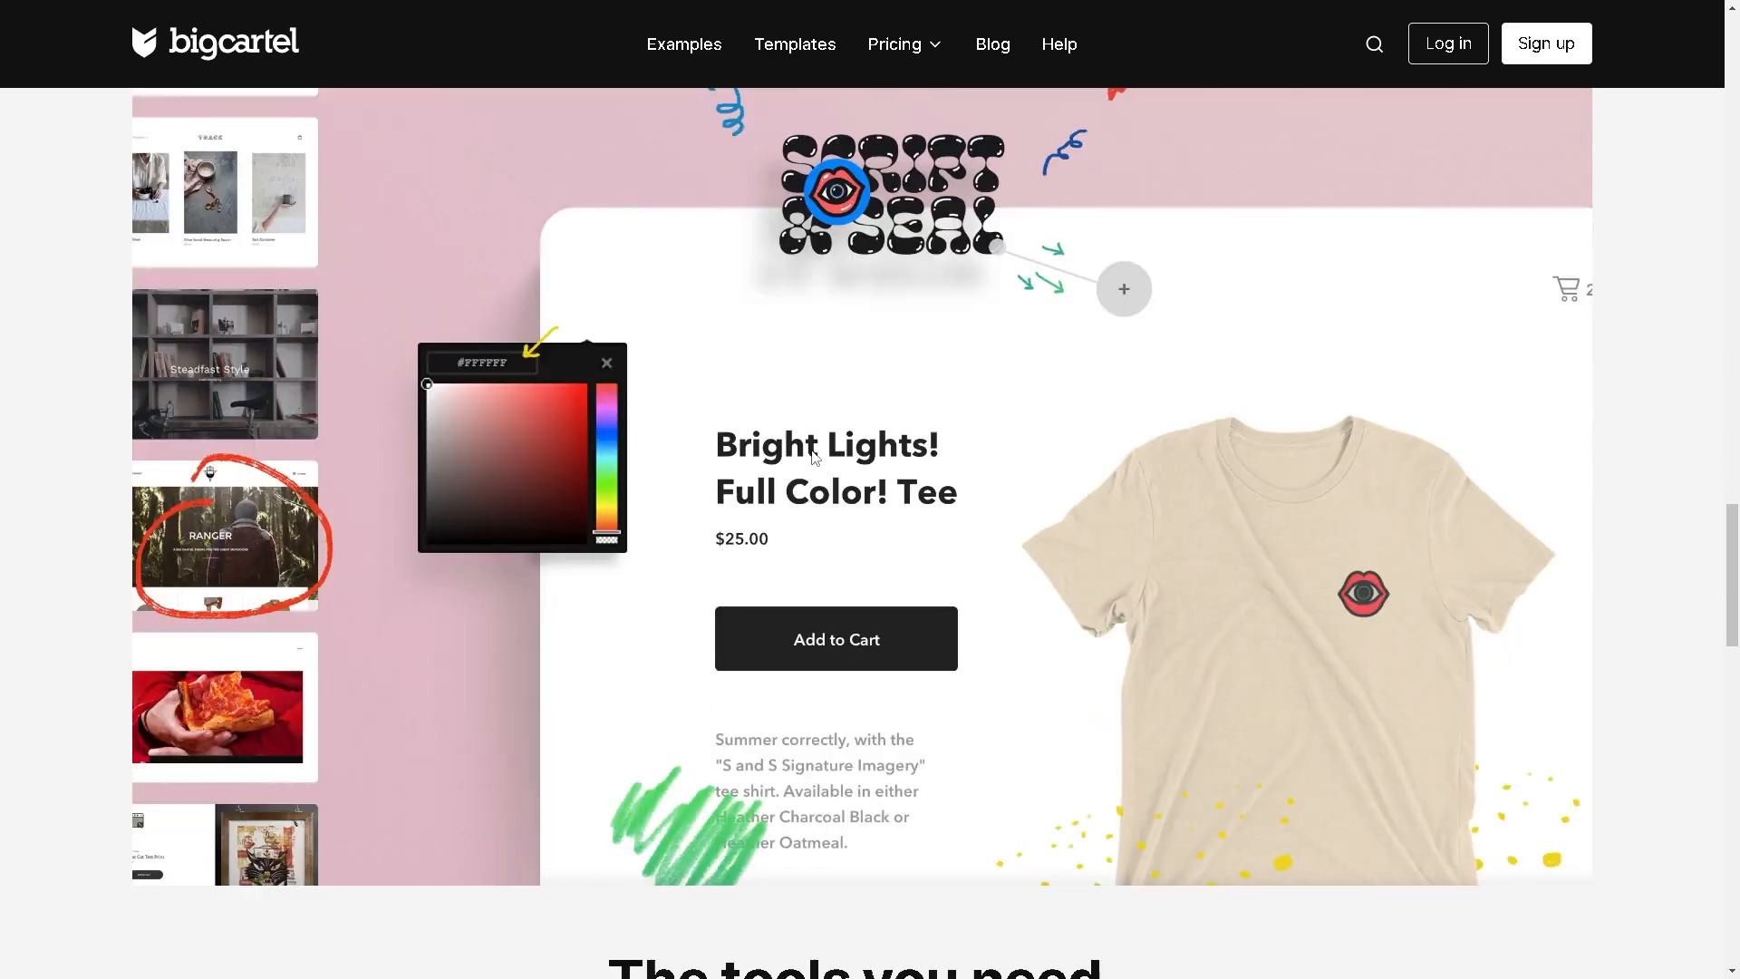
scroll("down", 3)
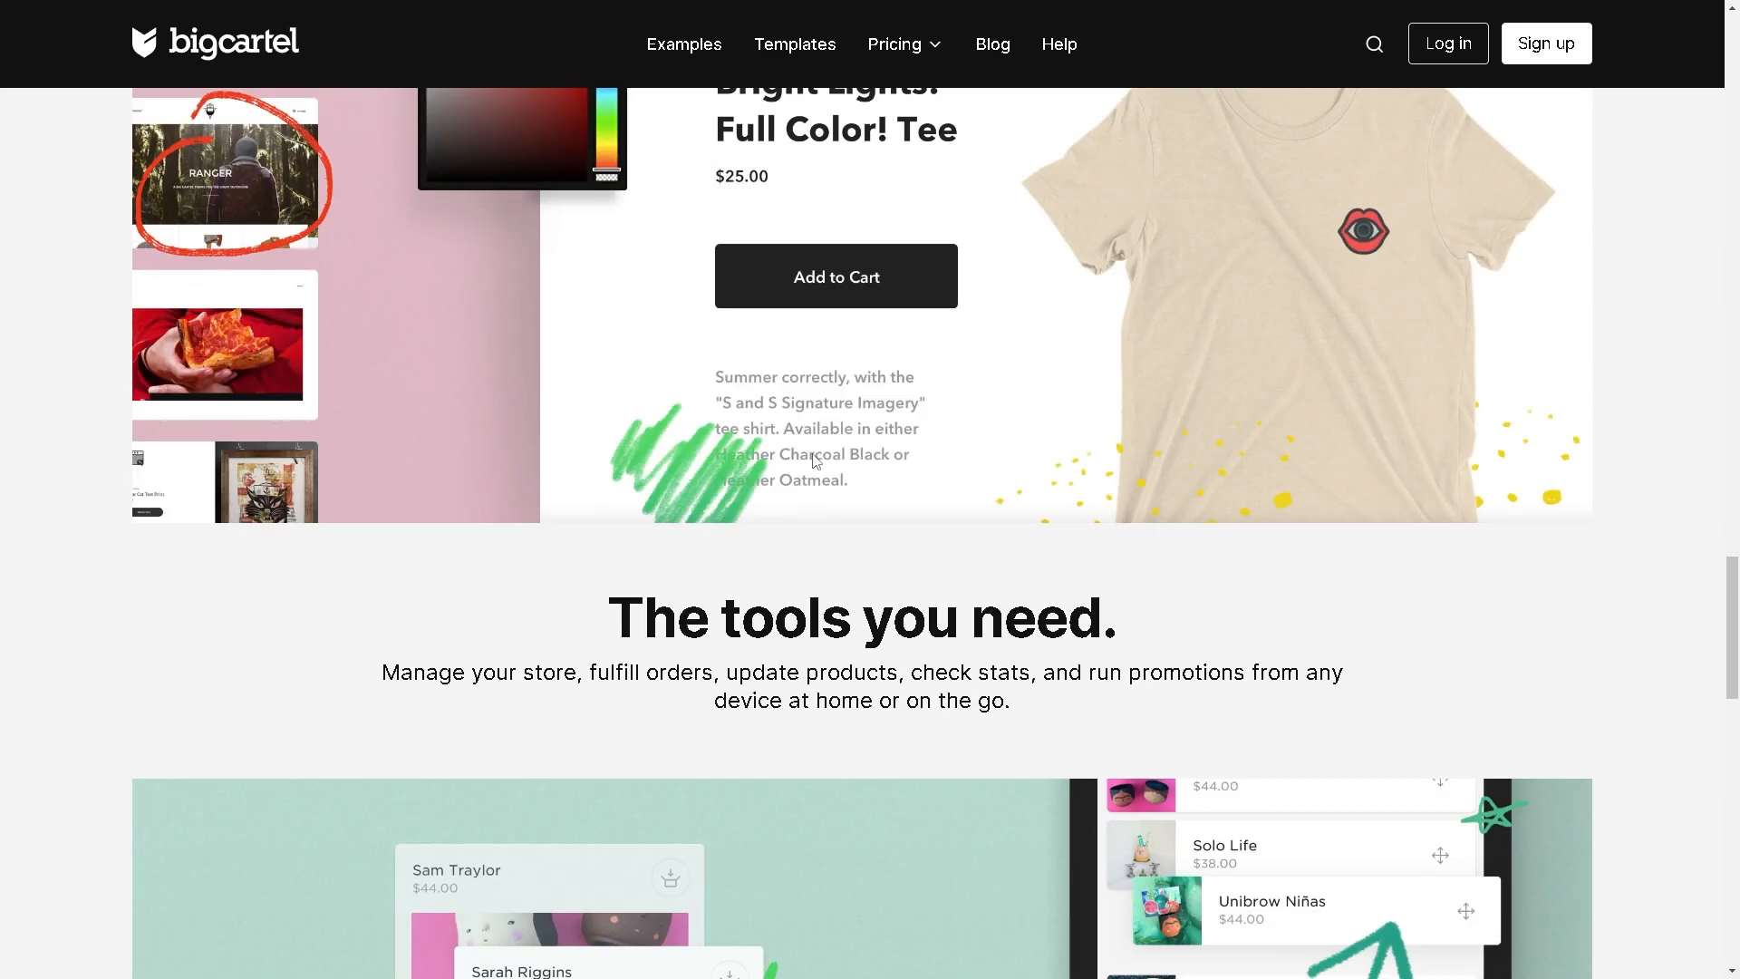
scroll("down", 3)
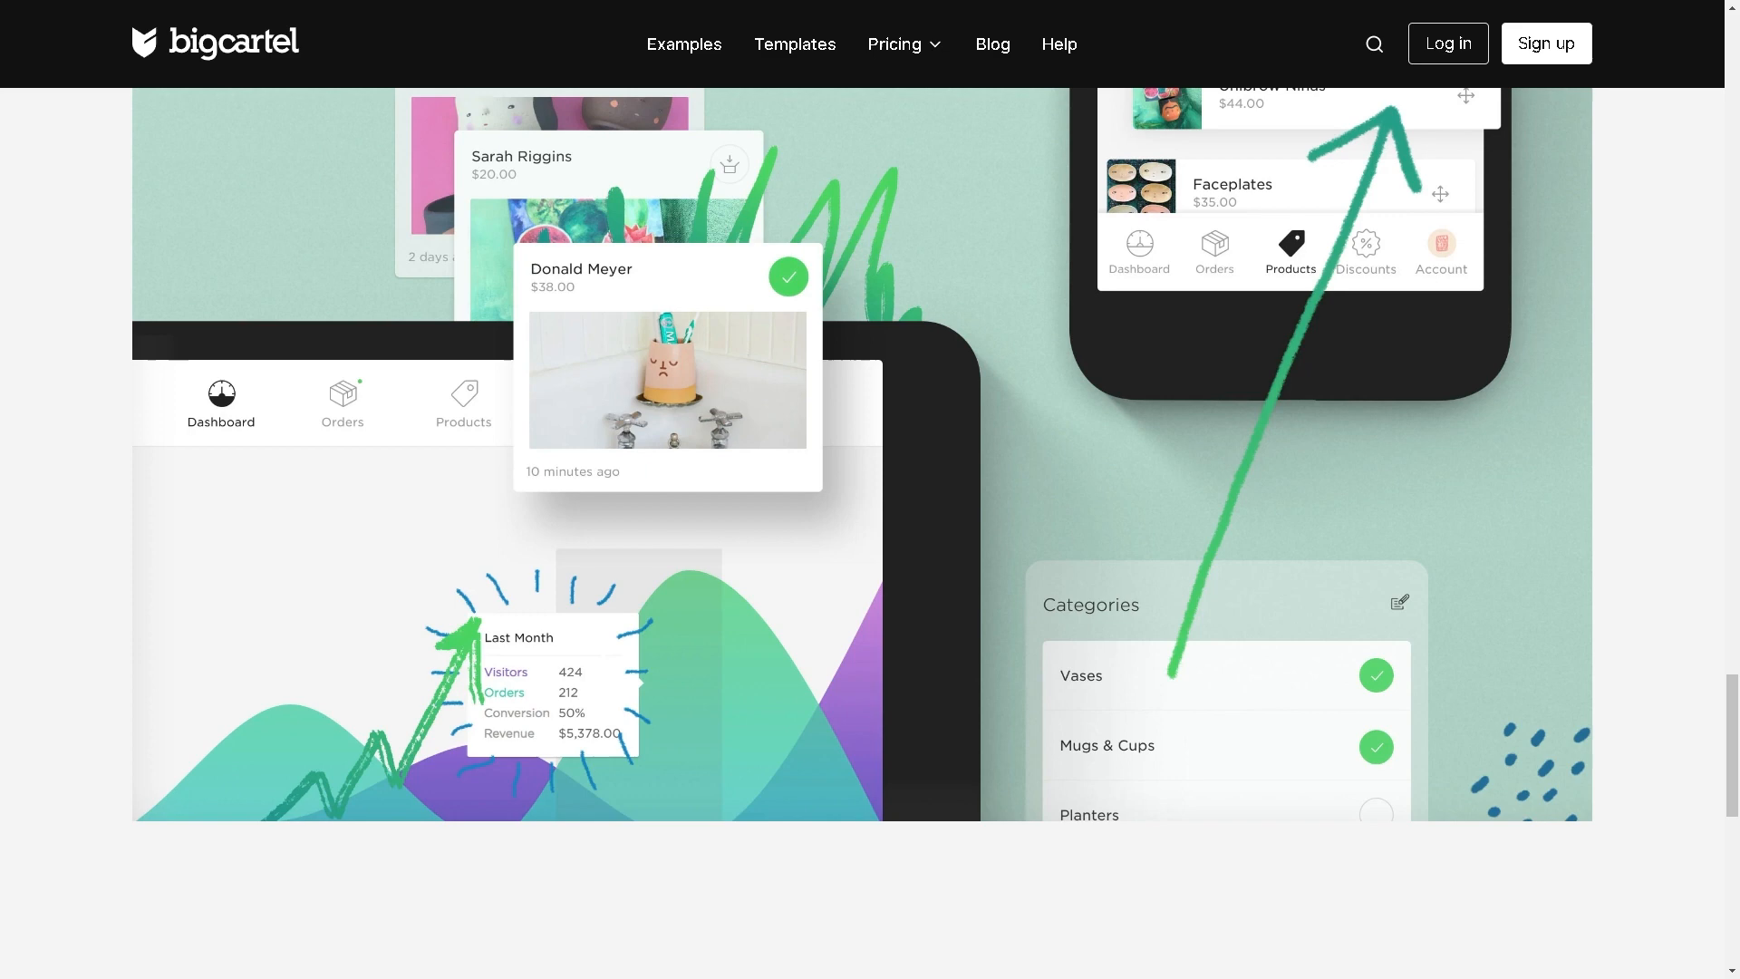
mouse_move(720, 491)
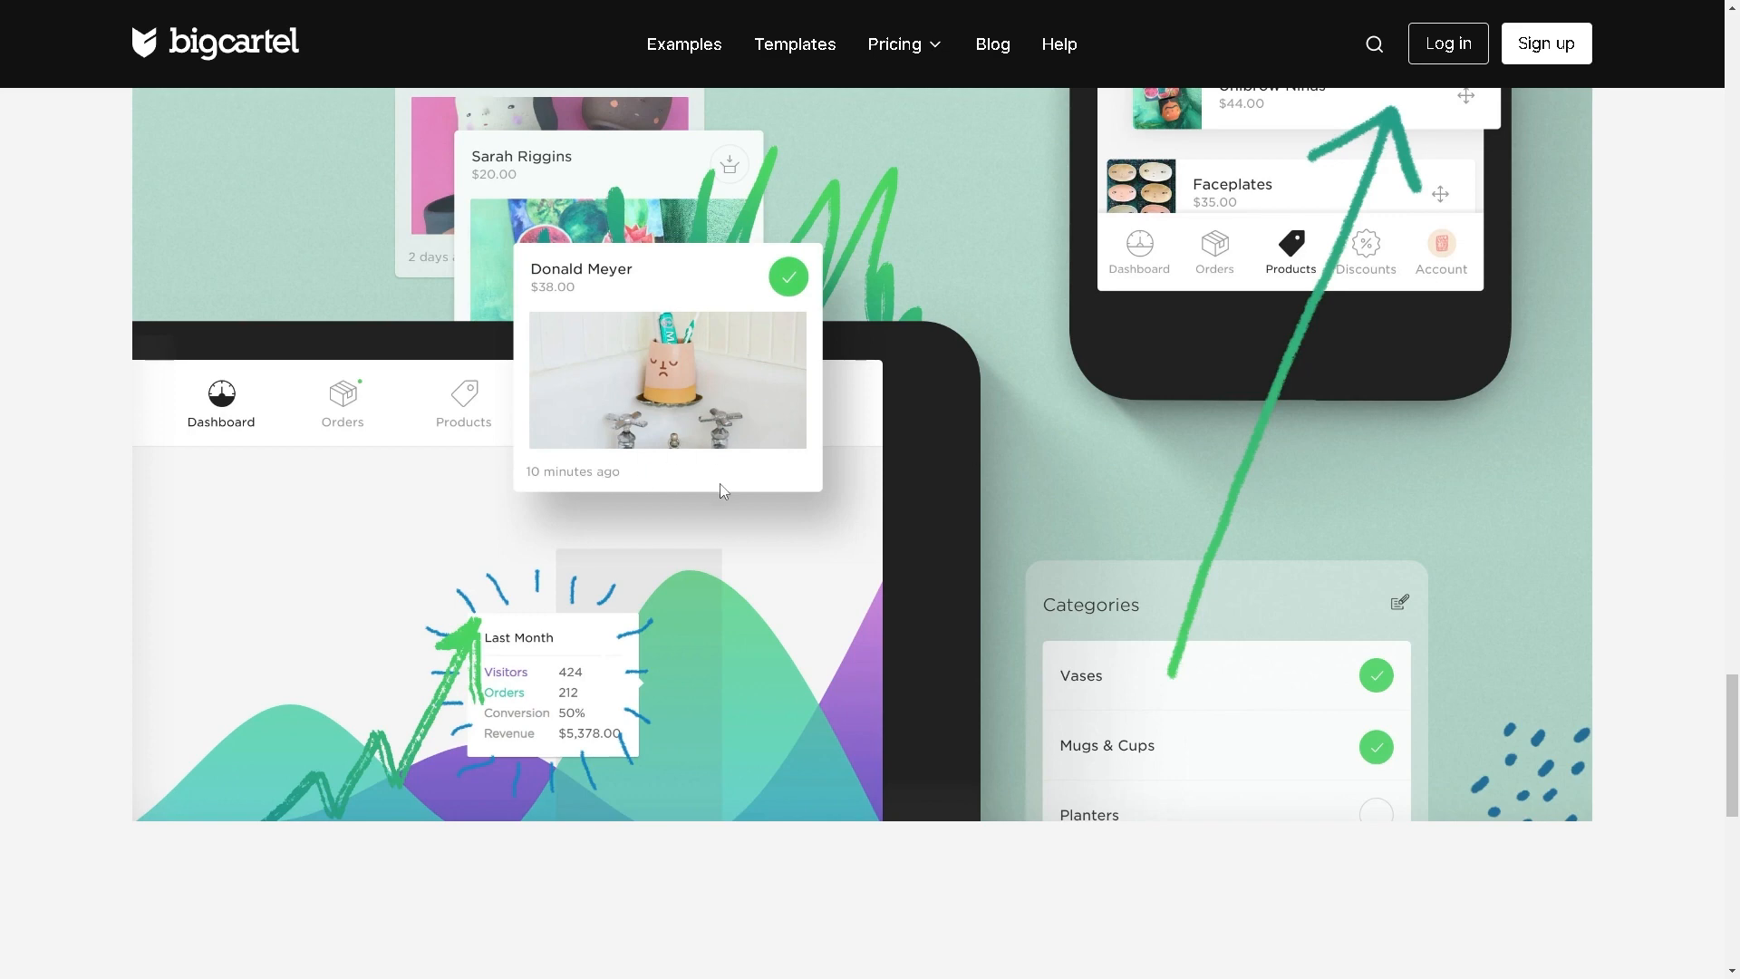
scroll("down", 3)
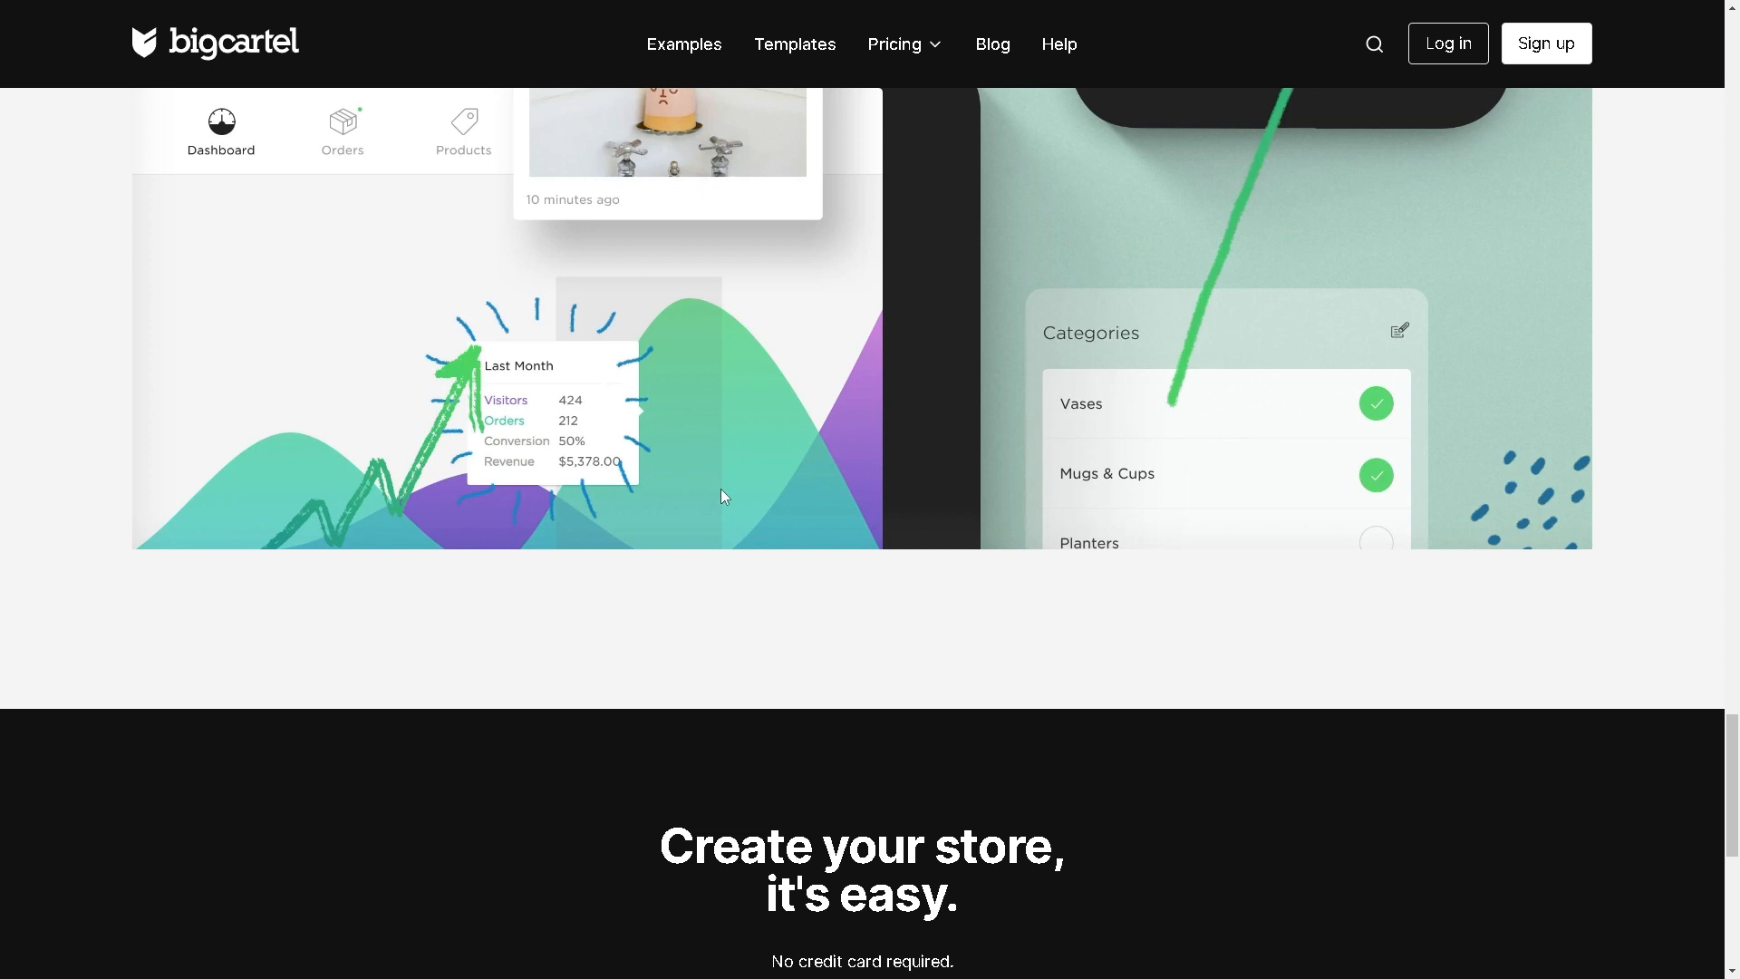
scroll("down", 3)
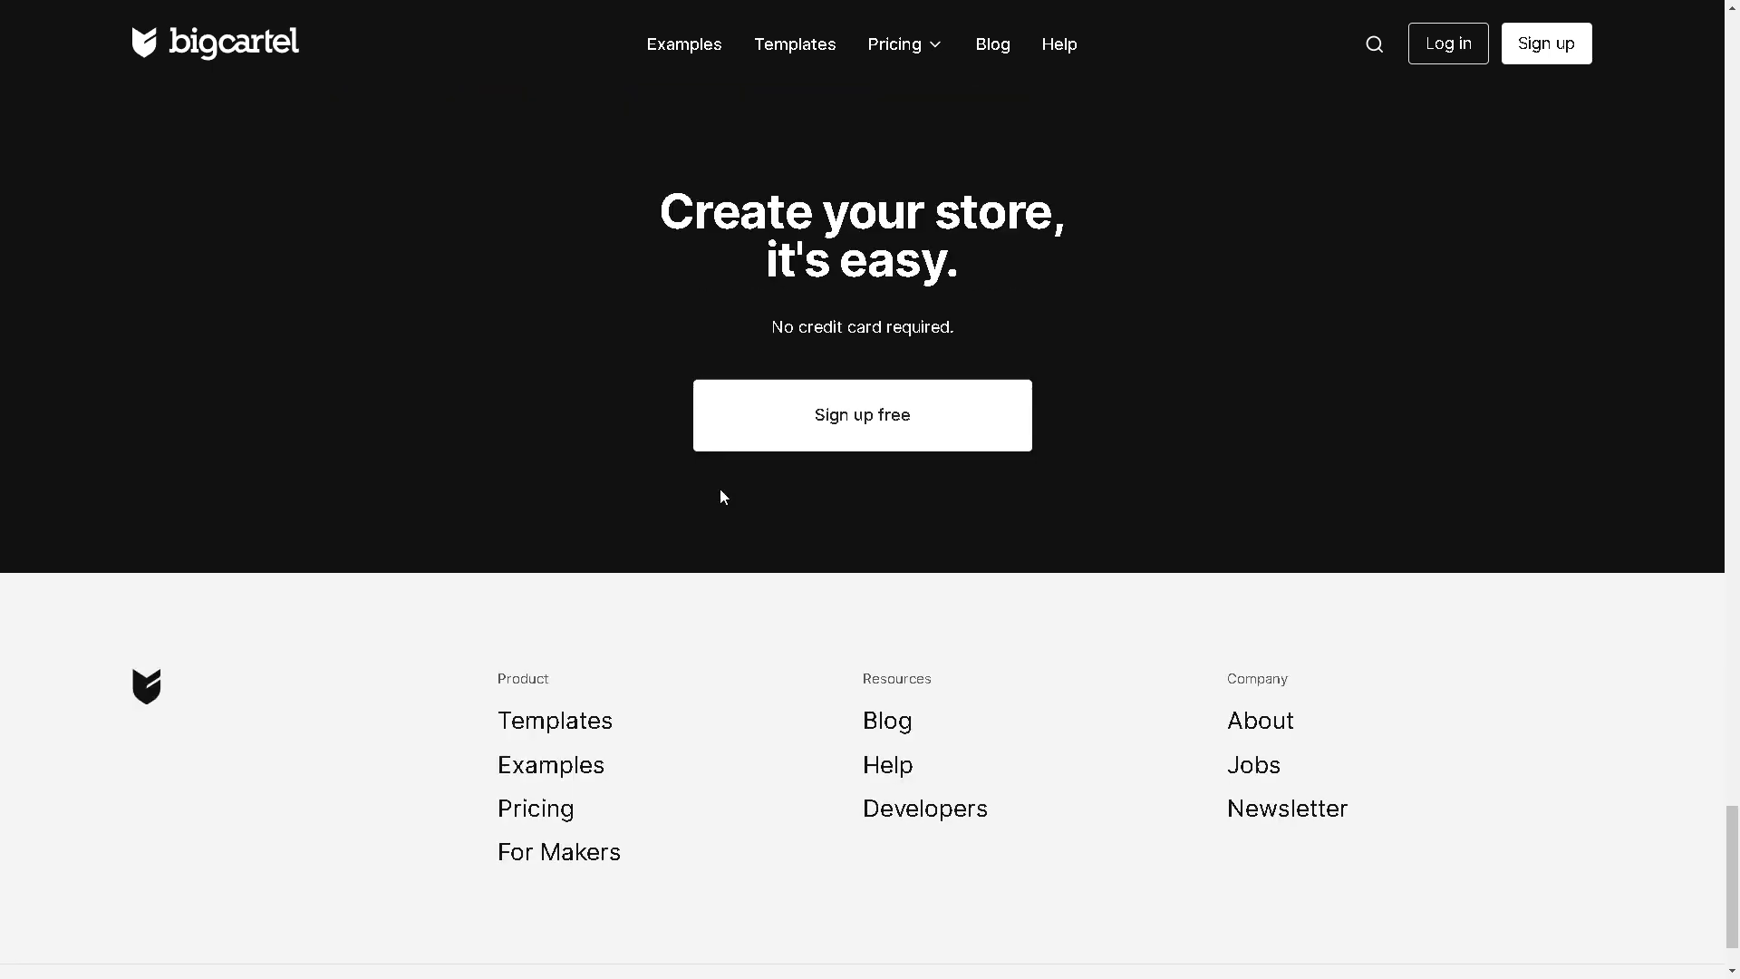
scroll("down", 3)
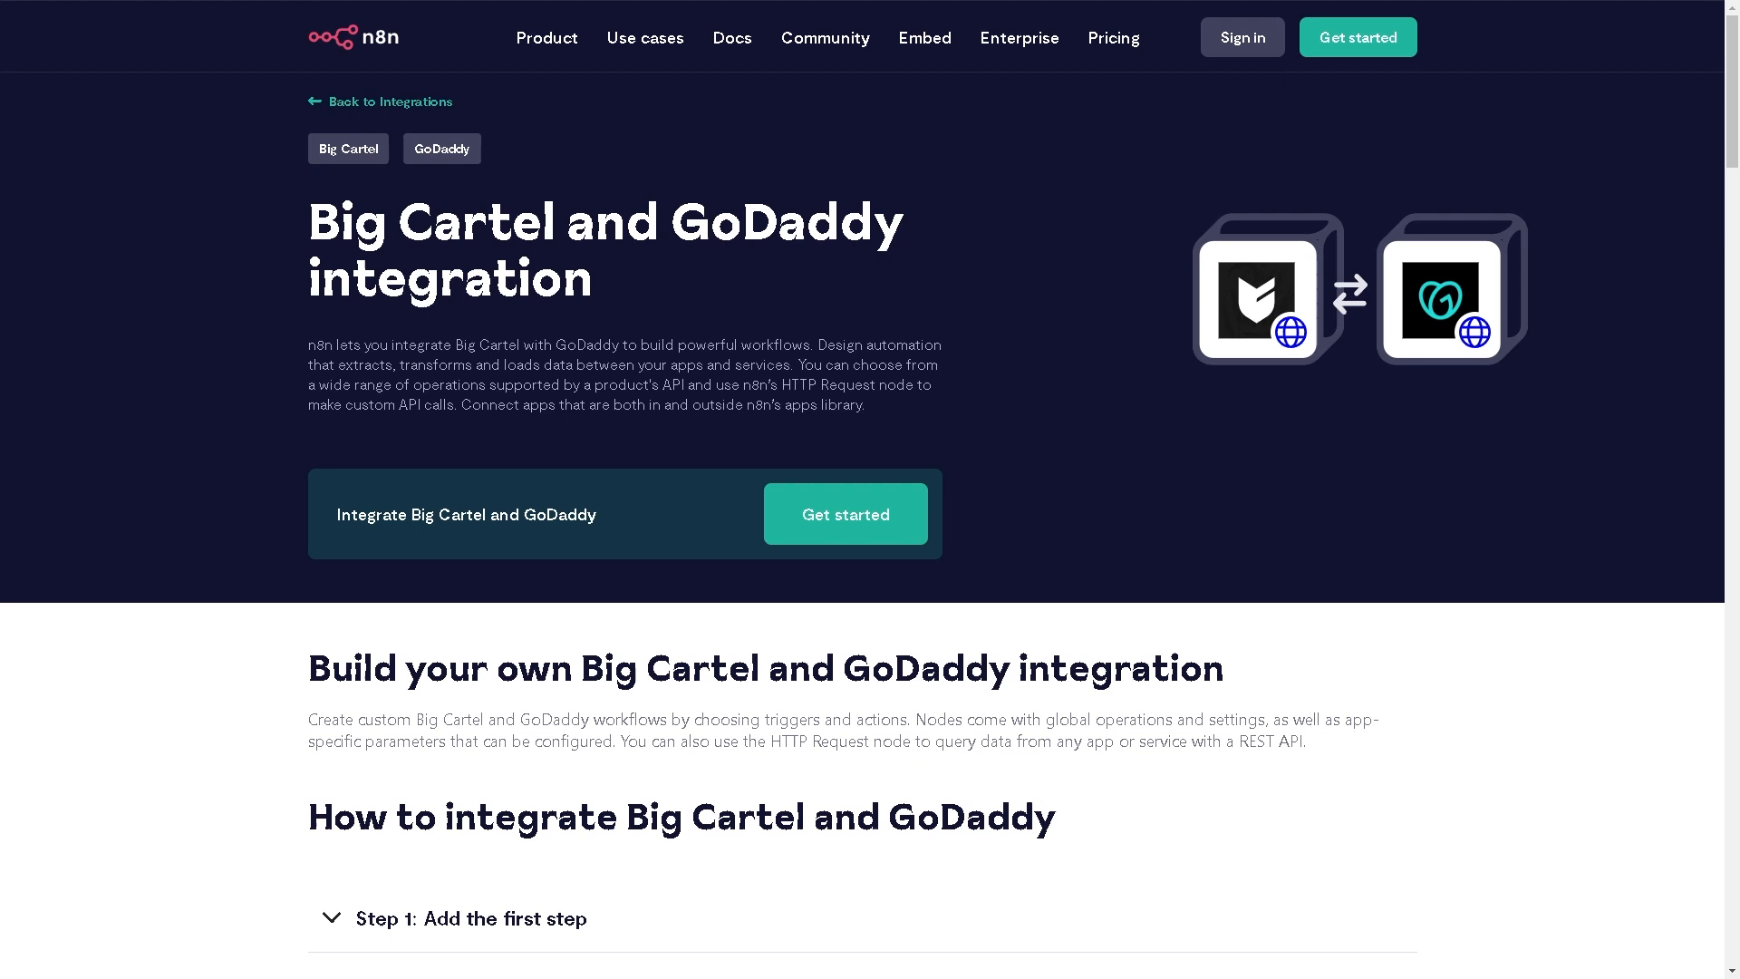
mouse_move(729, 288)
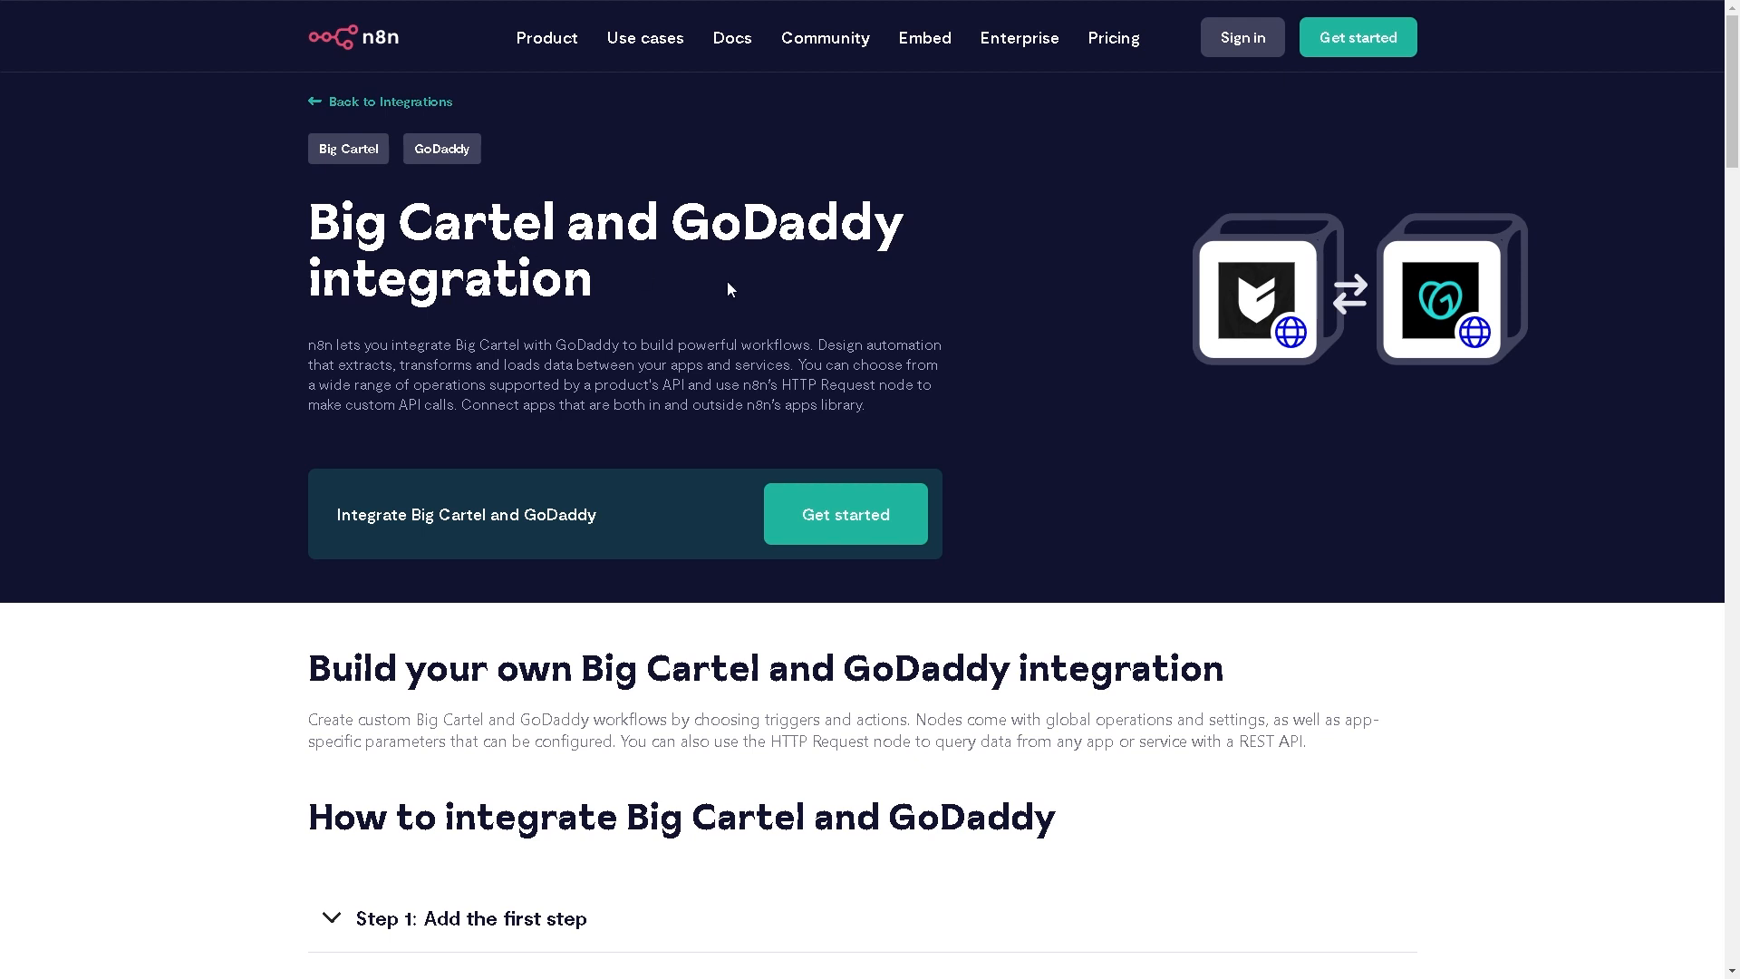
mouse_move(770, 279)
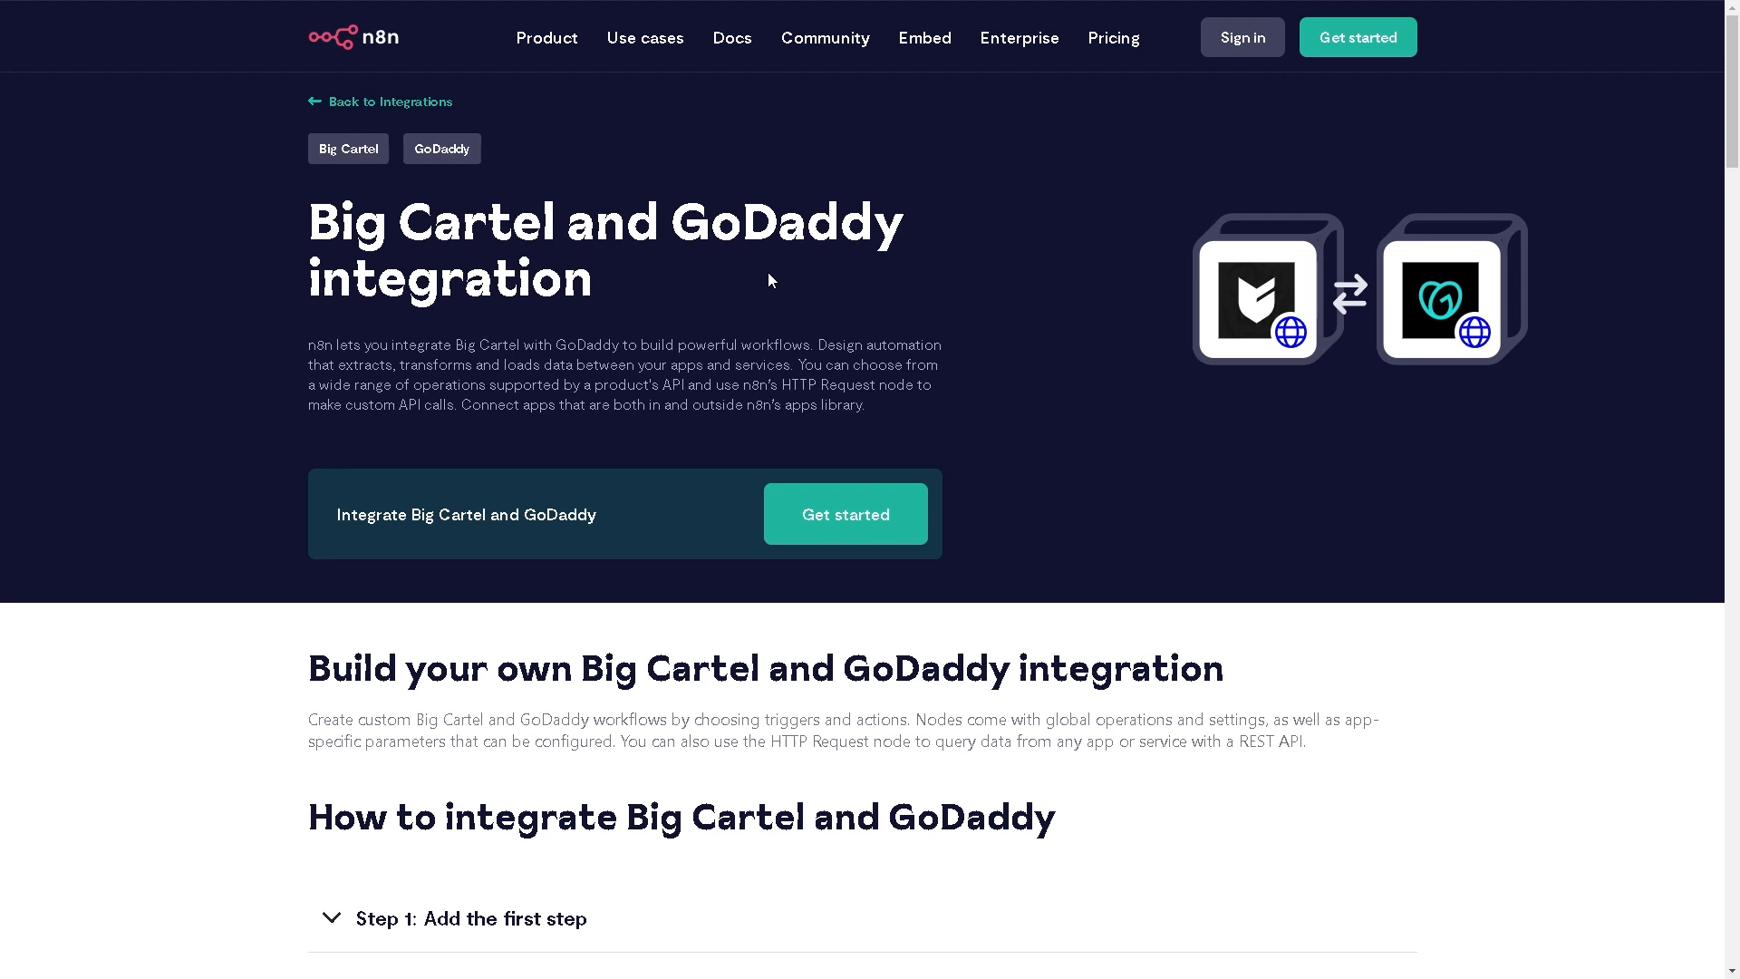
mouse_move(1007, 442)
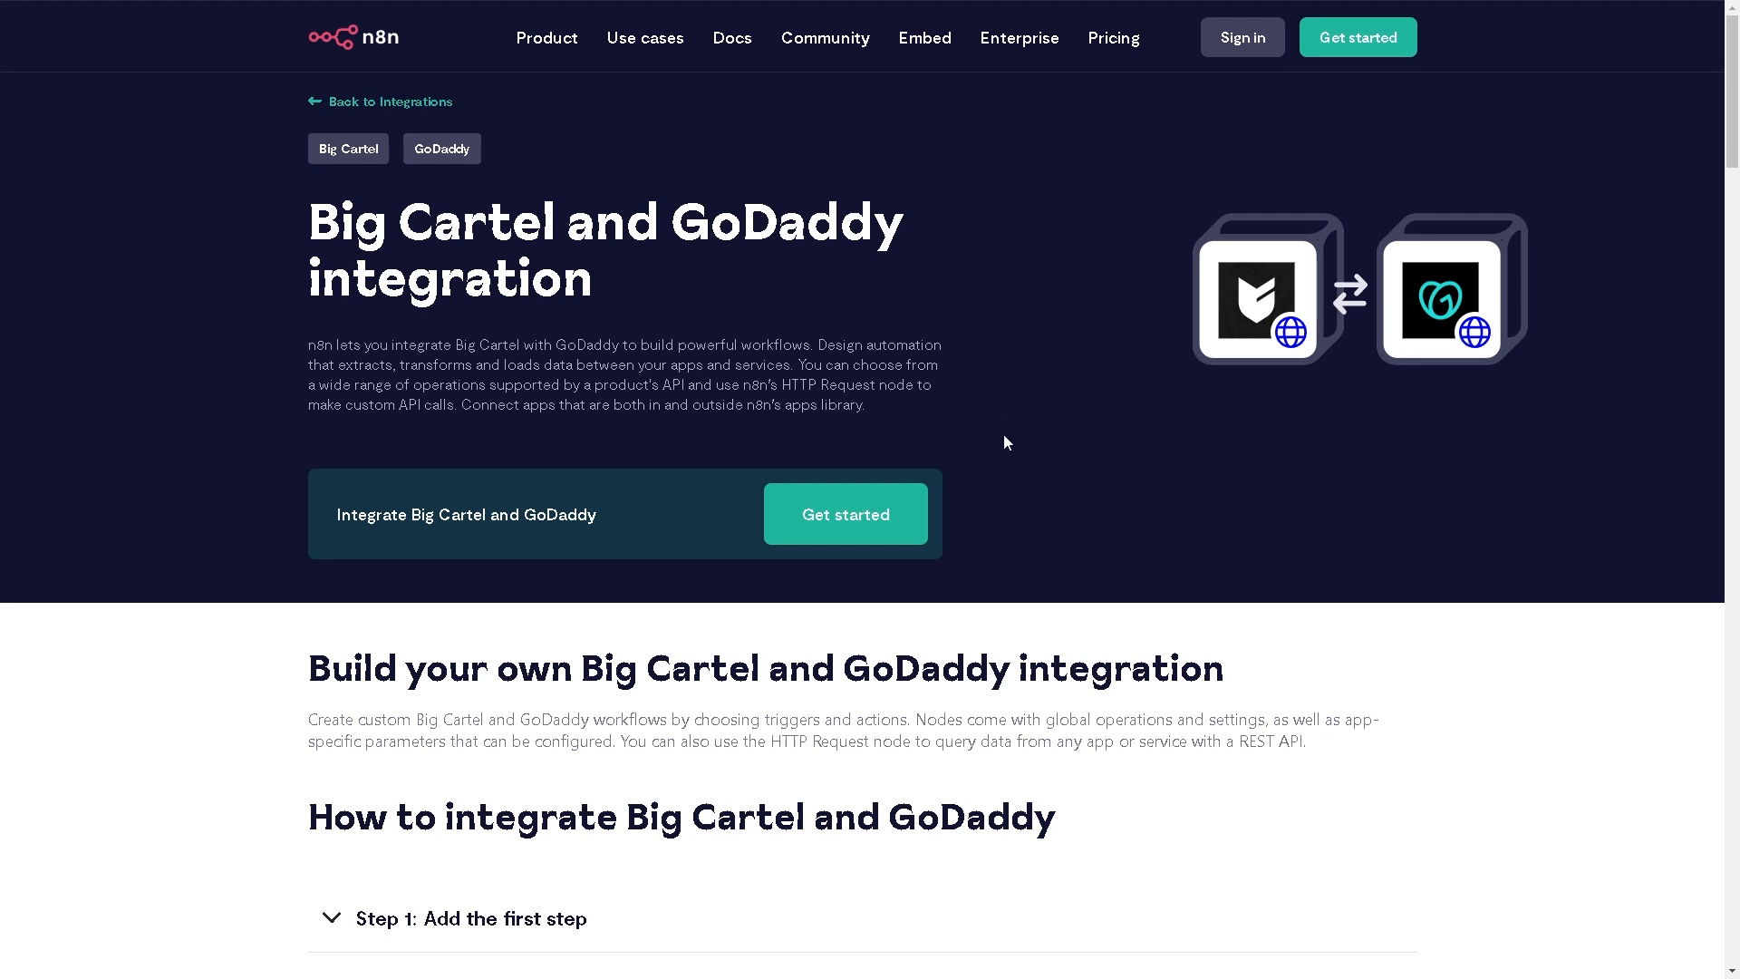
mouse_move(545, 475)
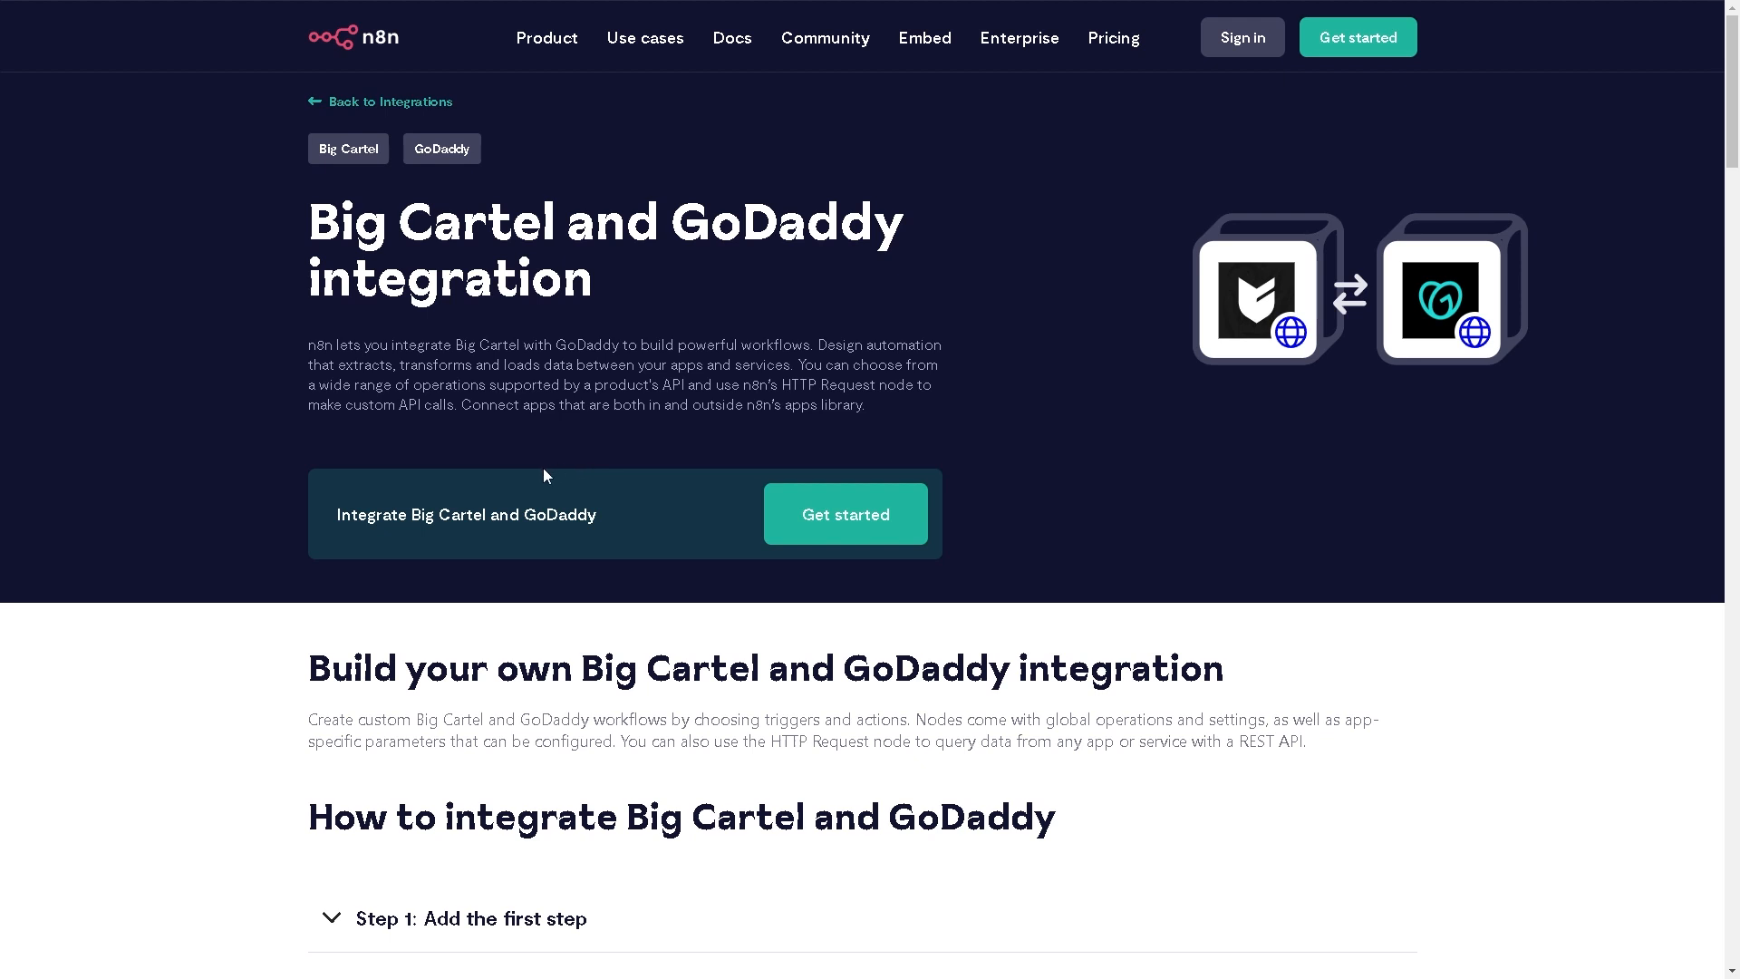
mouse_move(845, 513)
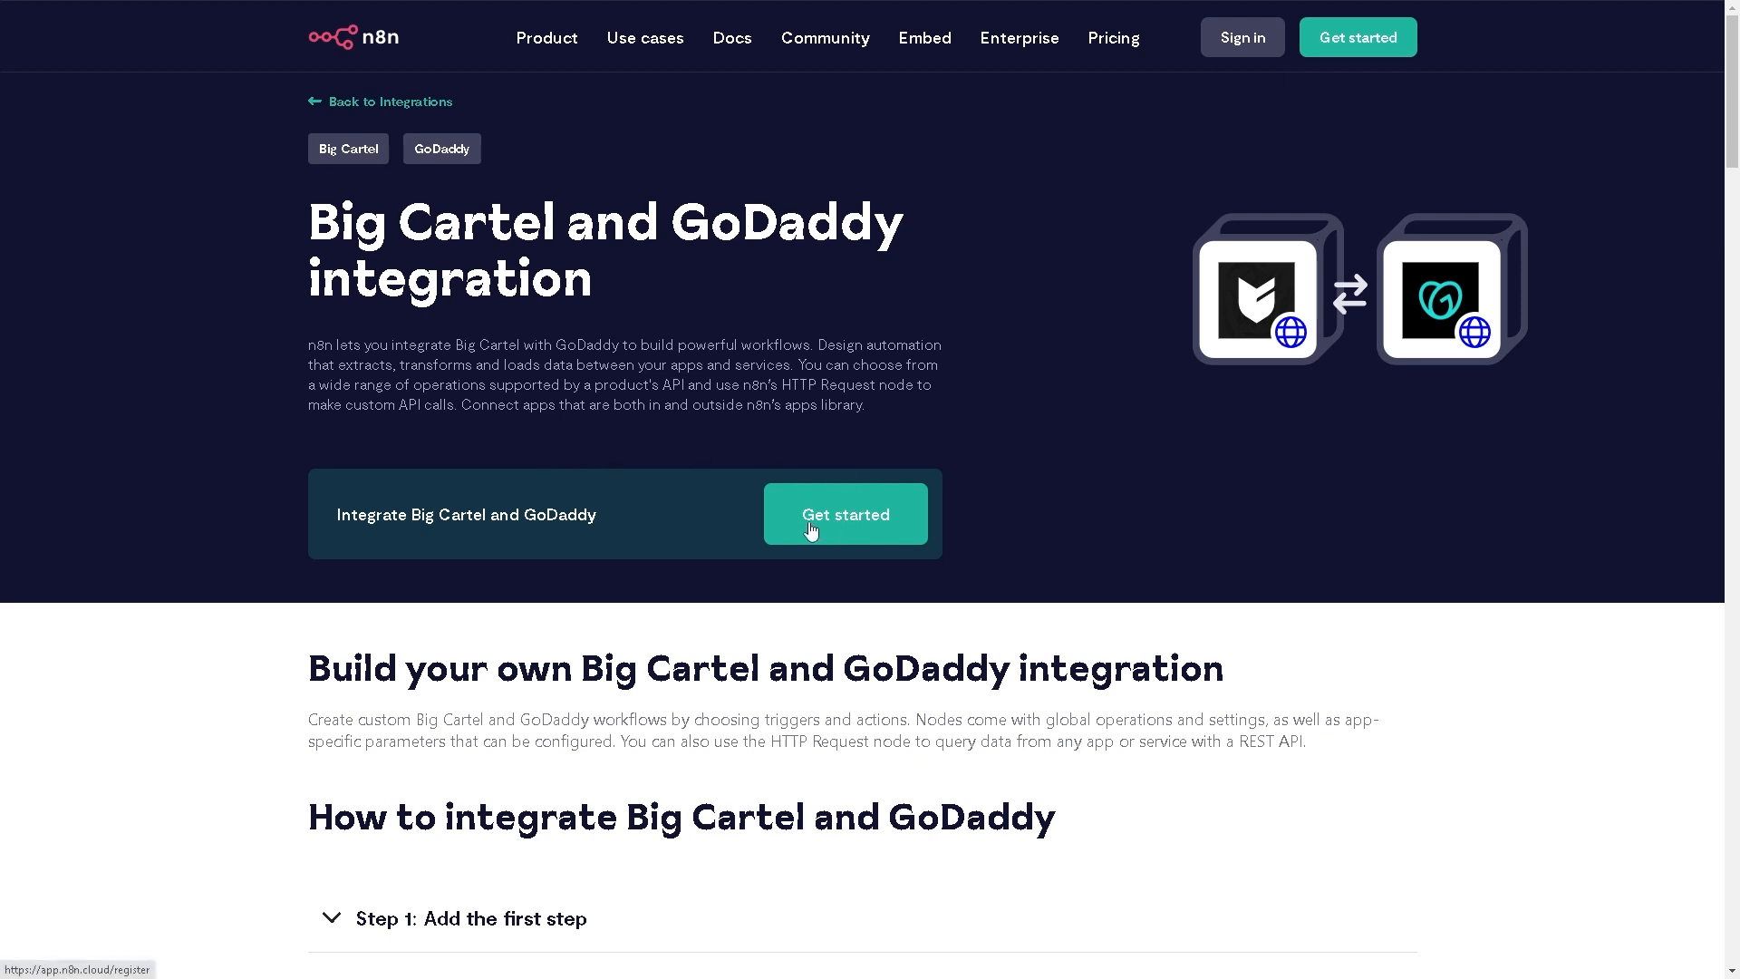
mouse_move(820, 537)
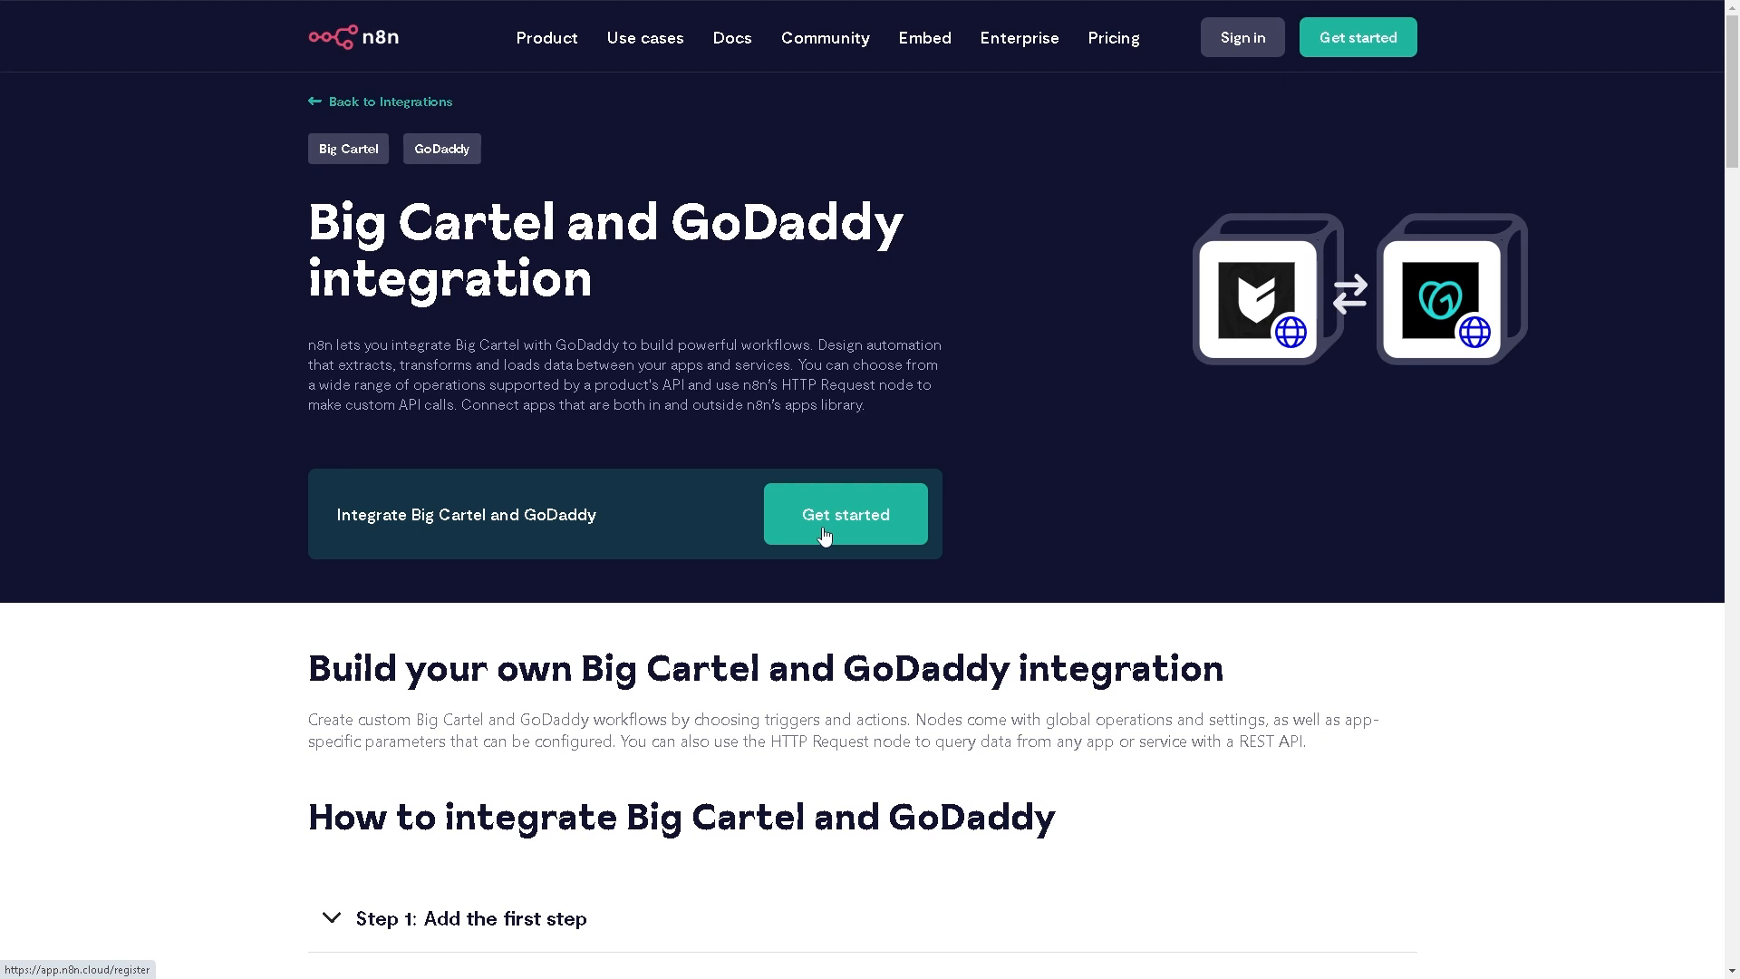
mouse_move(876, 645)
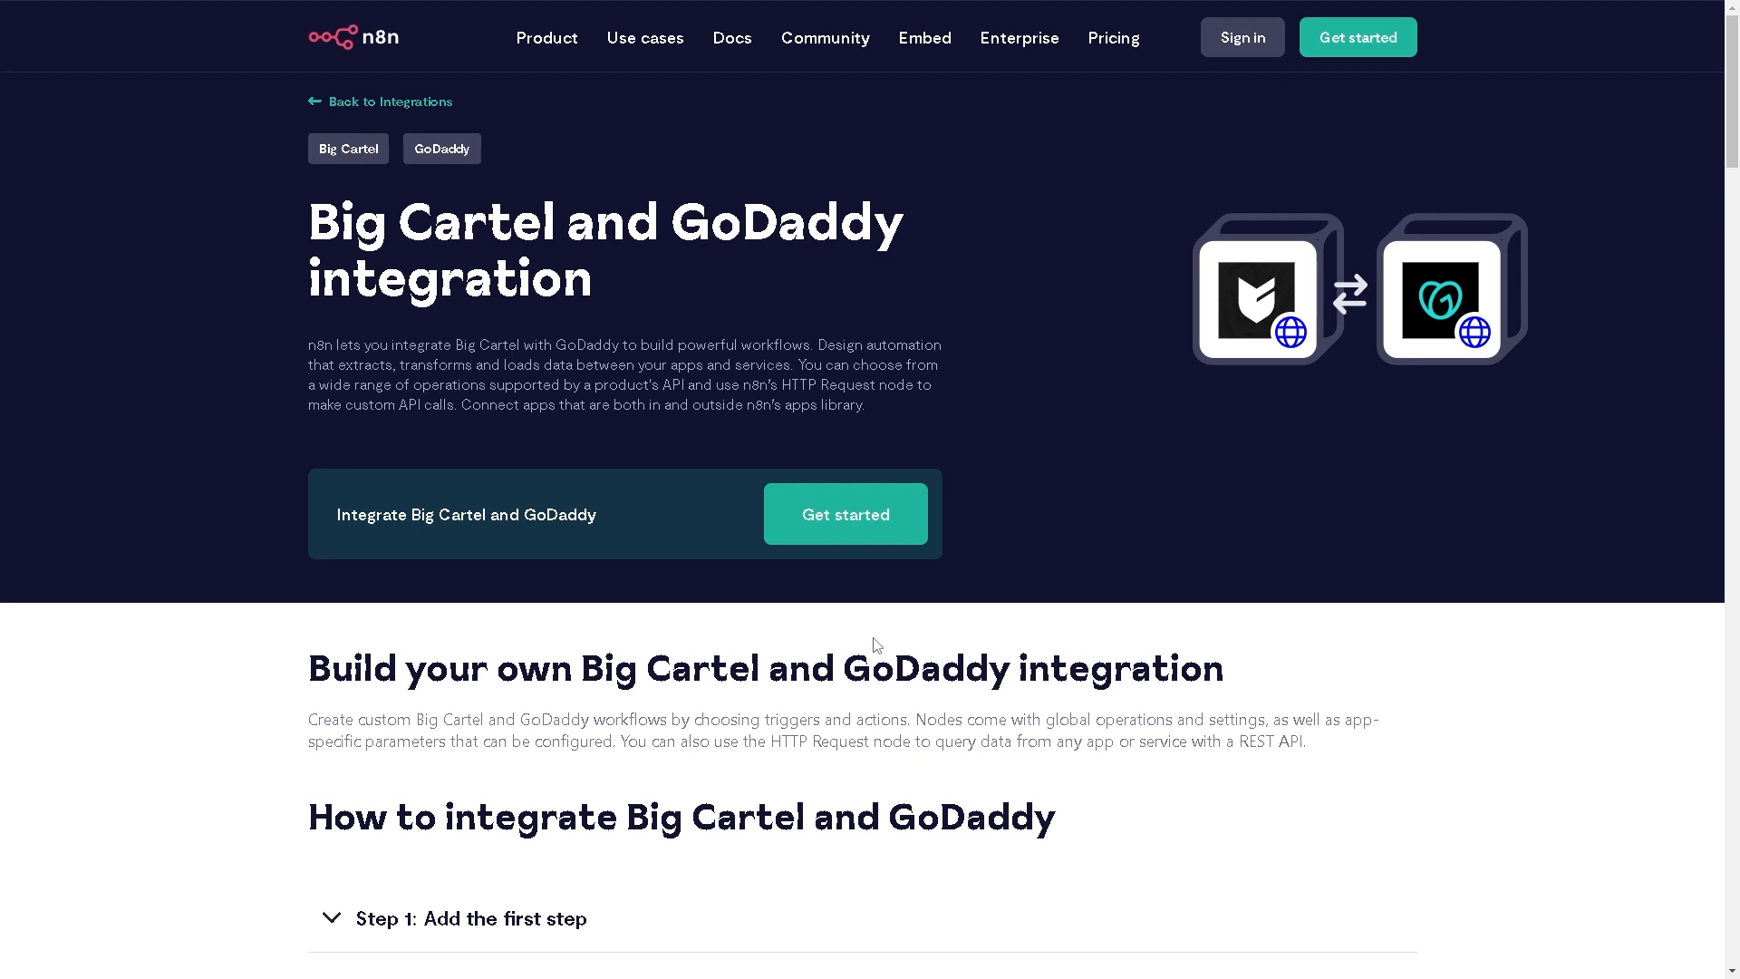
Reach the 'How to integrate Big Cartel and GoDaddy' section and expand Step 1: Add the first step
scroll("down", 3)
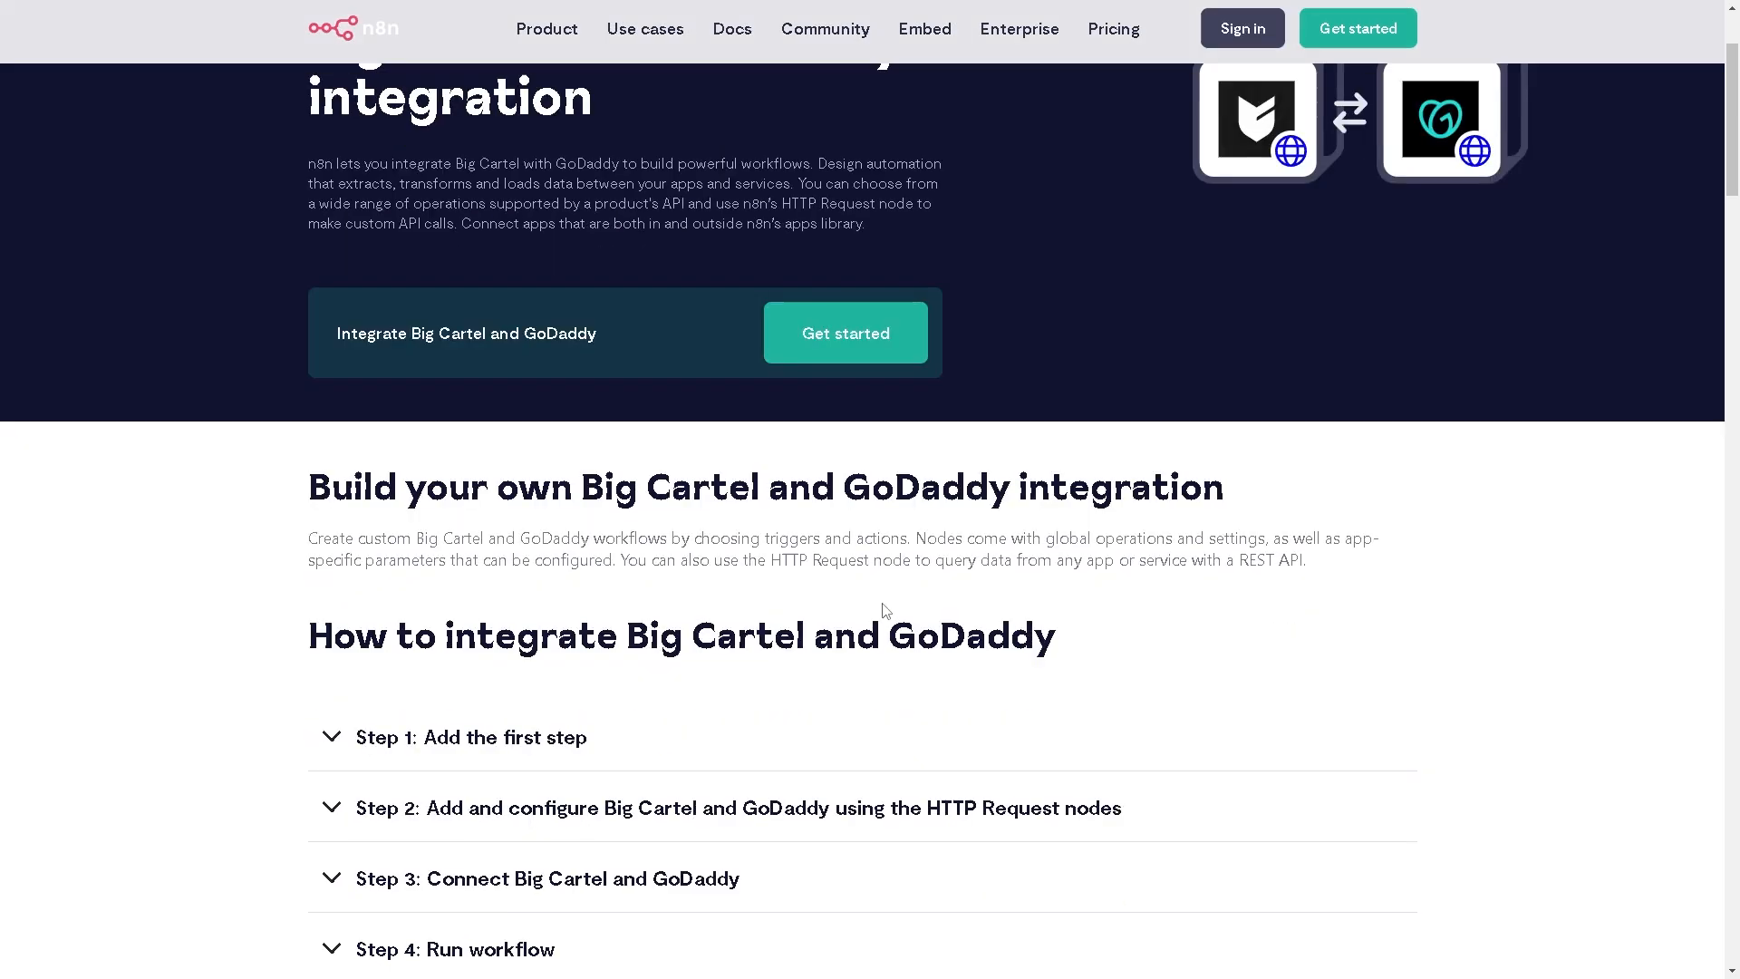
scroll("down", 3)
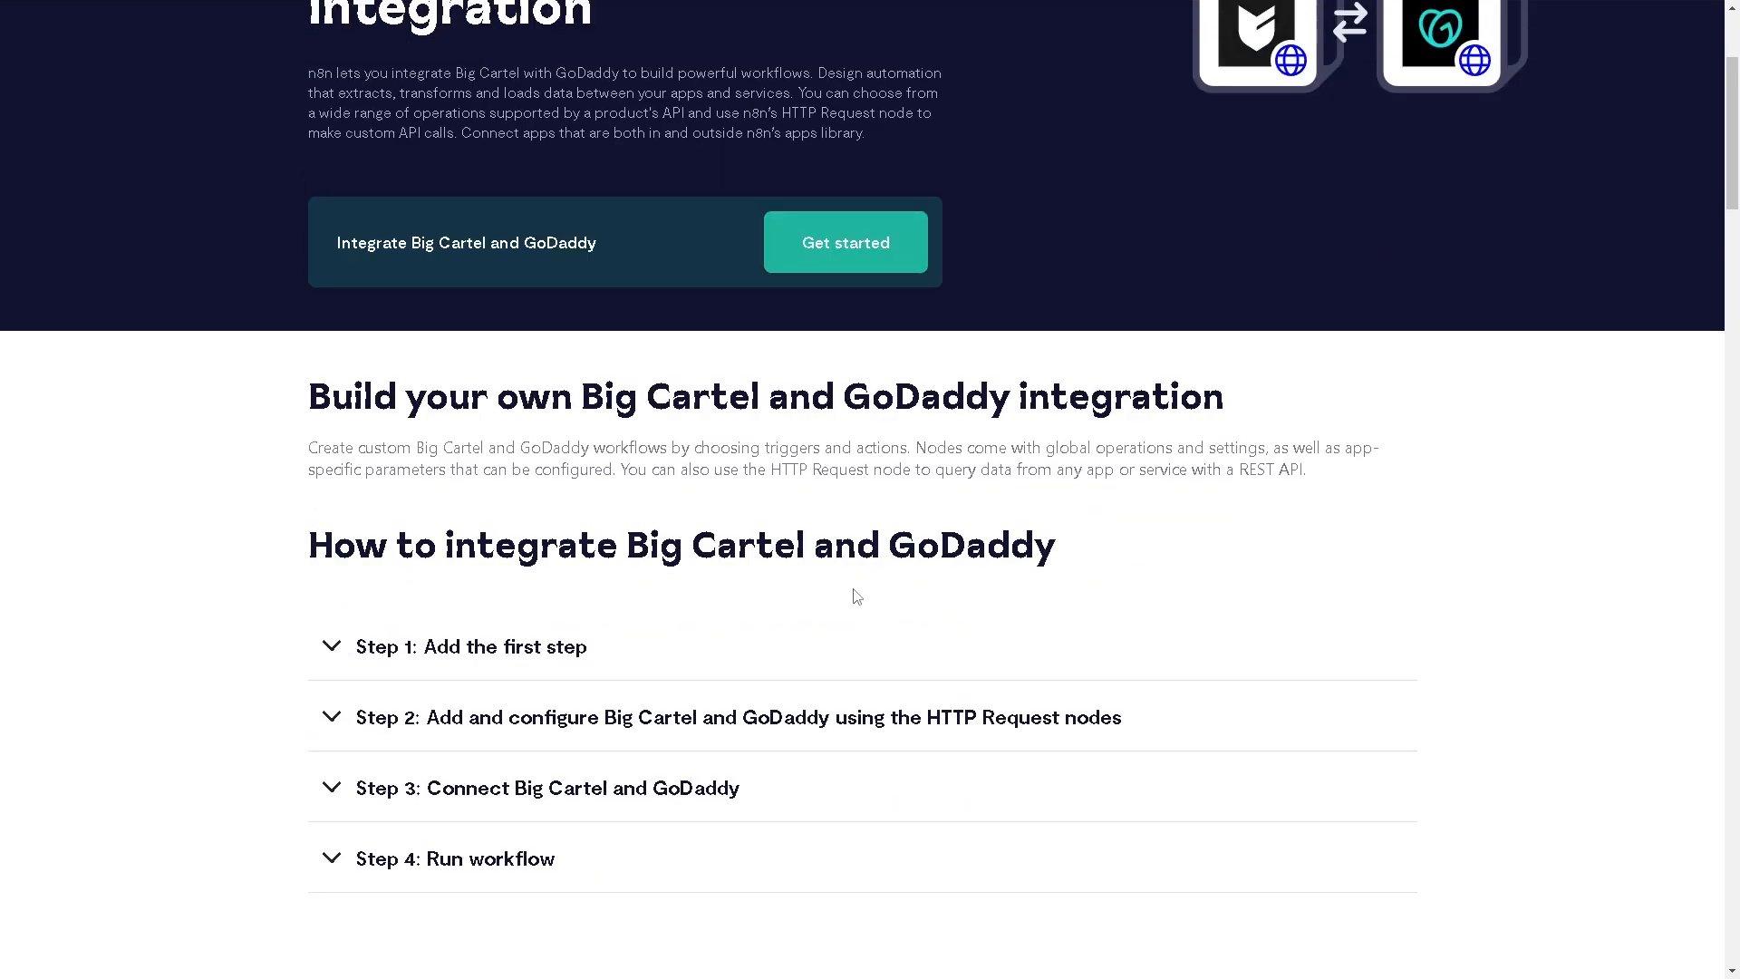
scroll("up", 3)
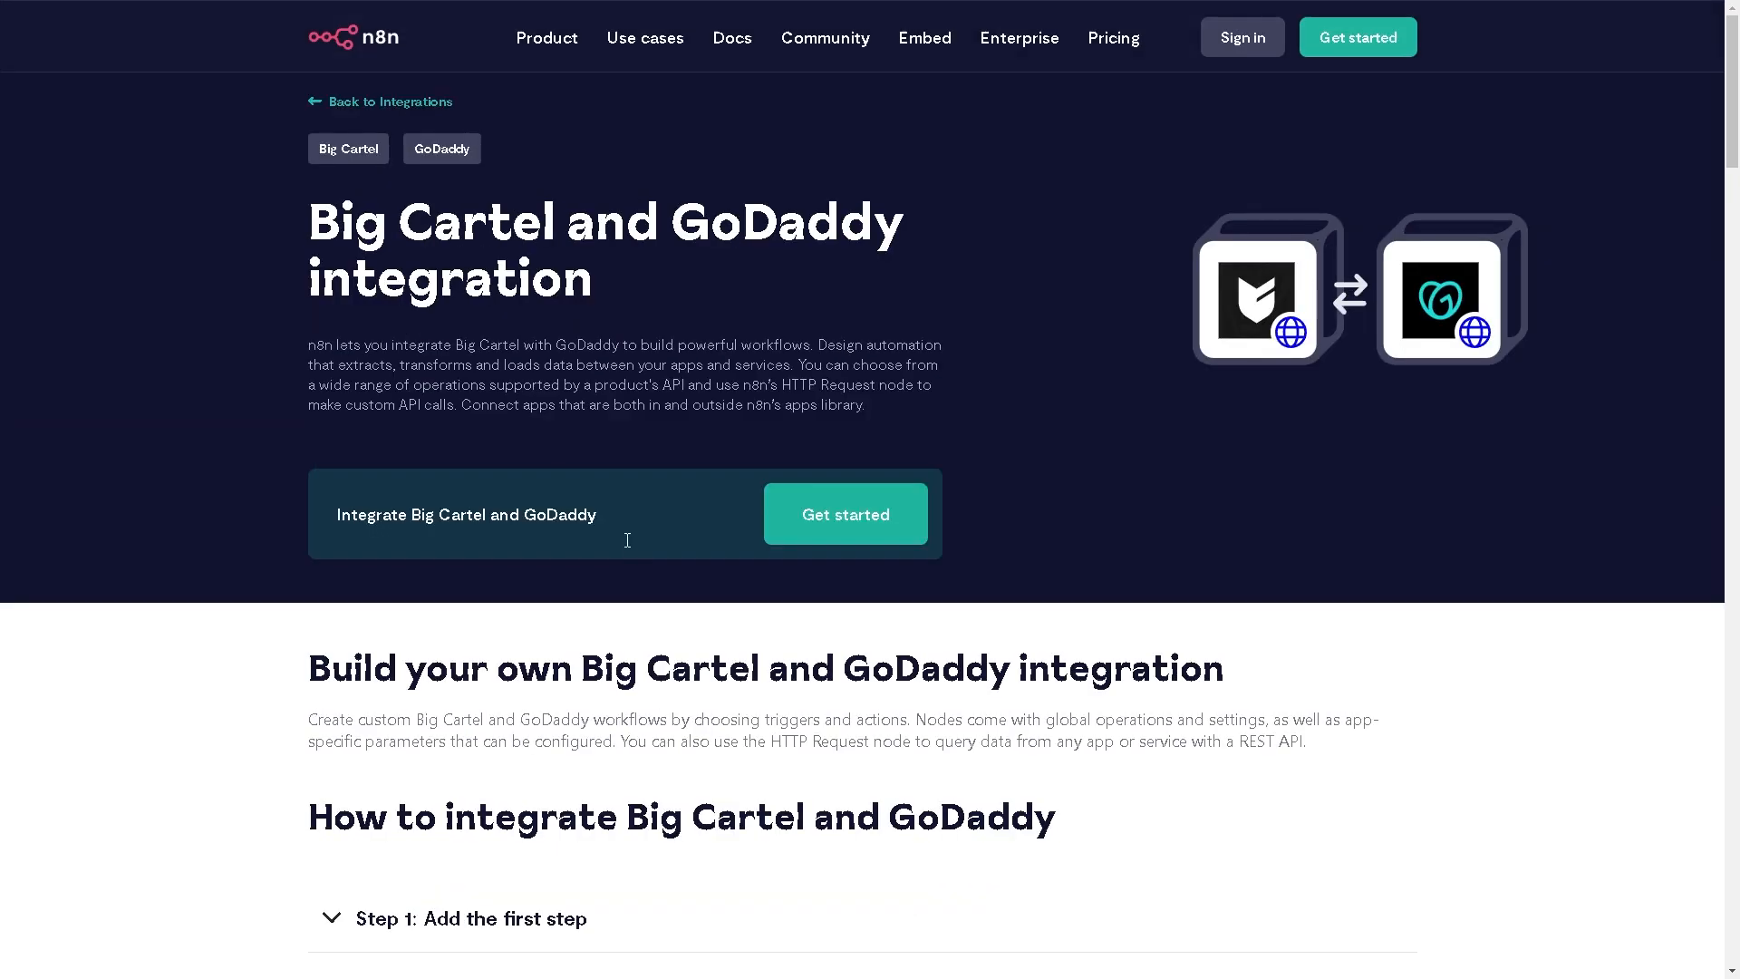
scroll("down", 3)
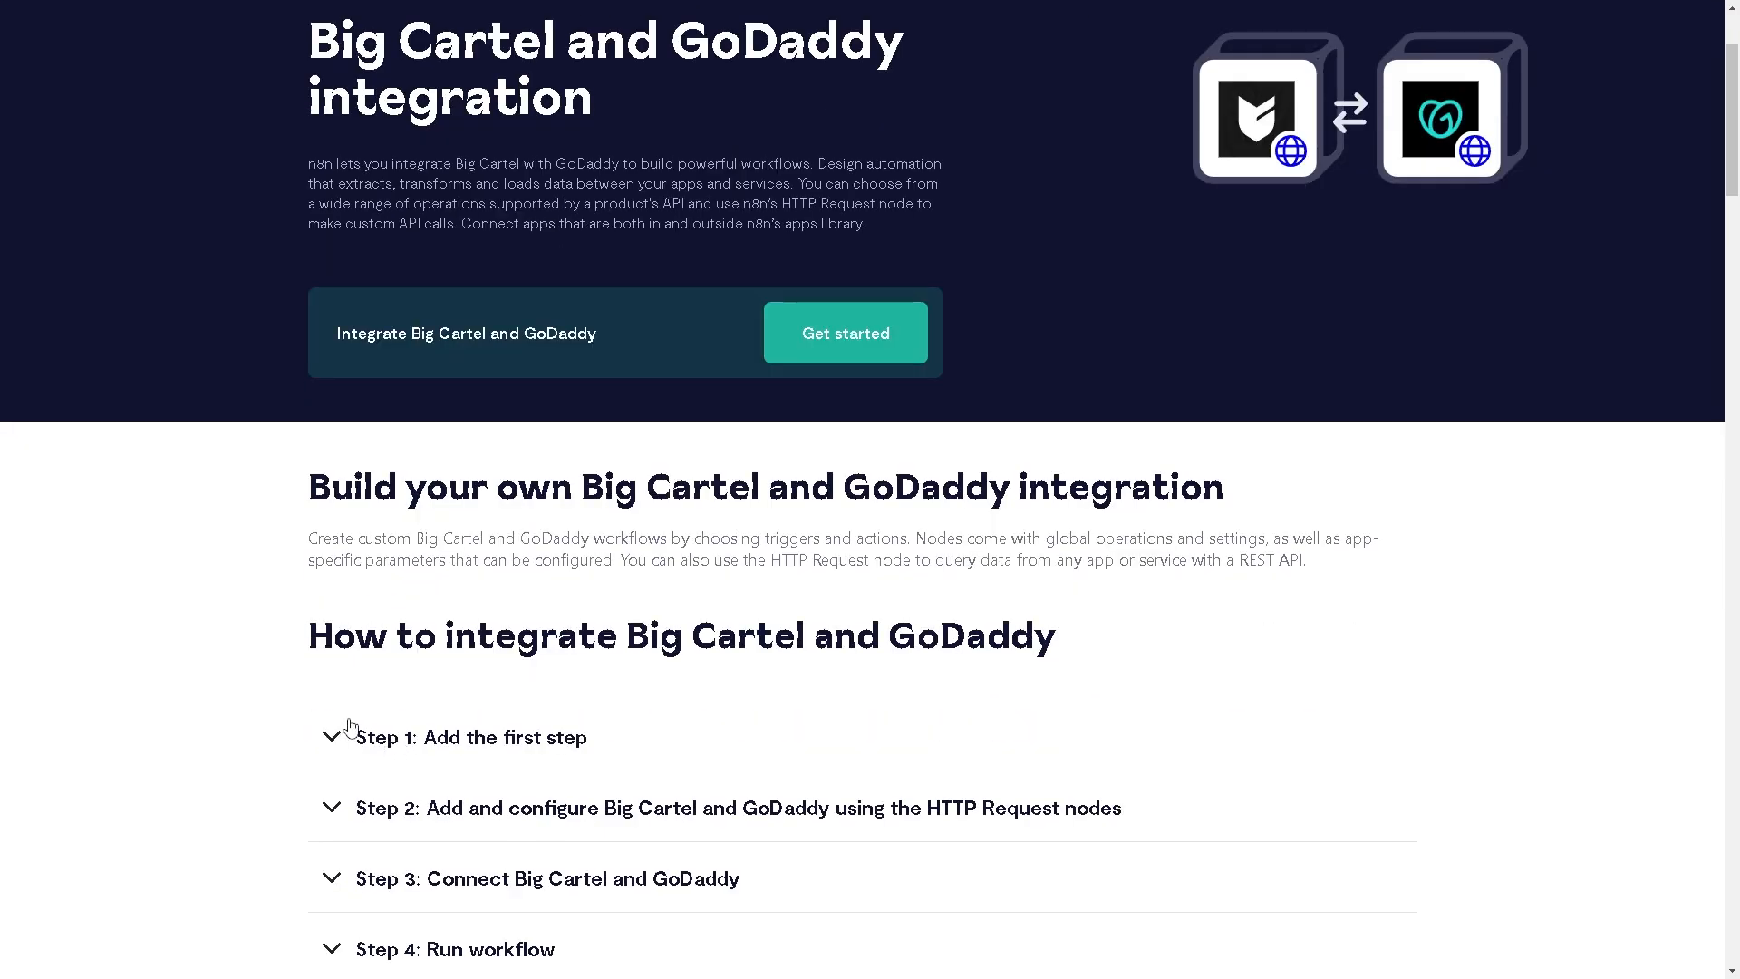
scroll("down", 3)
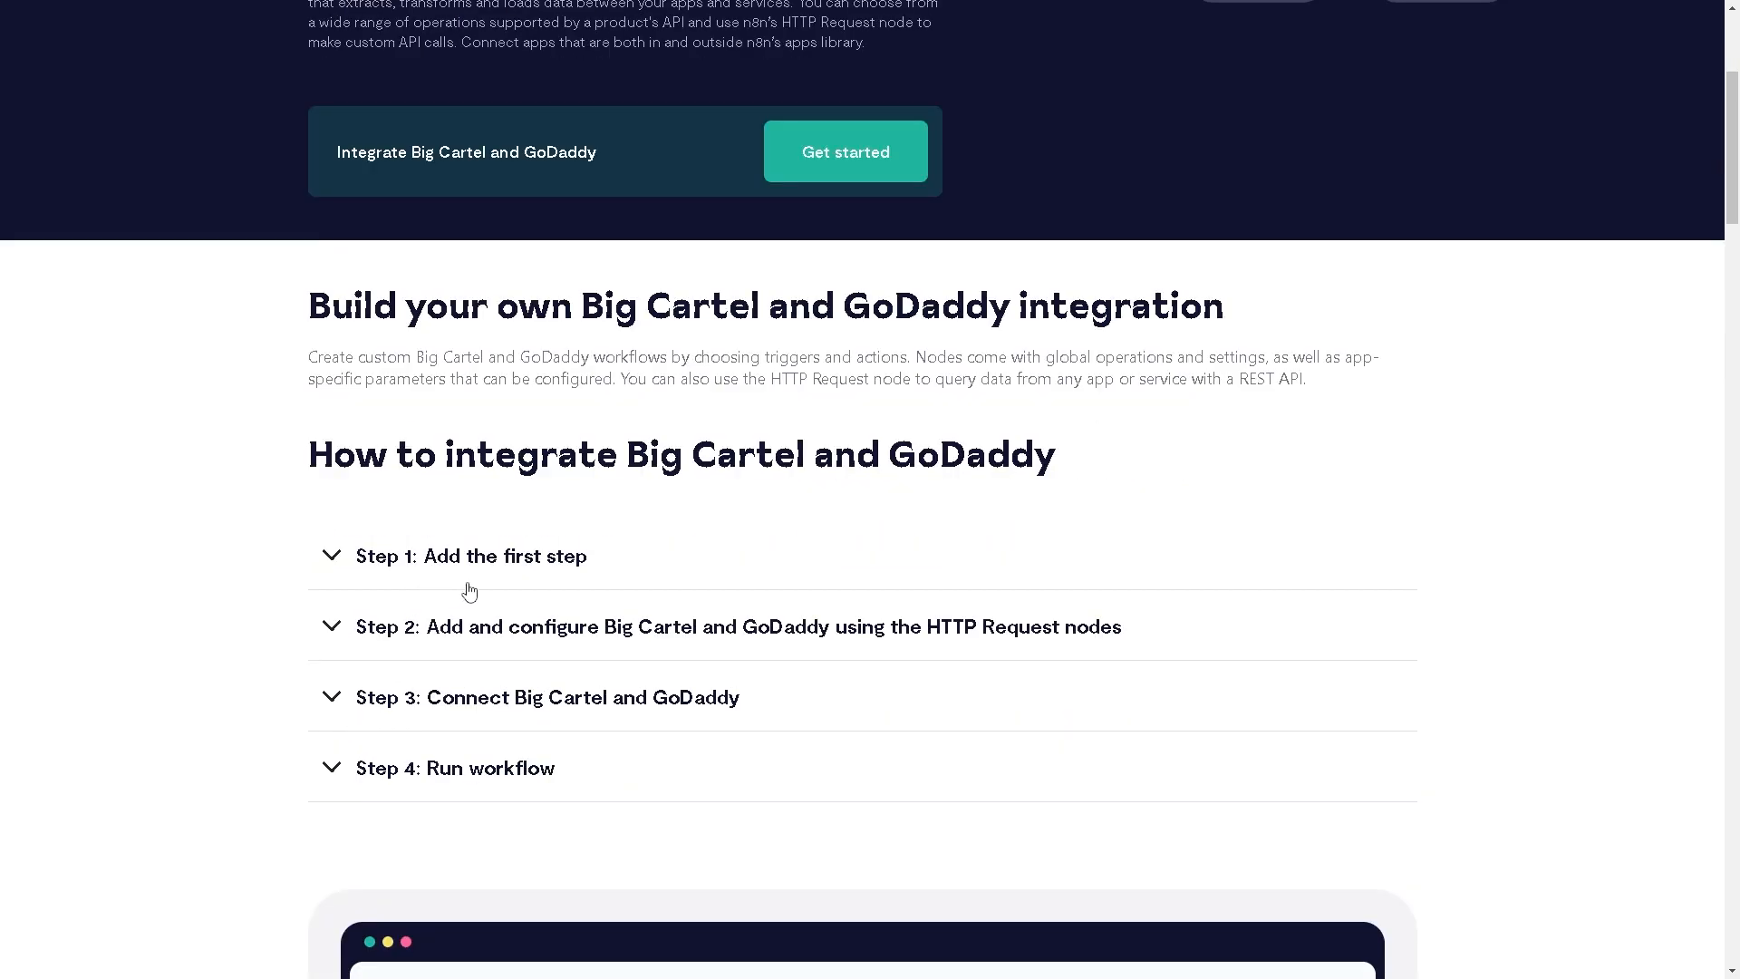
left_click(469, 556)
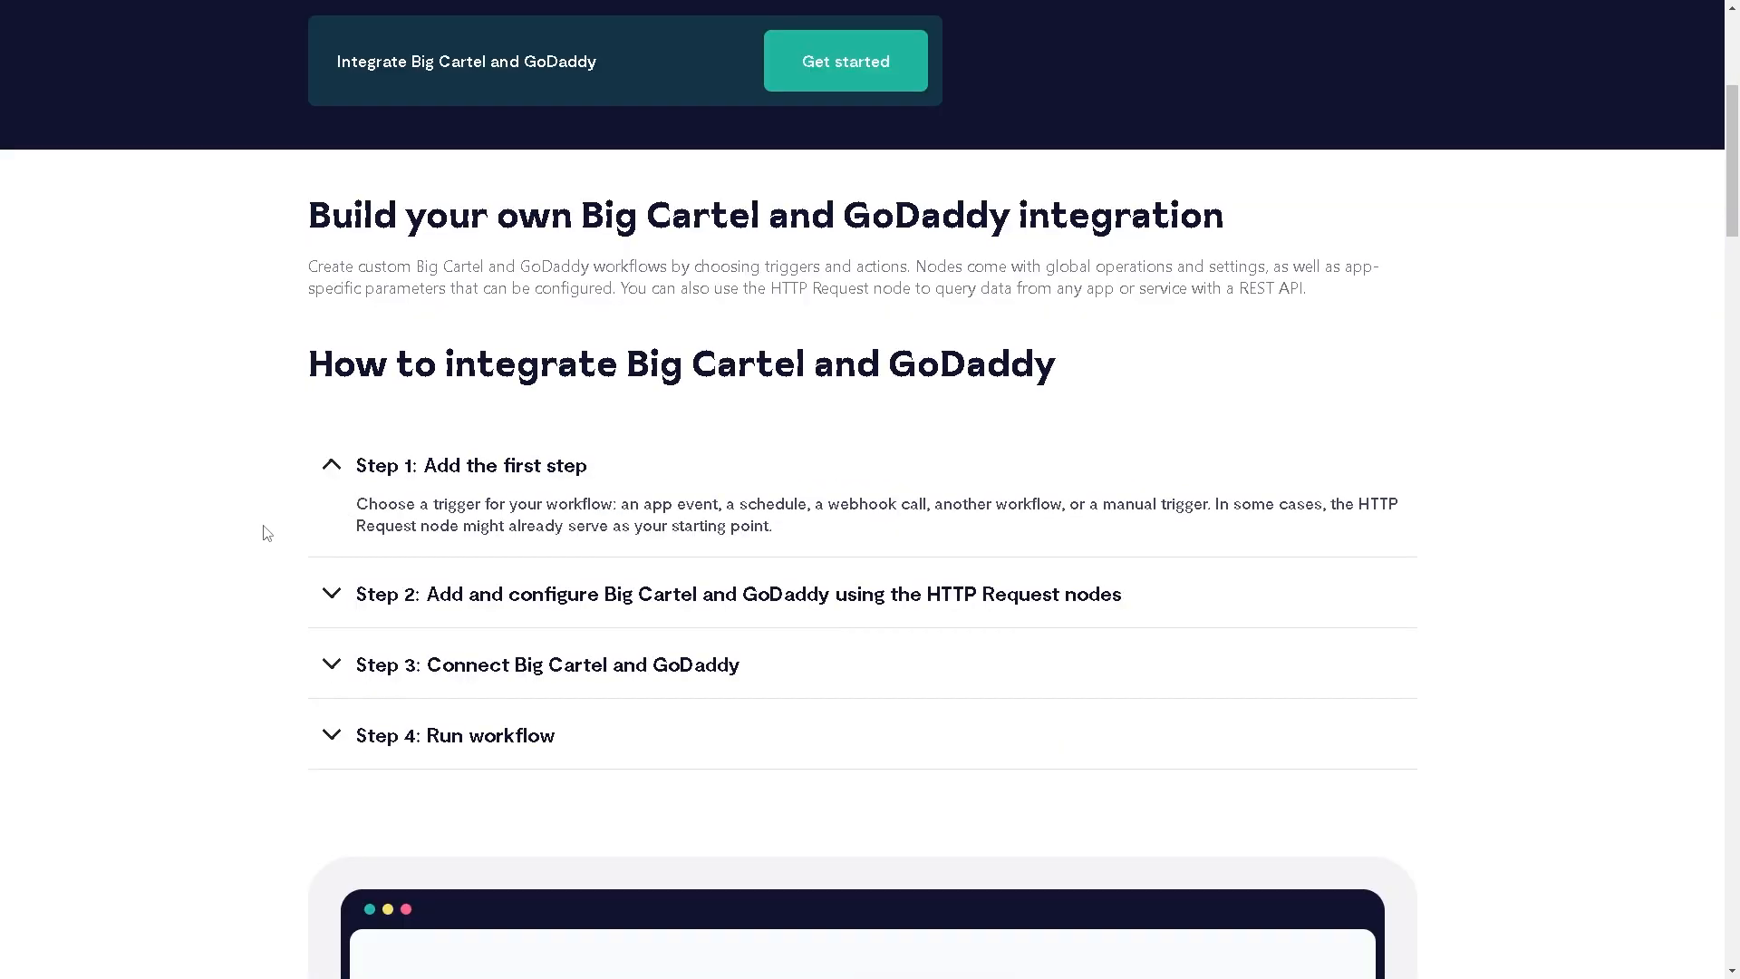
mouse_move(812, 586)
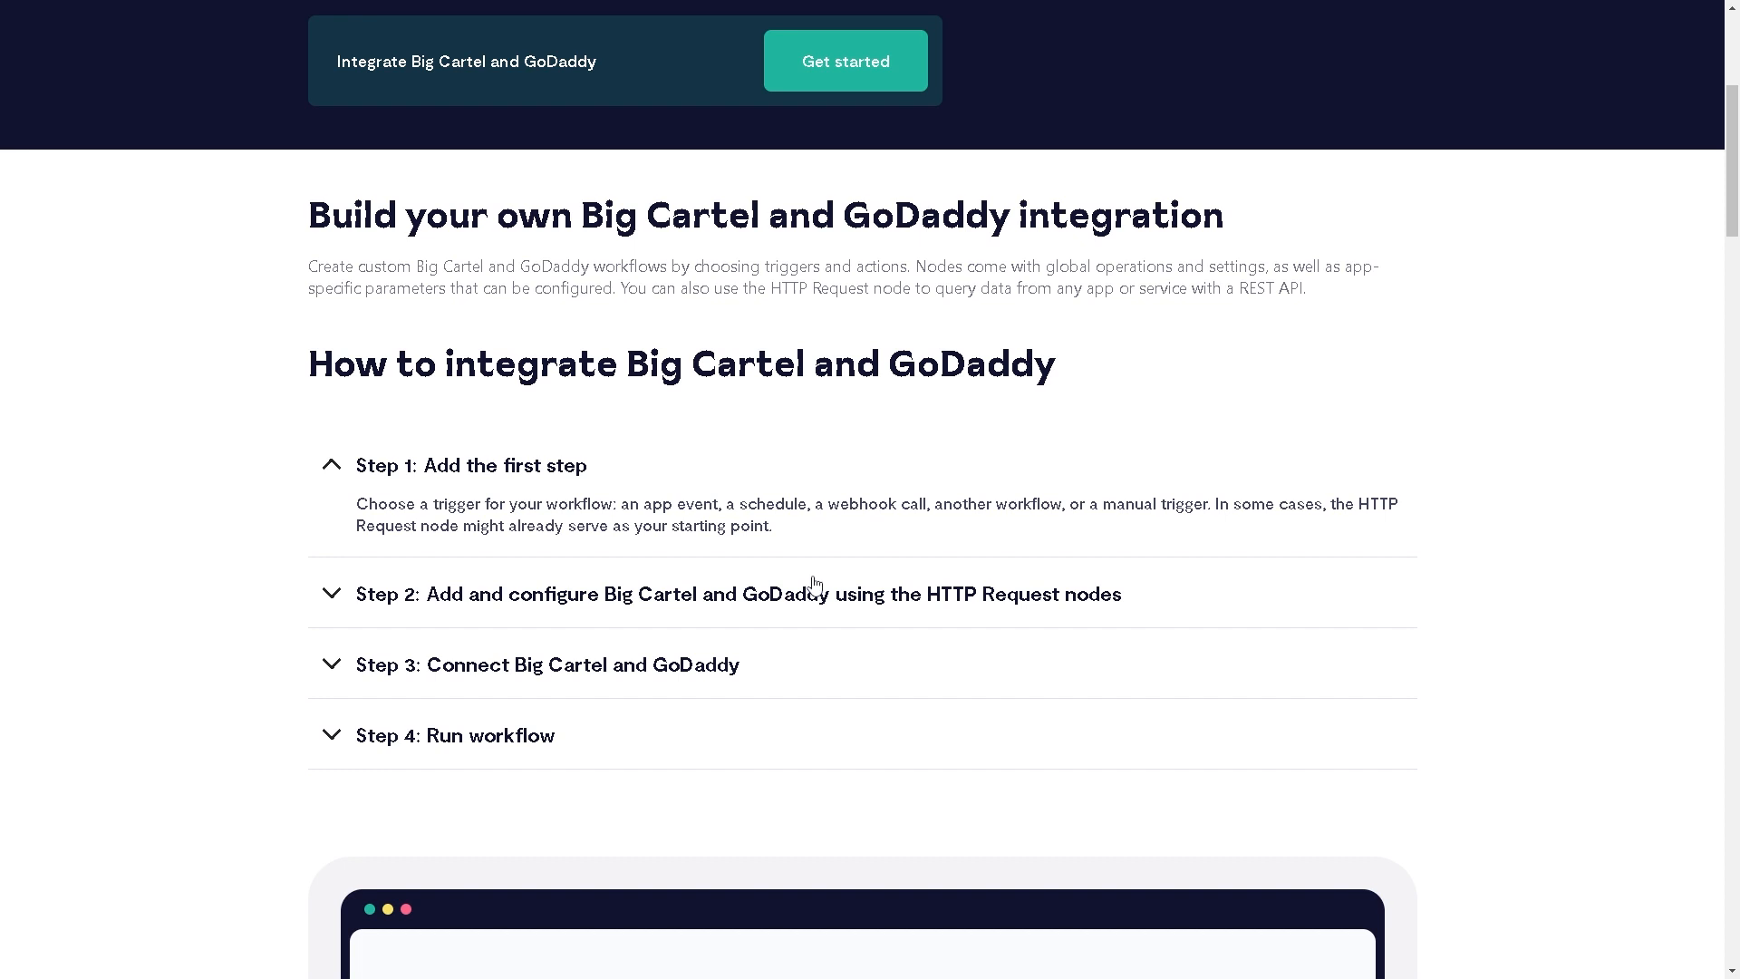
mouse_move(942, 546)
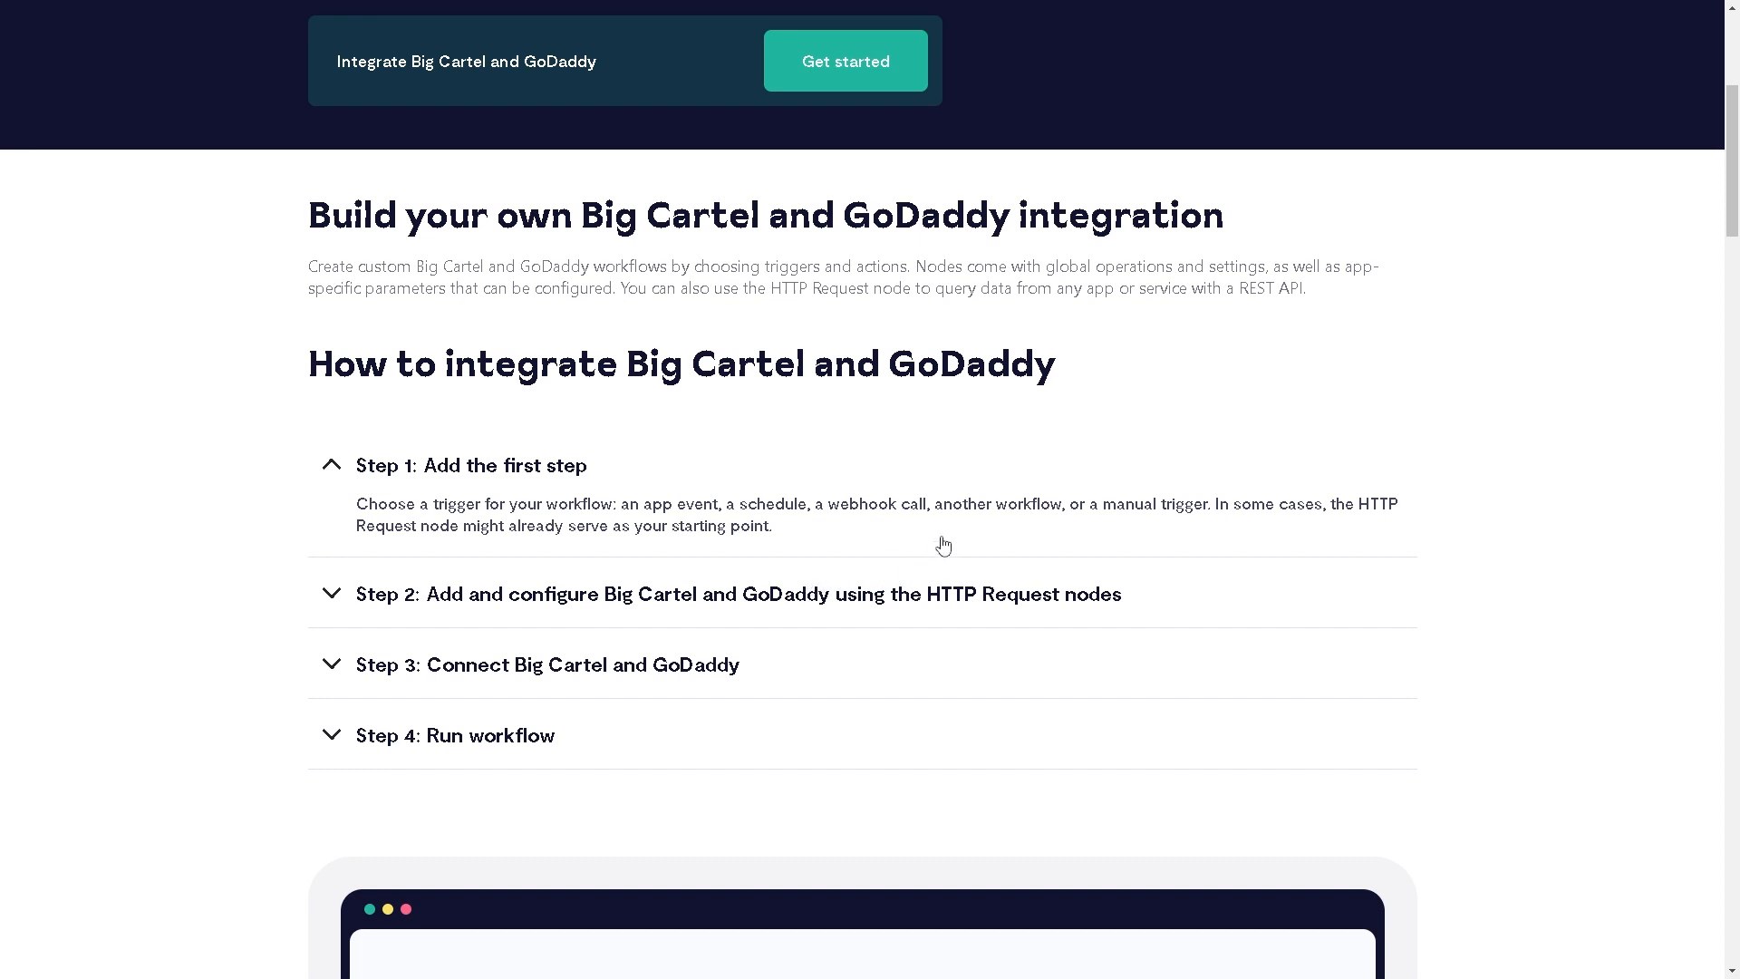
mouse_move(1135, 539)
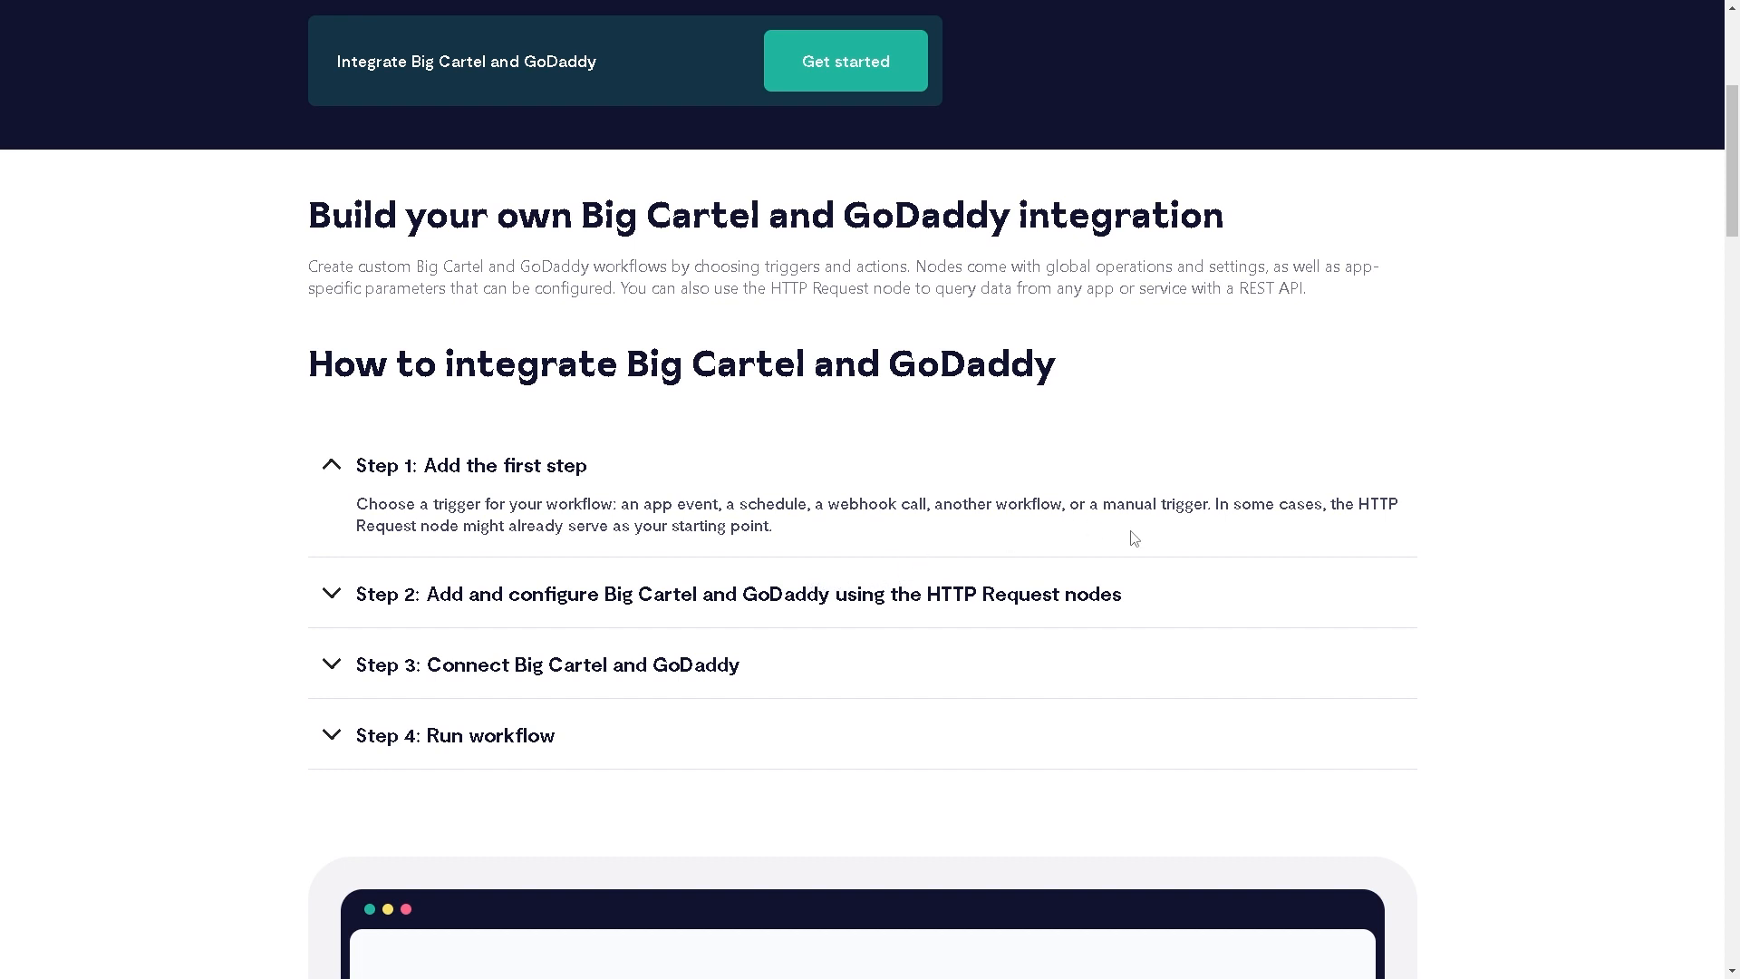
mouse_move(1249, 545)
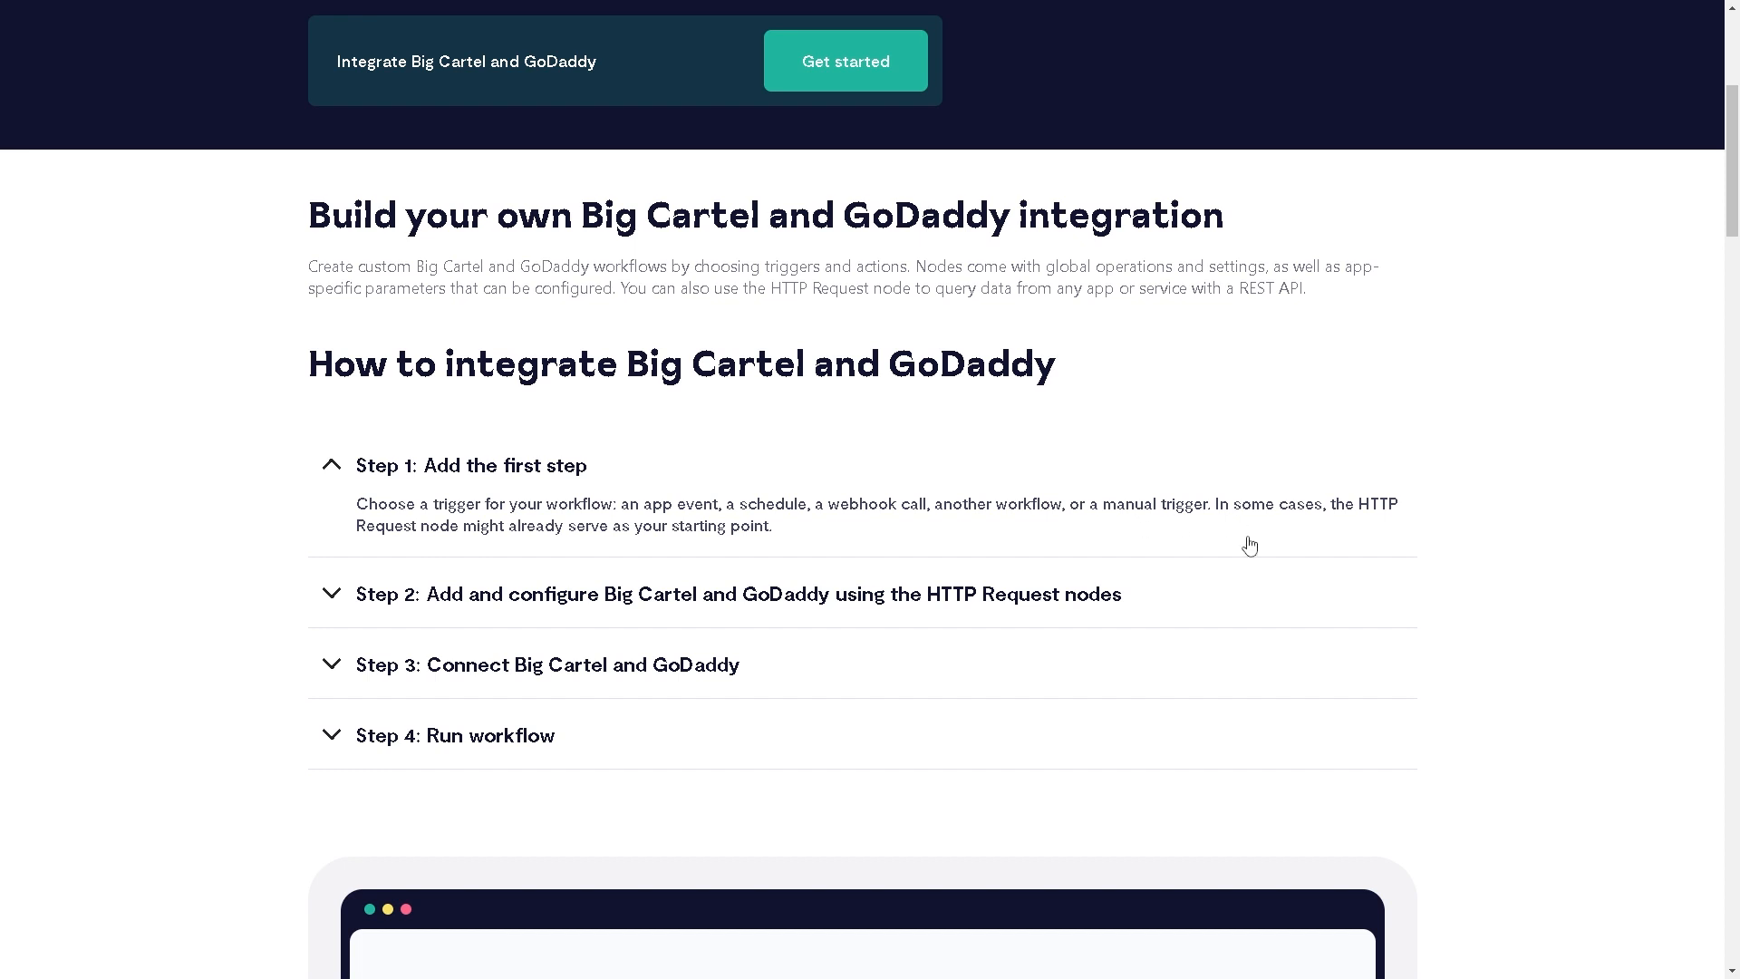
mouse_move(374, 611)
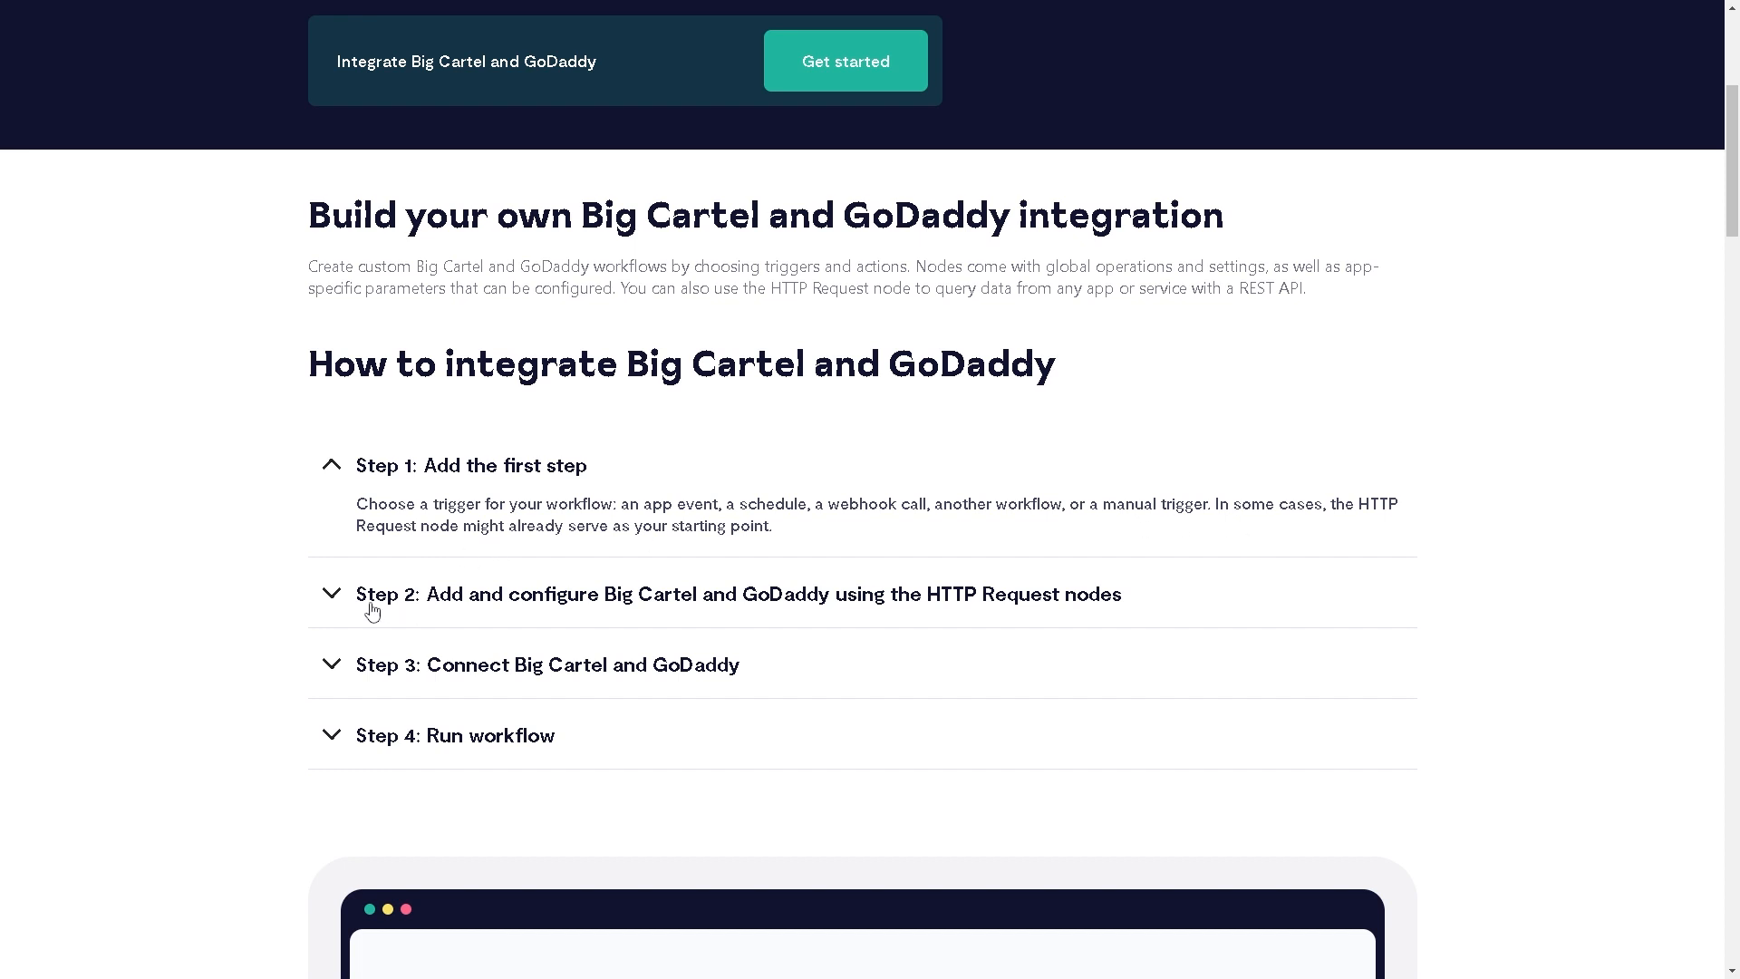
mouse_move(245, 629)
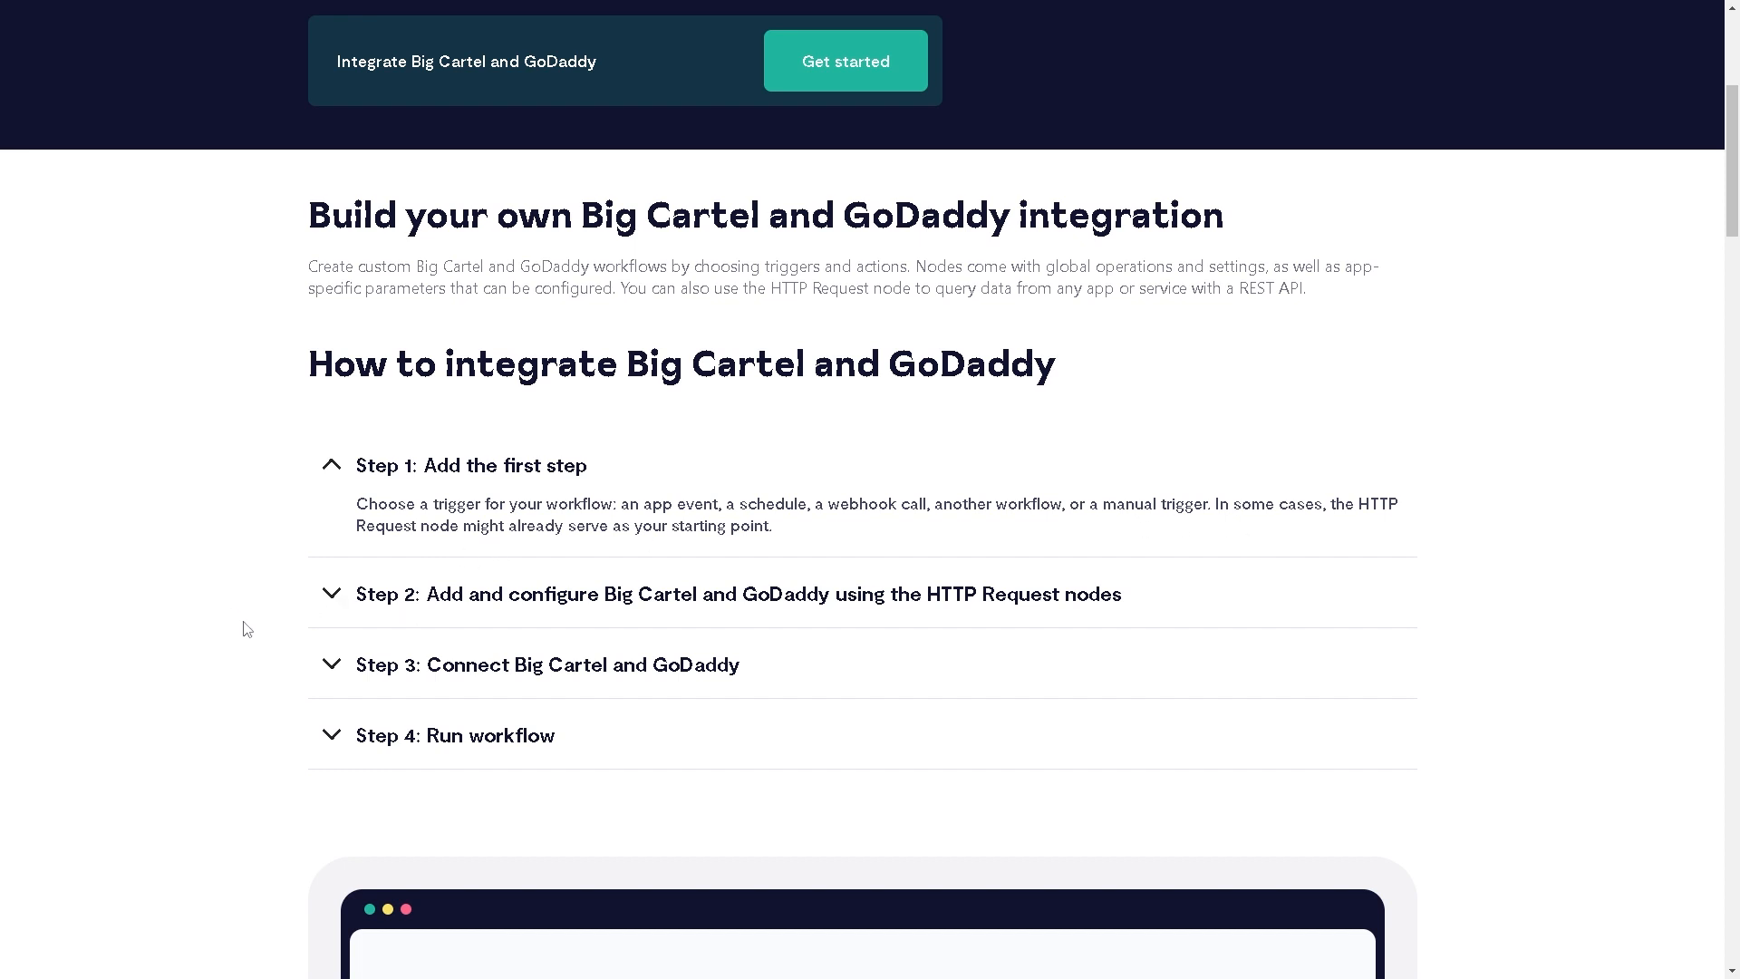
mouse_move(811, 663)
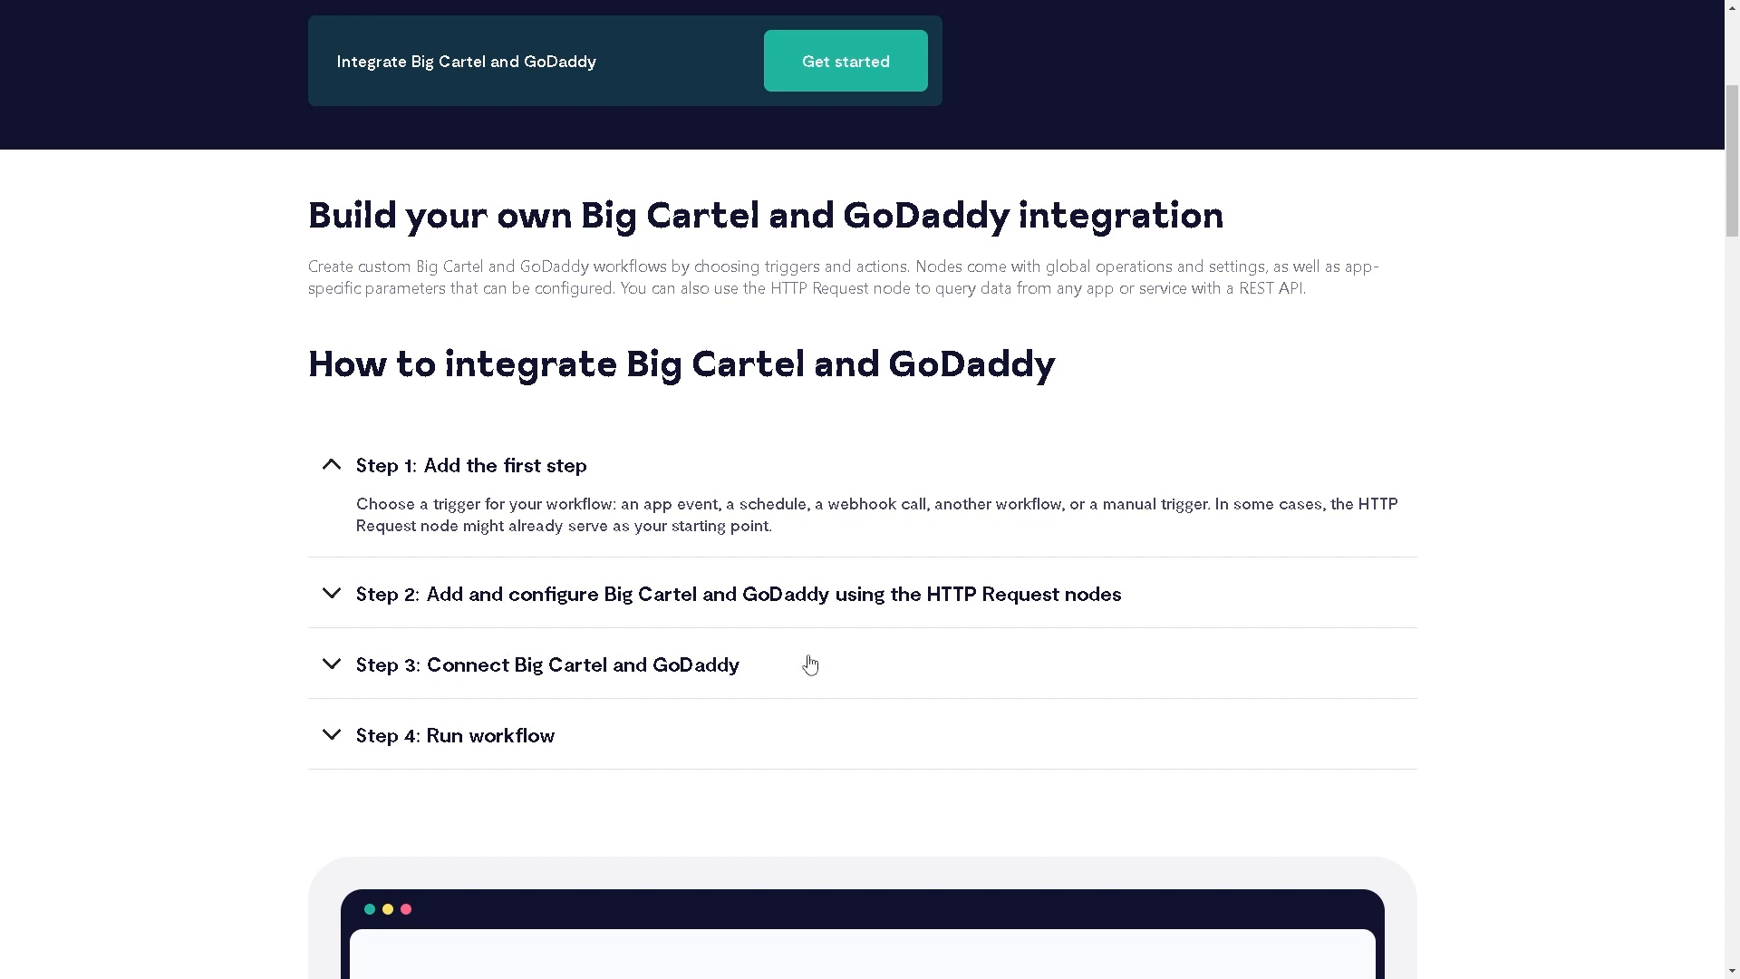
Scroll the n8n page to keep the four how-to steps with Step 4: Run workflow in view
scroll("down", 3)
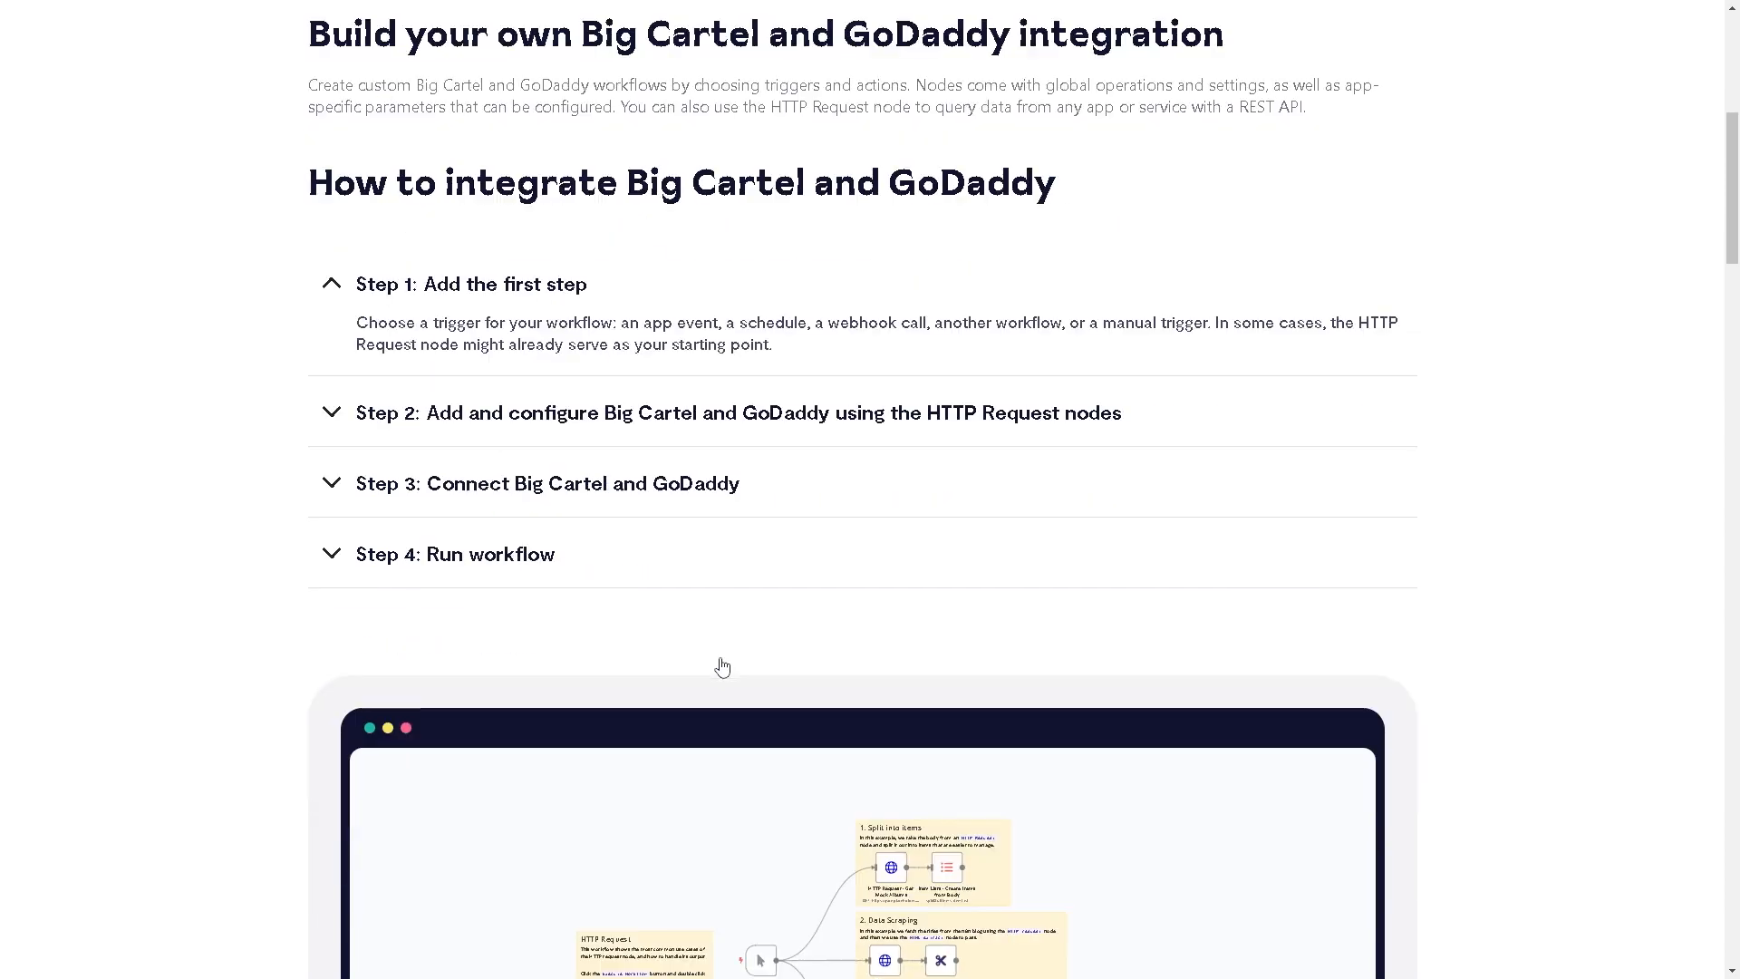
mouse_move(749, 596)
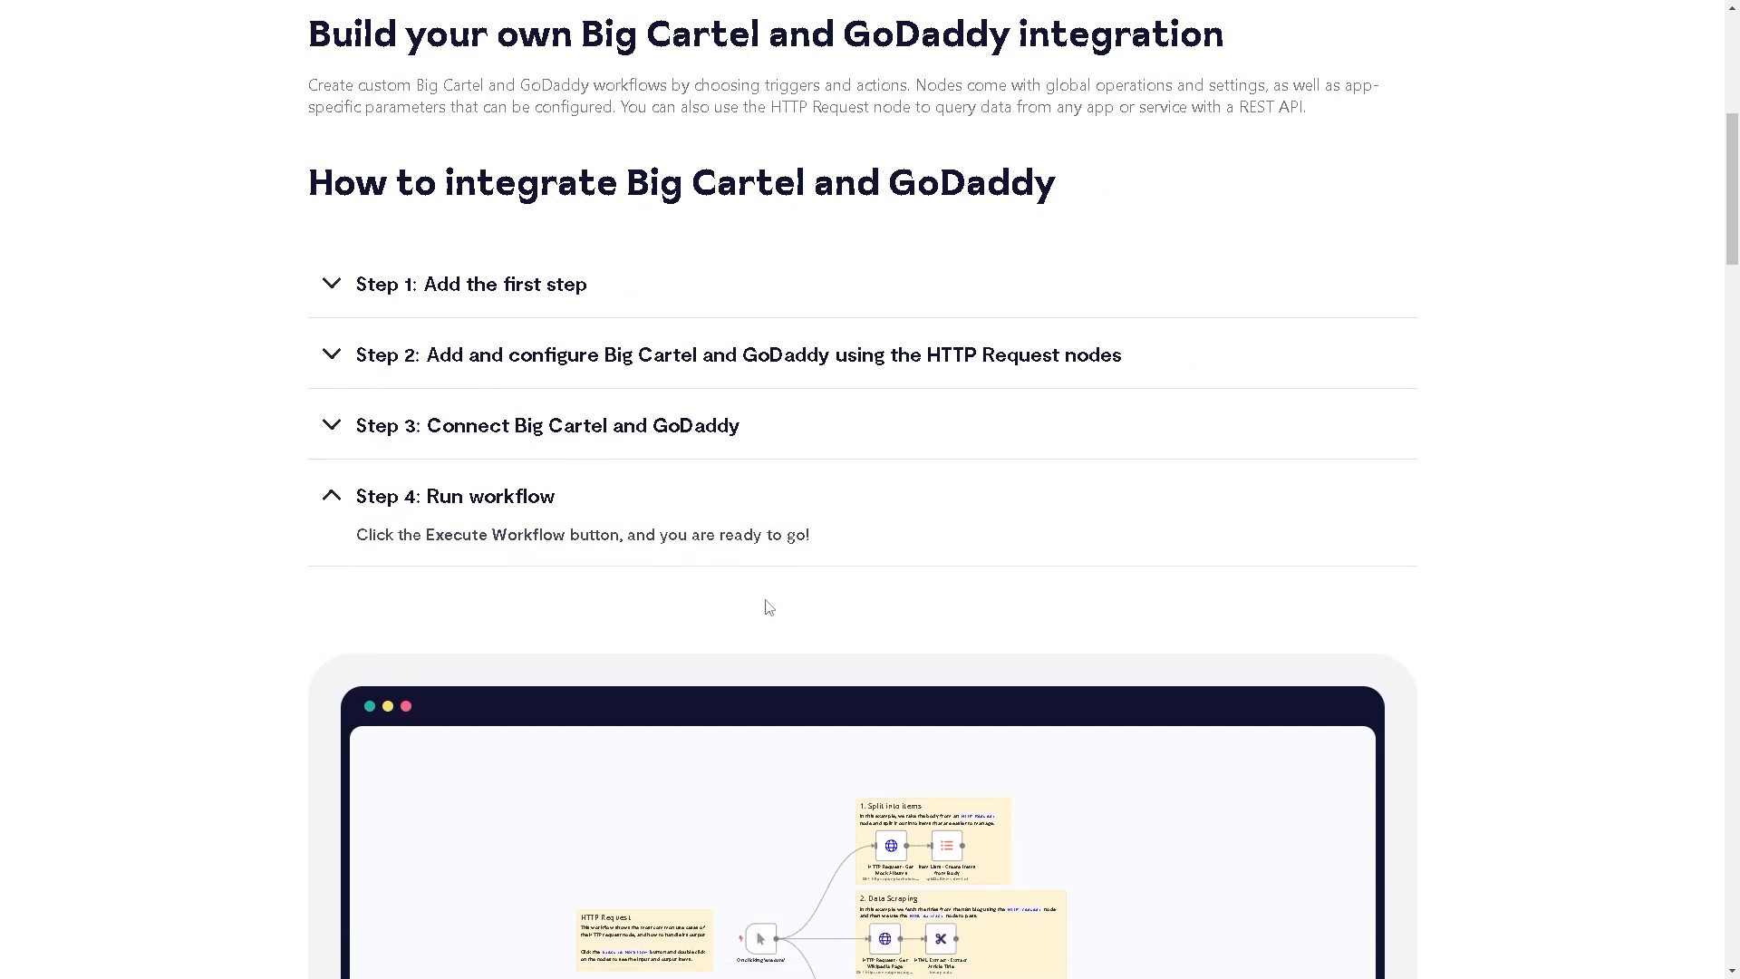
scroll("down", 3)
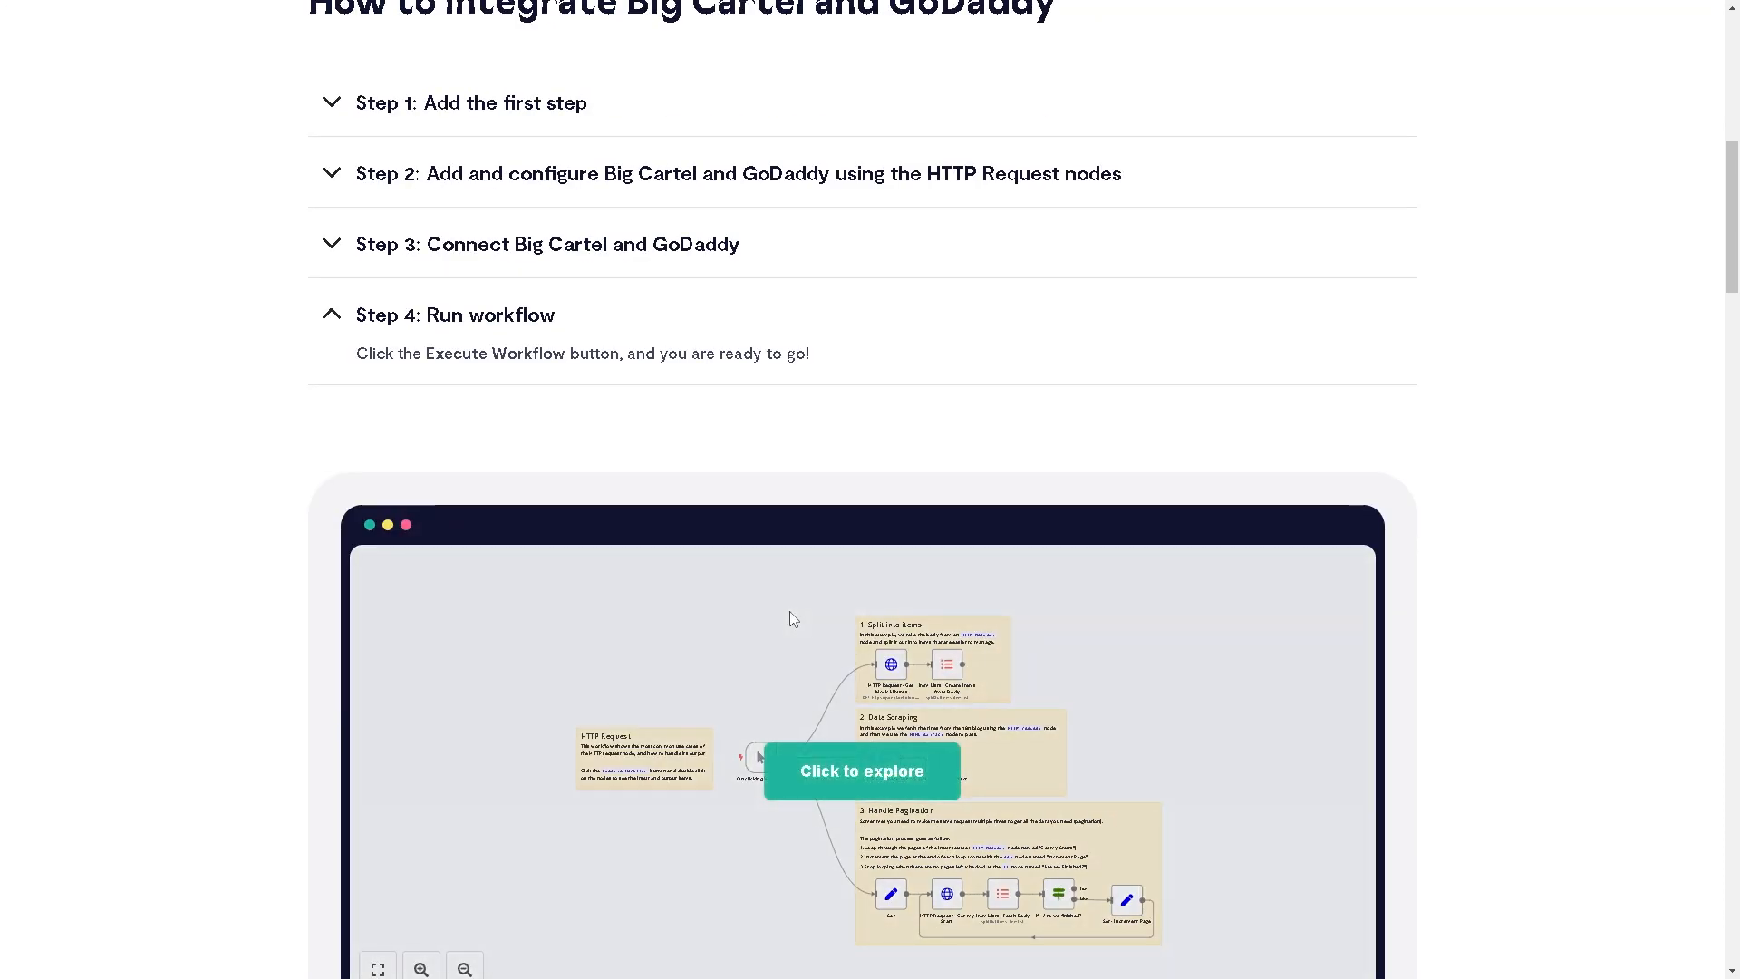
scroll("down", 3)
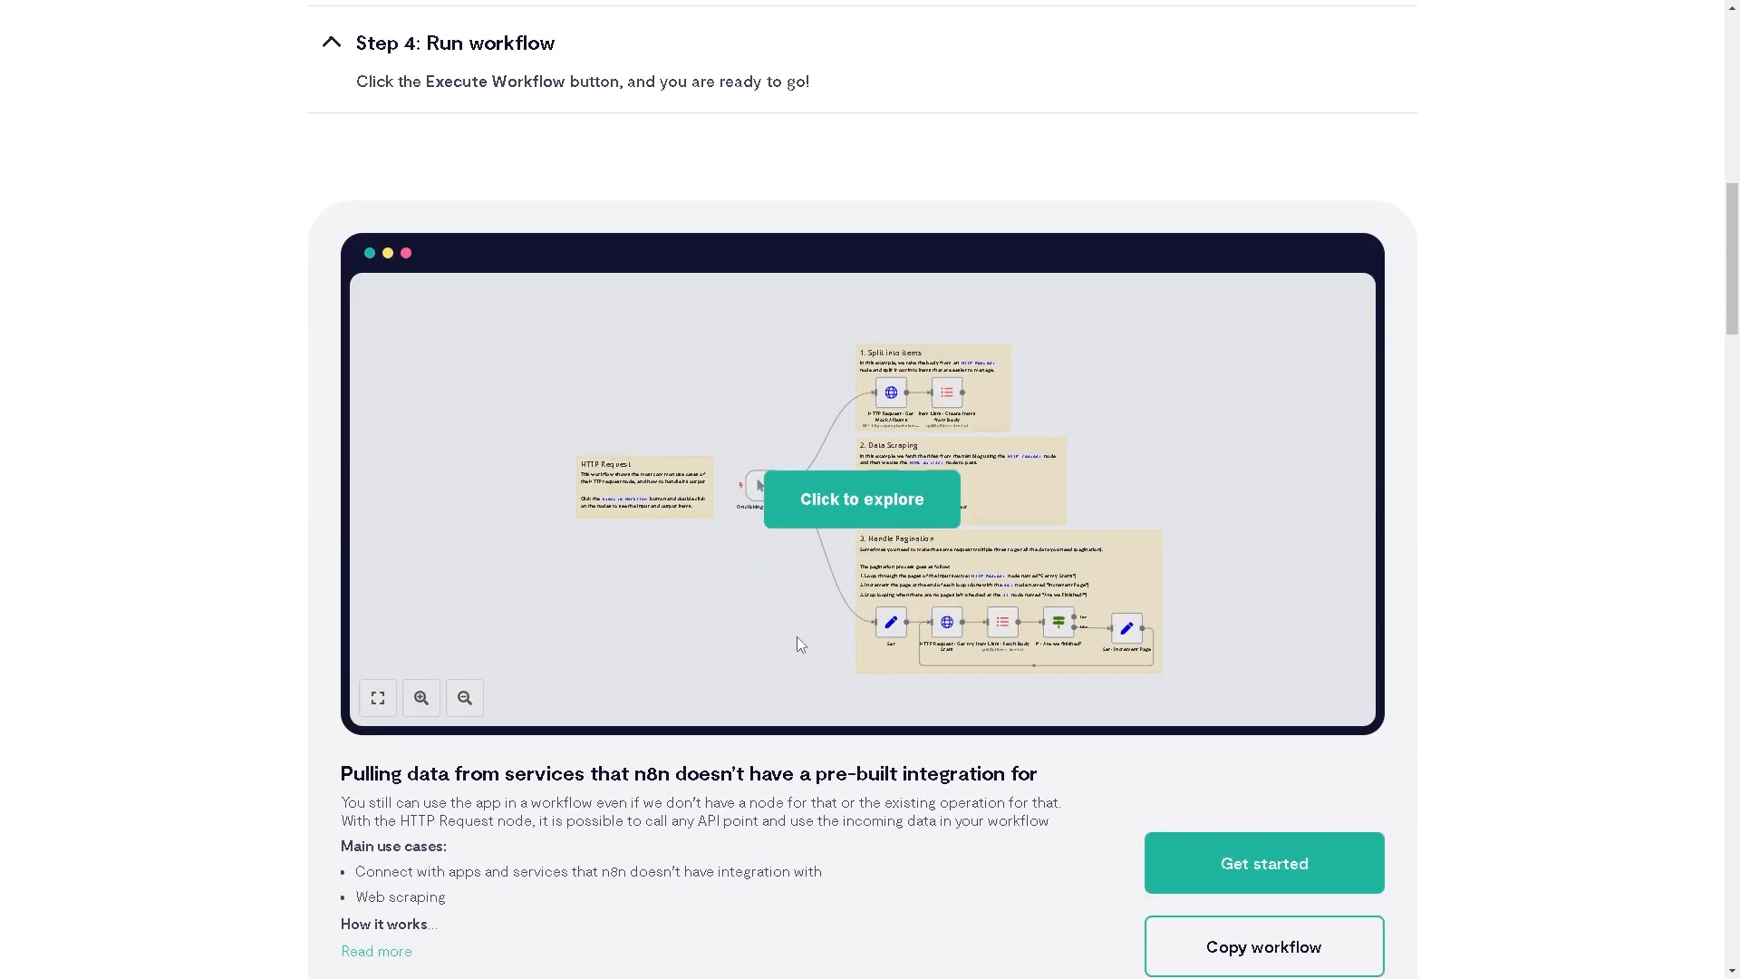
scroll("down", 3)
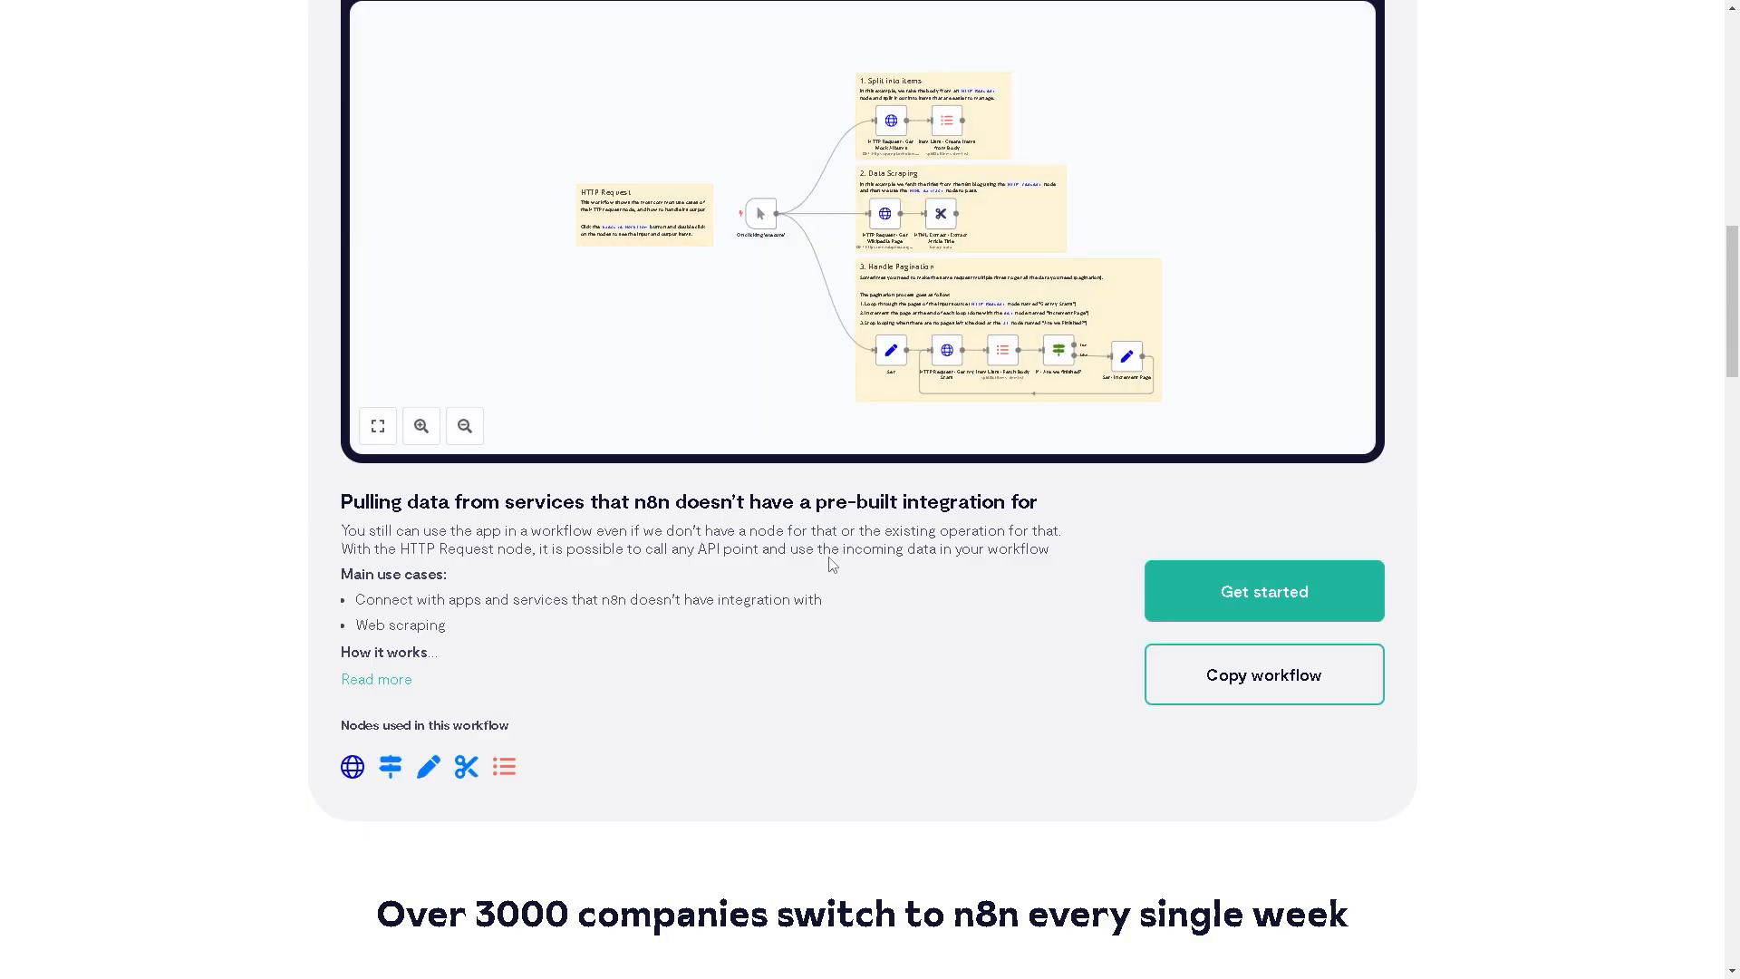
scroll("up", 3)
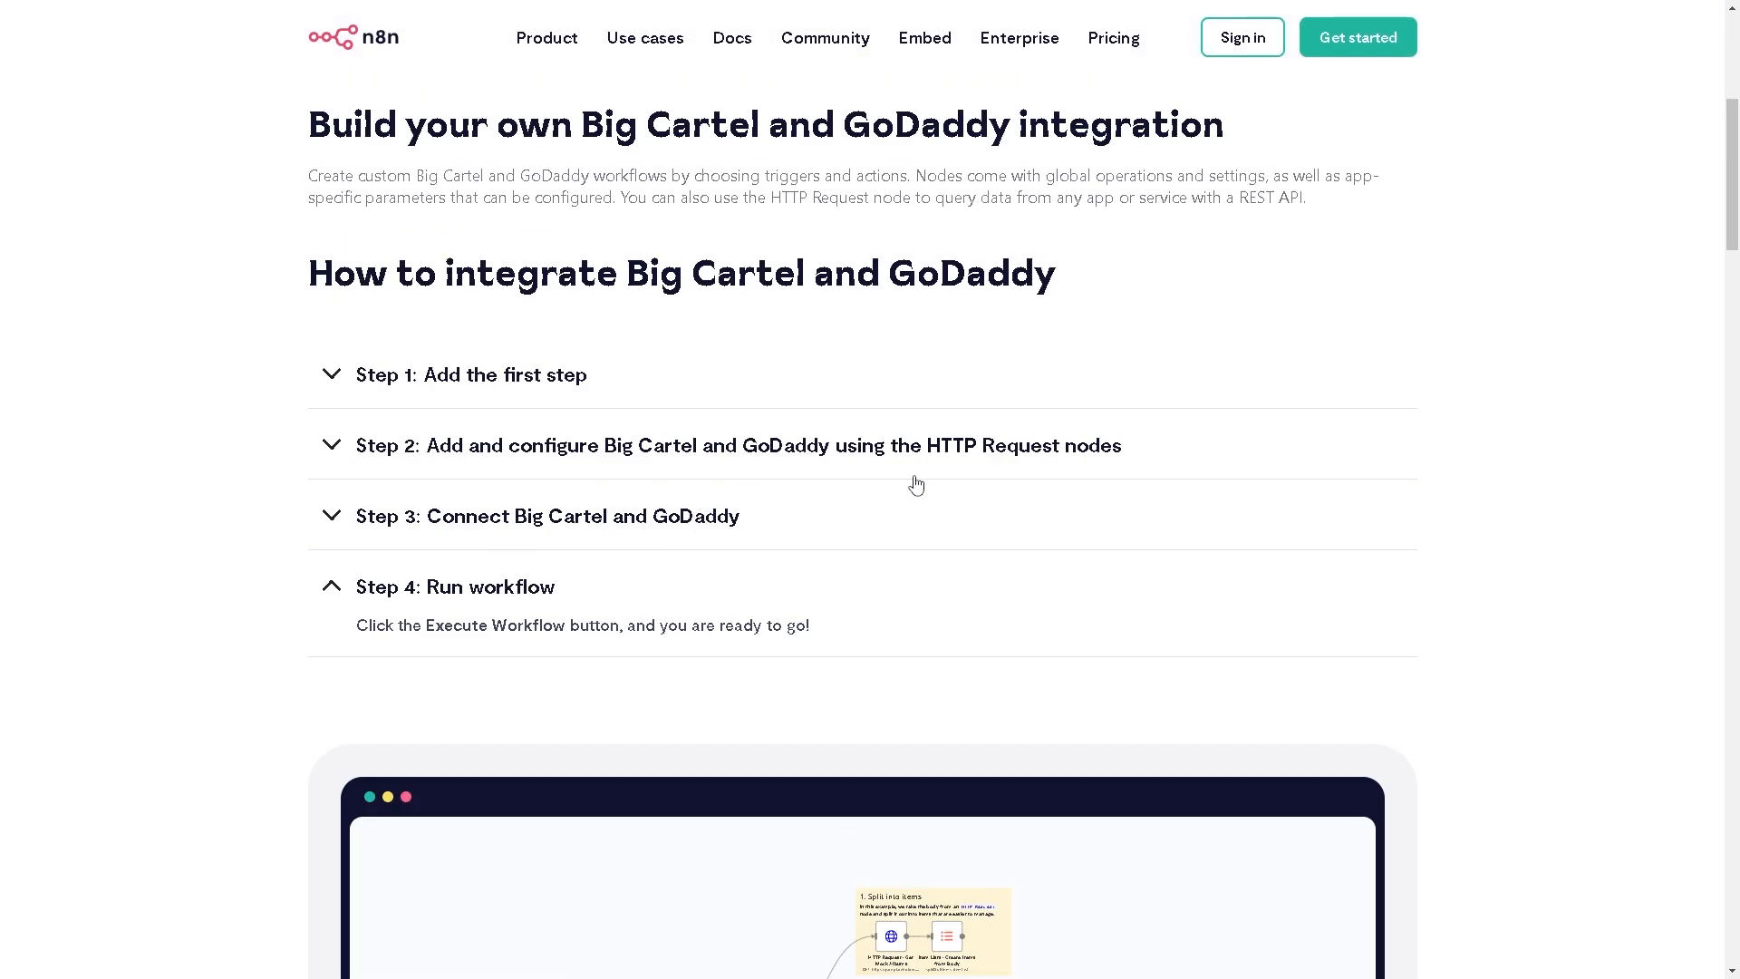
mouse_move(907, 476)
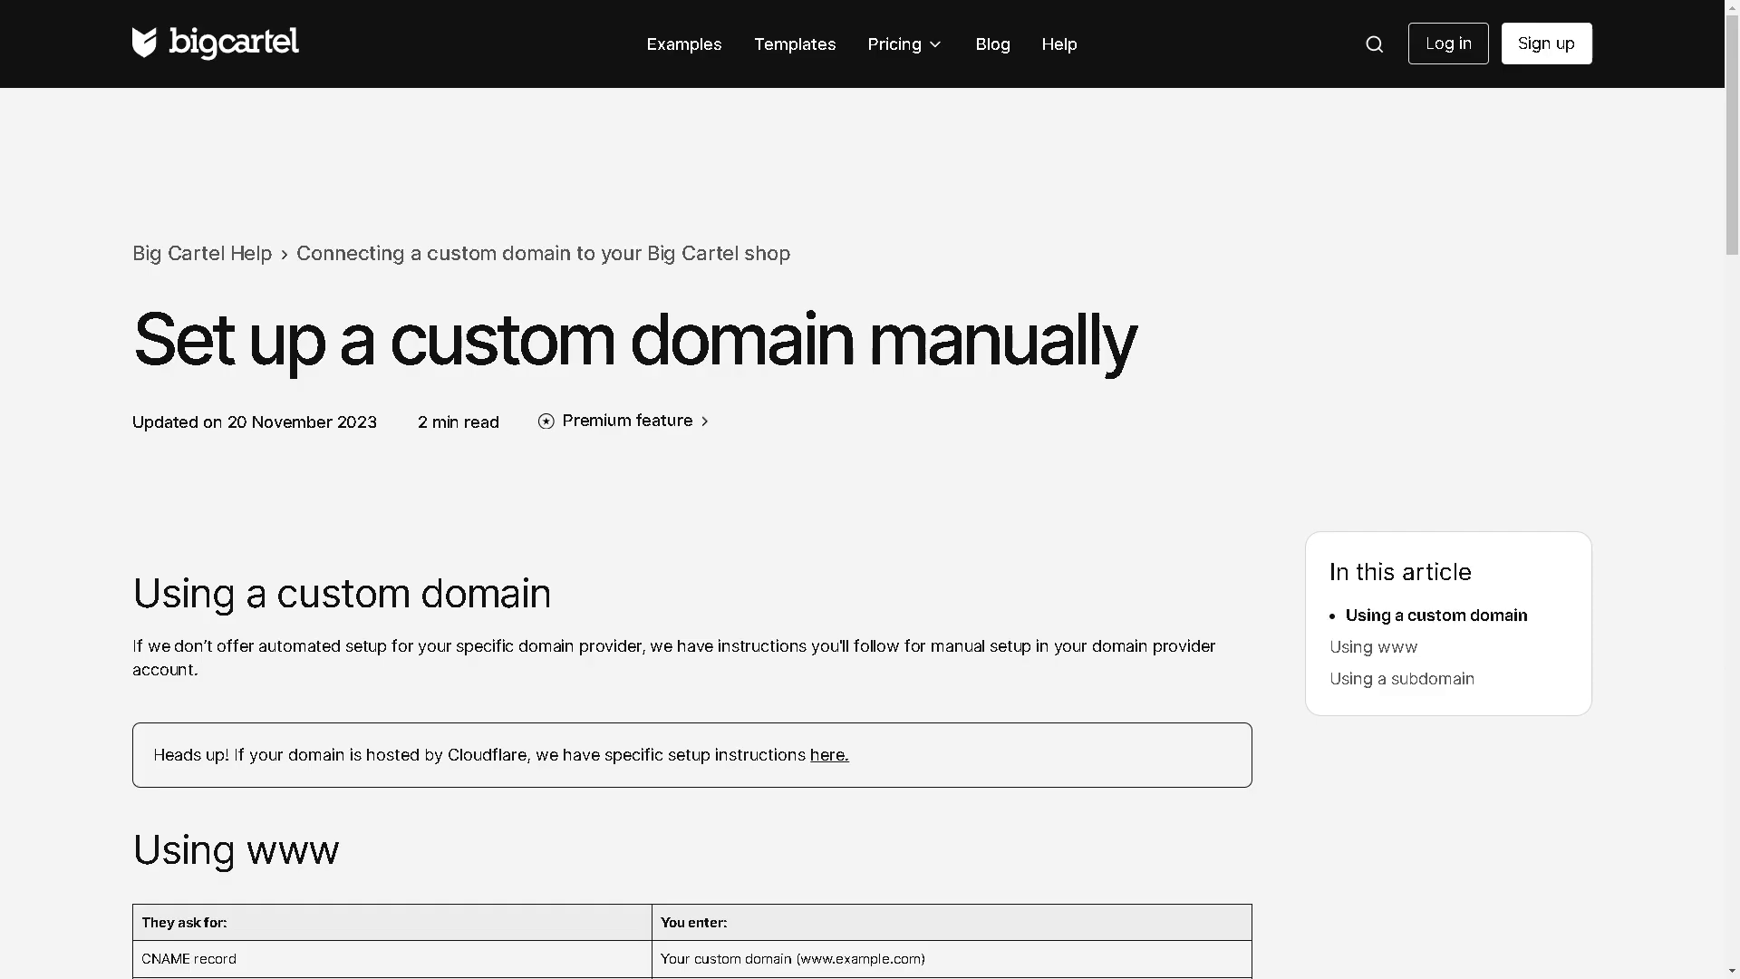
mouse_move(622, 506)
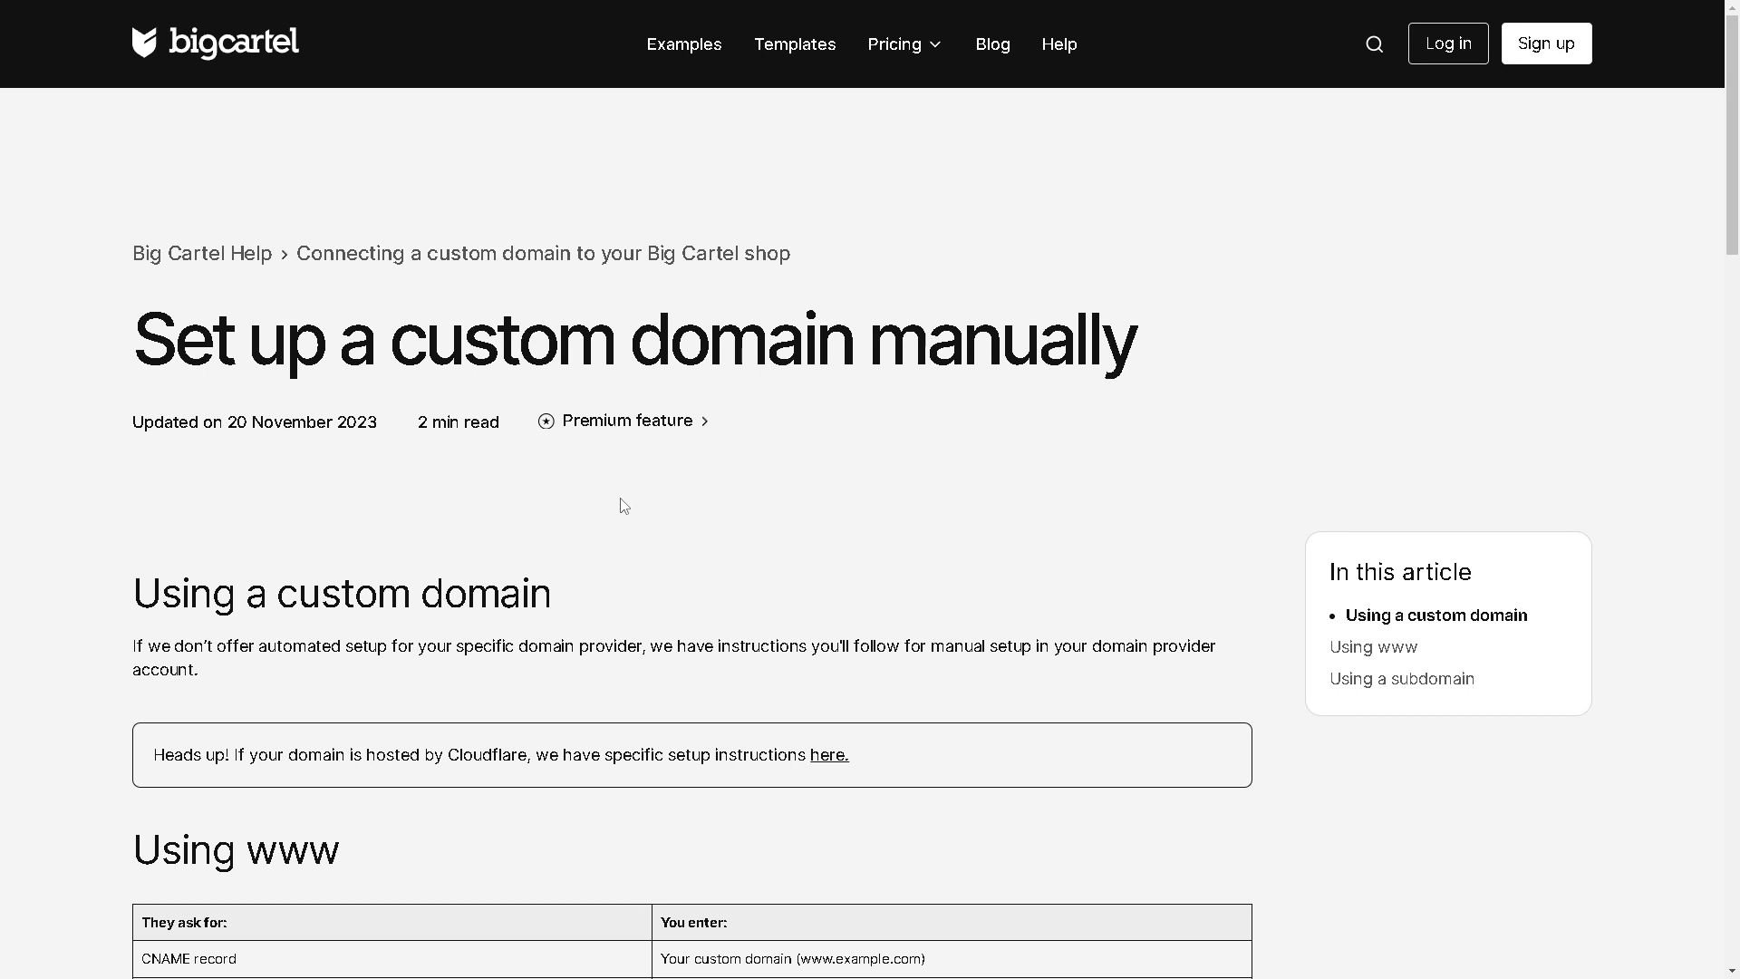
mouse_move(706, 531)
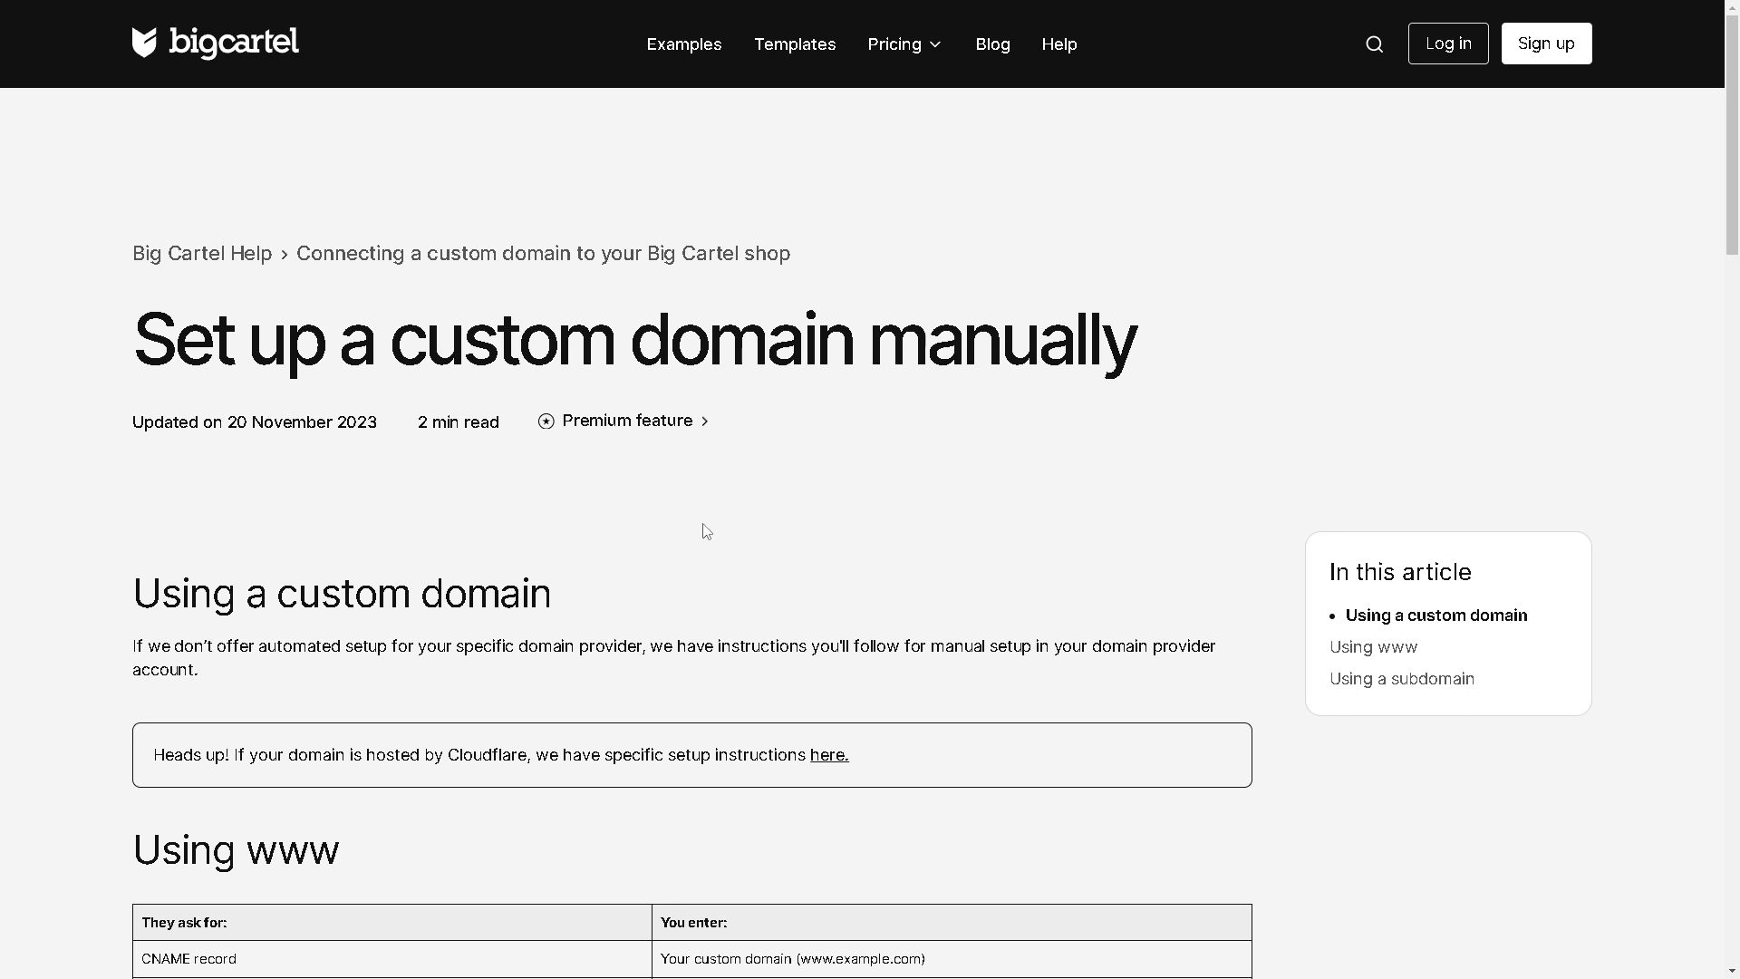
mouse_move(683, 459)
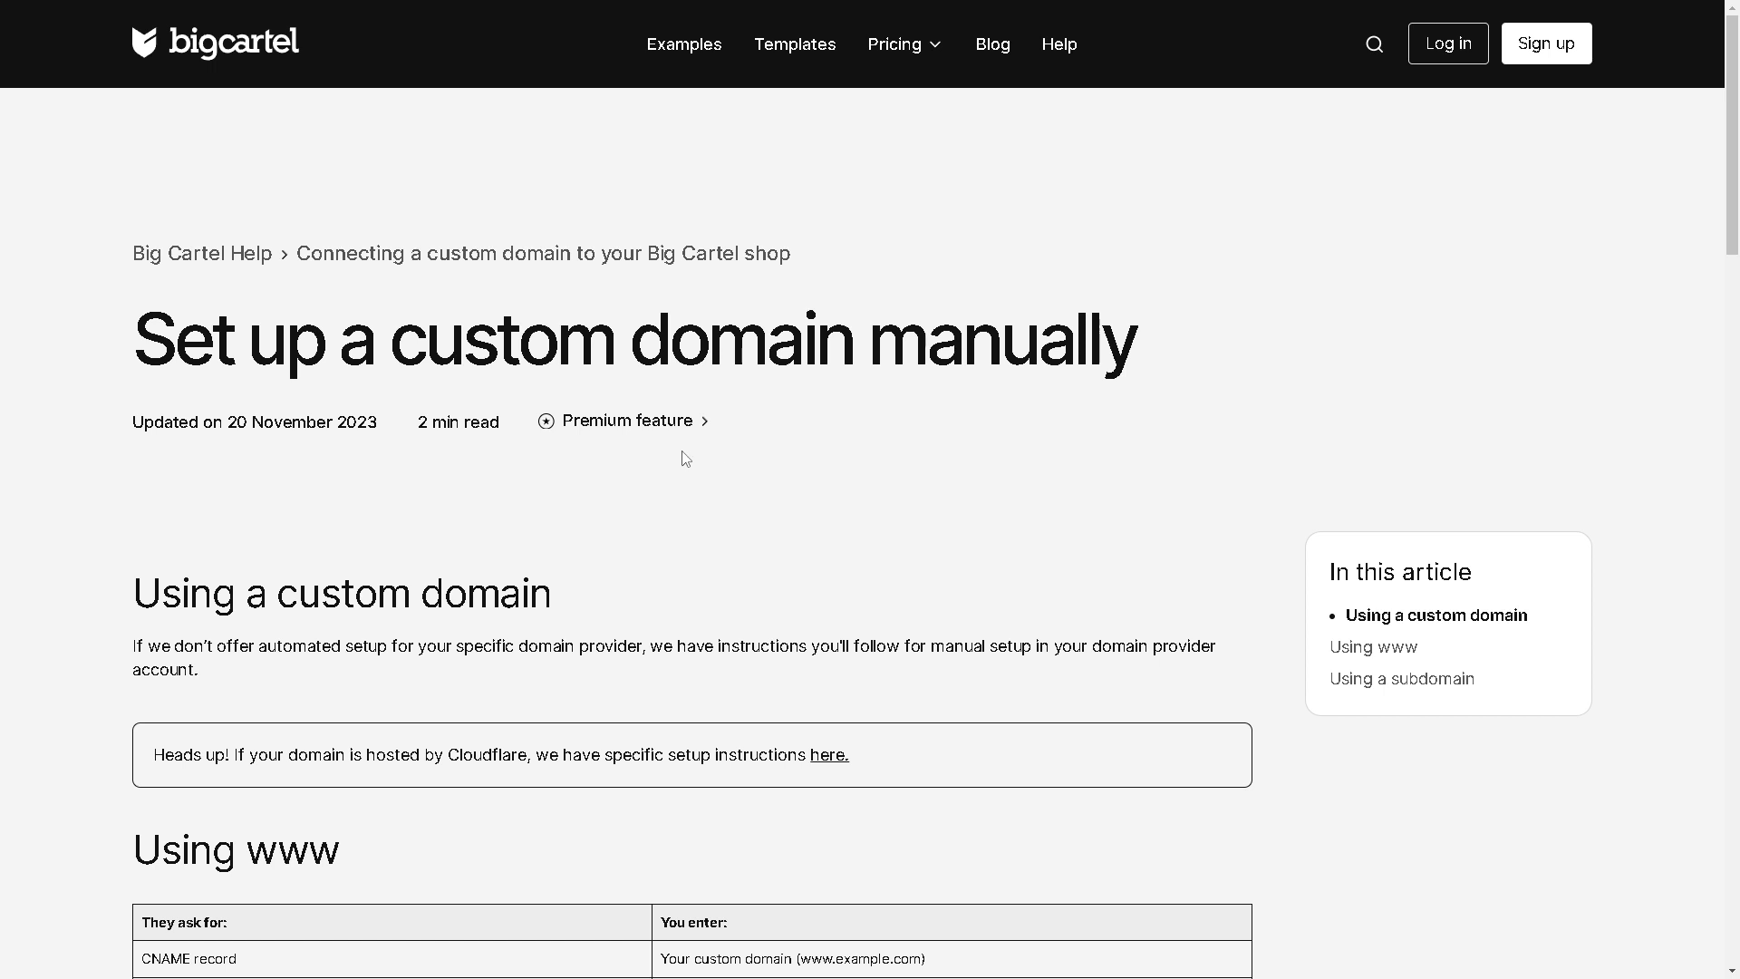
mouse_move(686, 501)
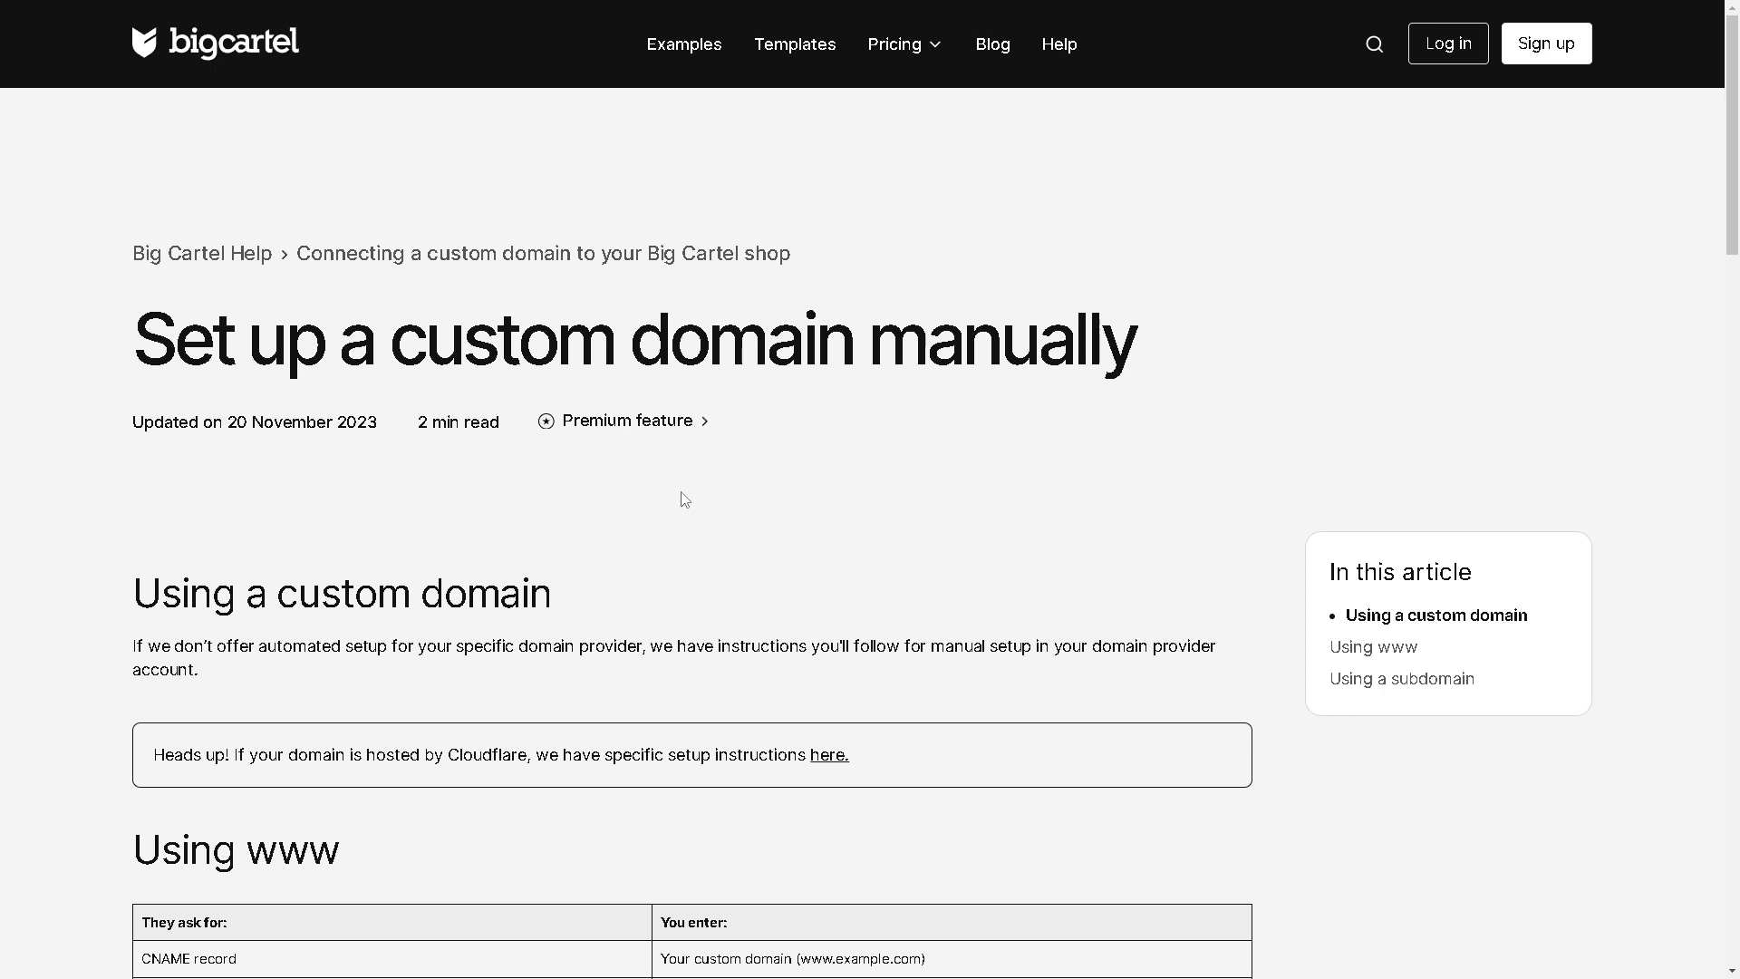
Scroll the custom domain article from the Using www records table to the subdomain CNAME instructions
scroll("down", 3)
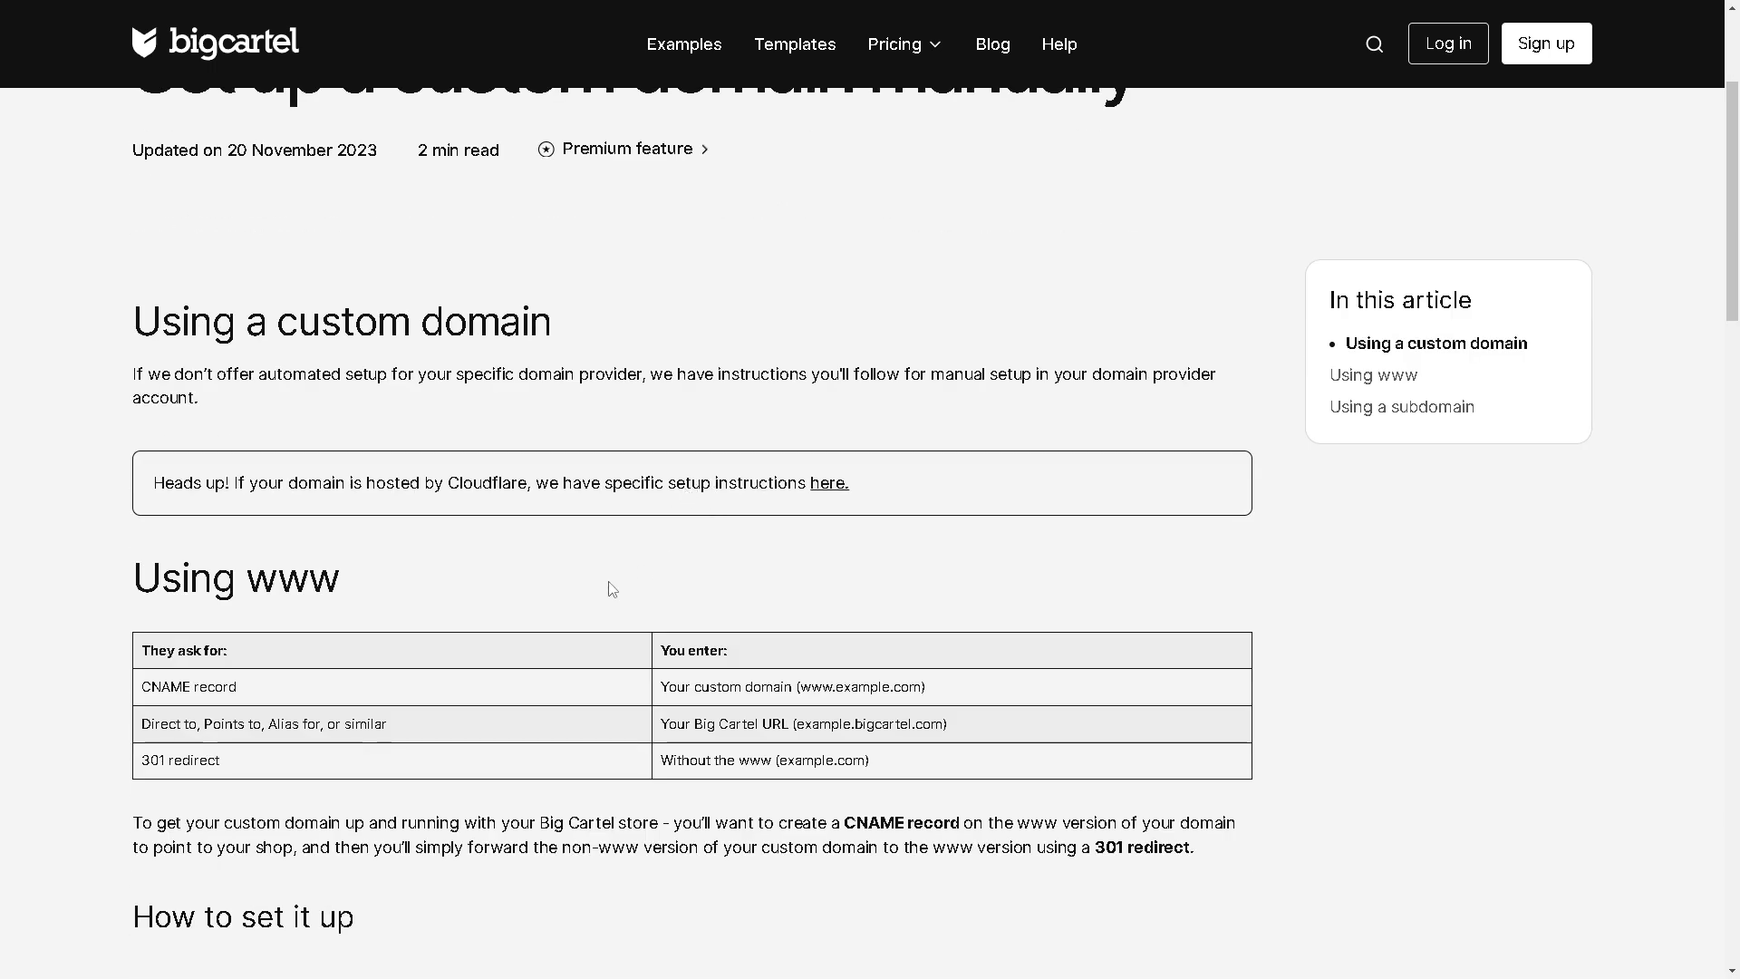
scroll("down", 3)
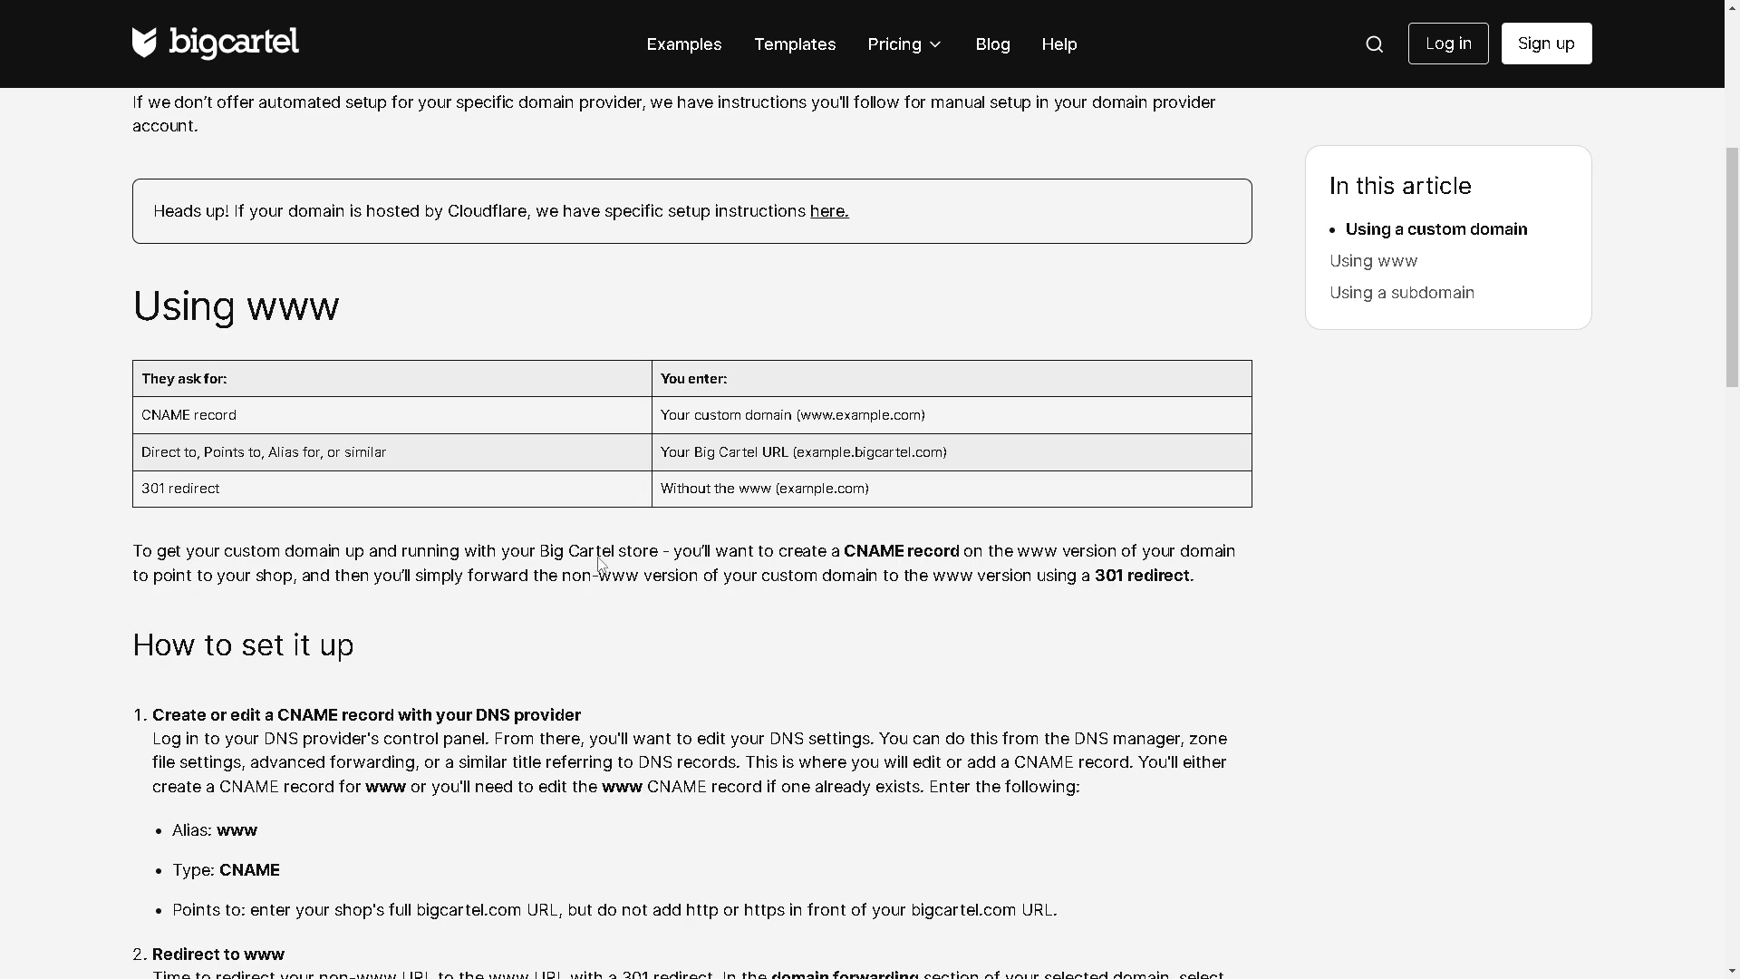
scroll("down", 3)
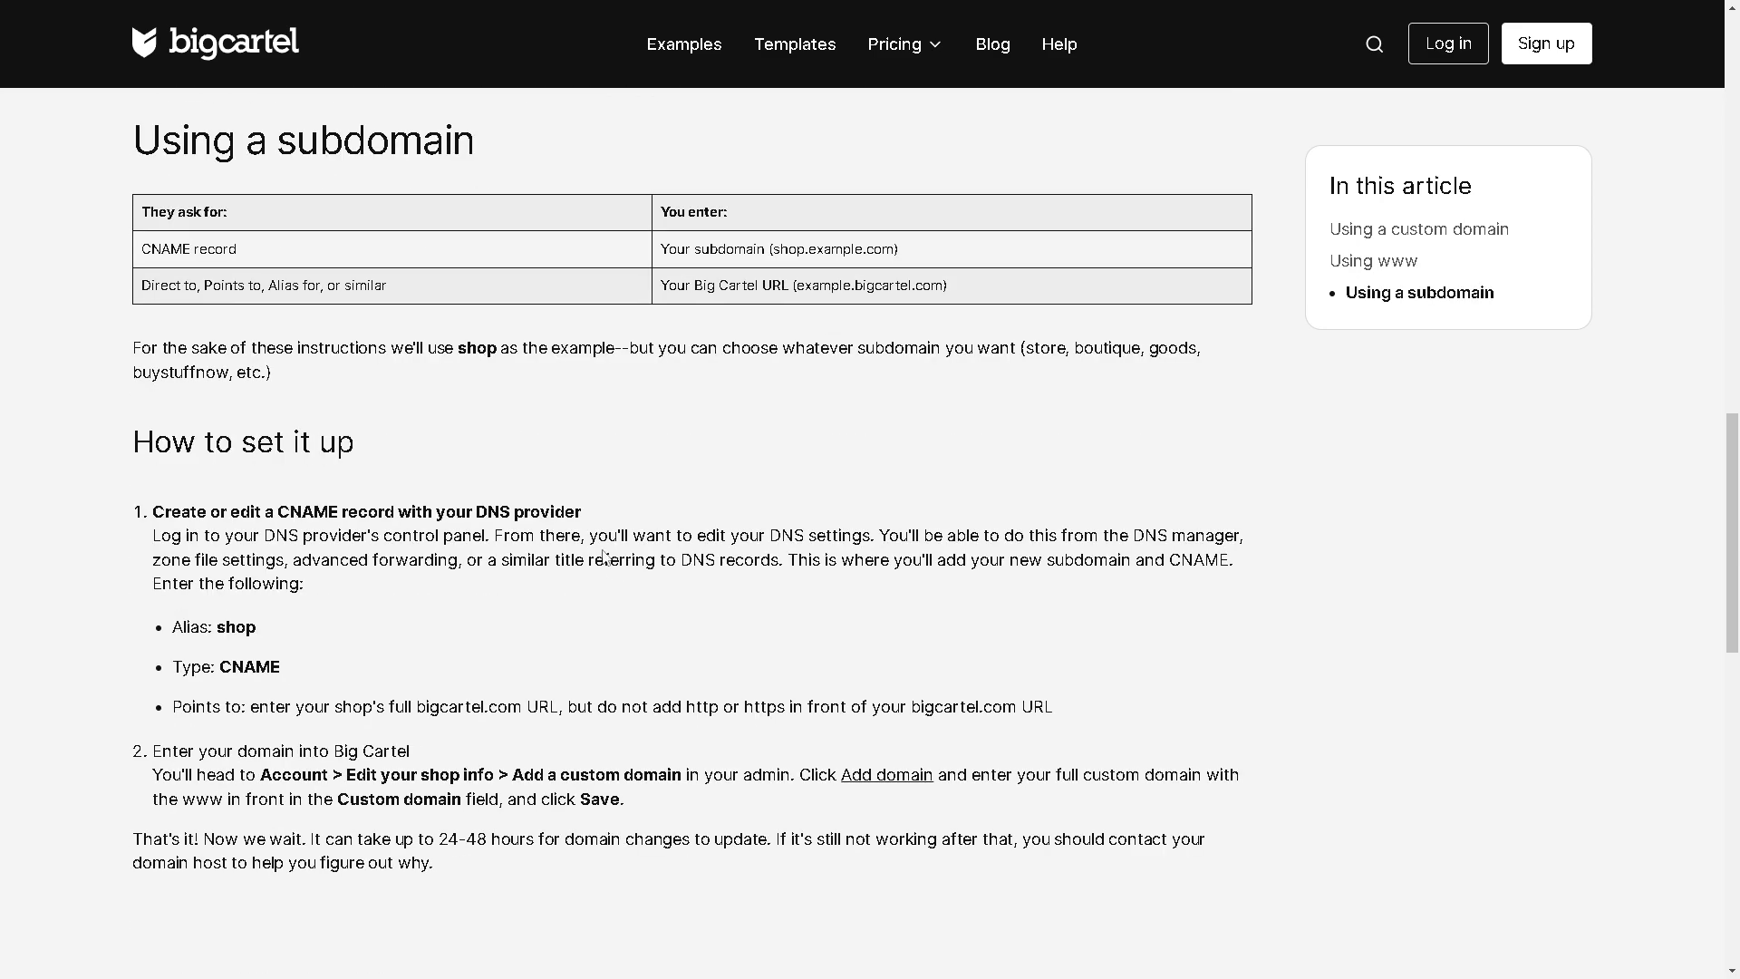
mouse_move(256, 640)
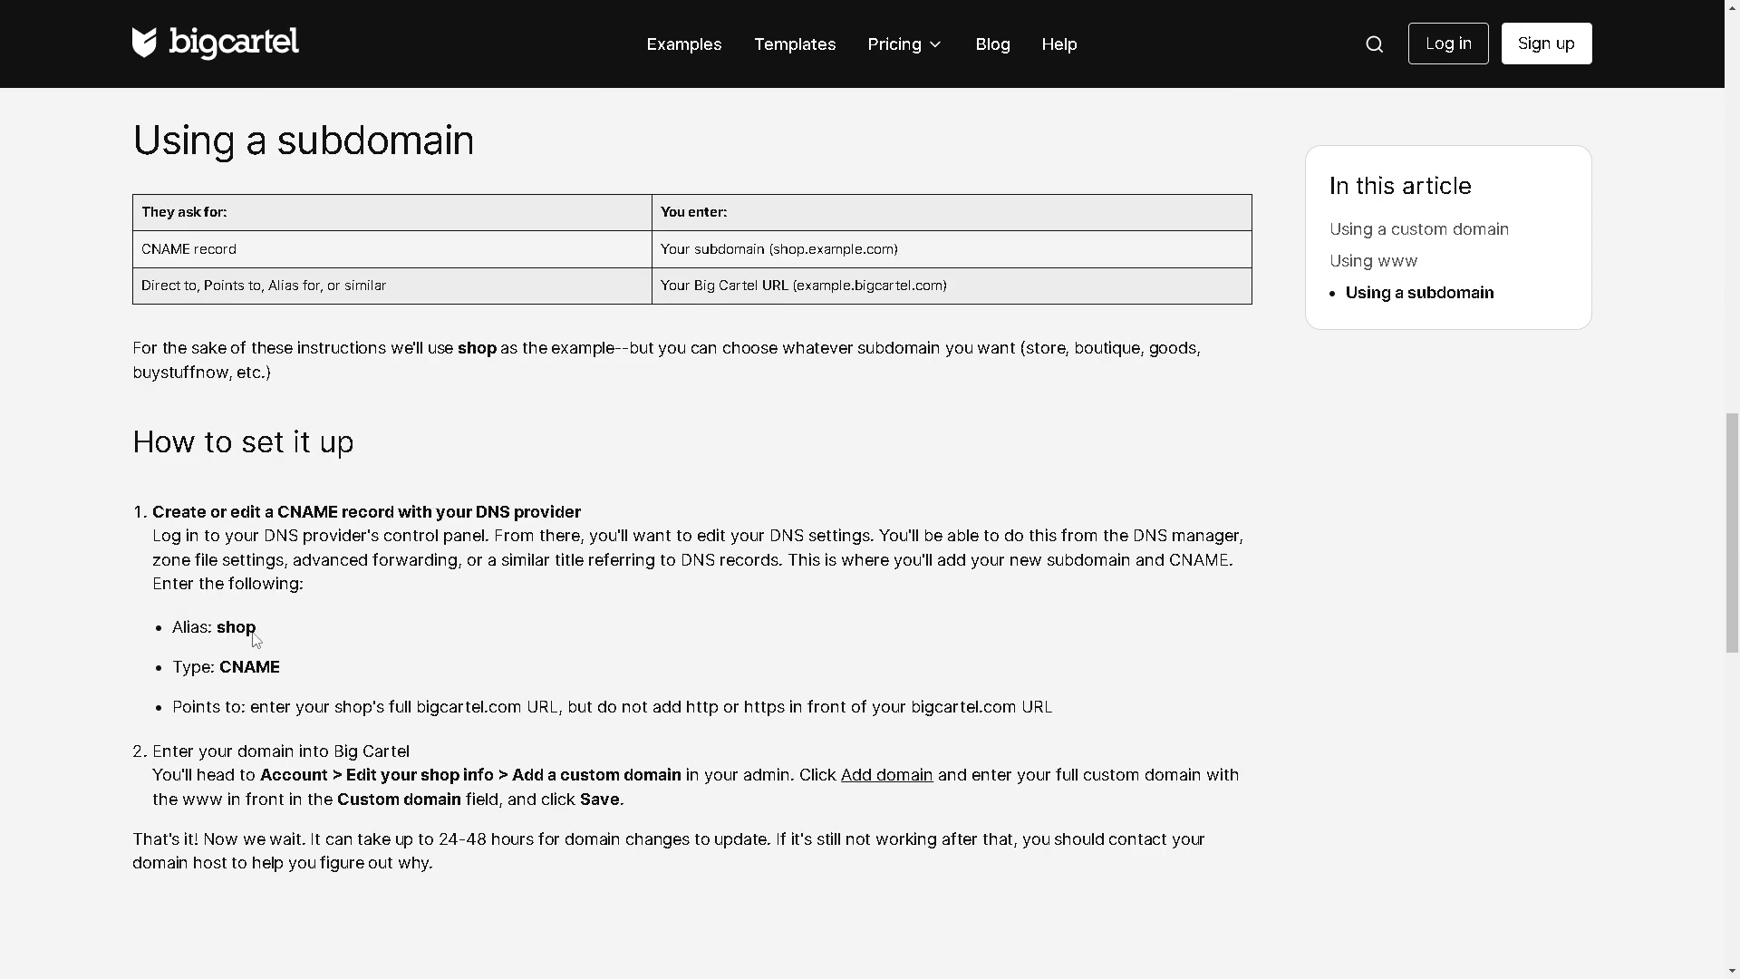
mouse_move(254, 642)
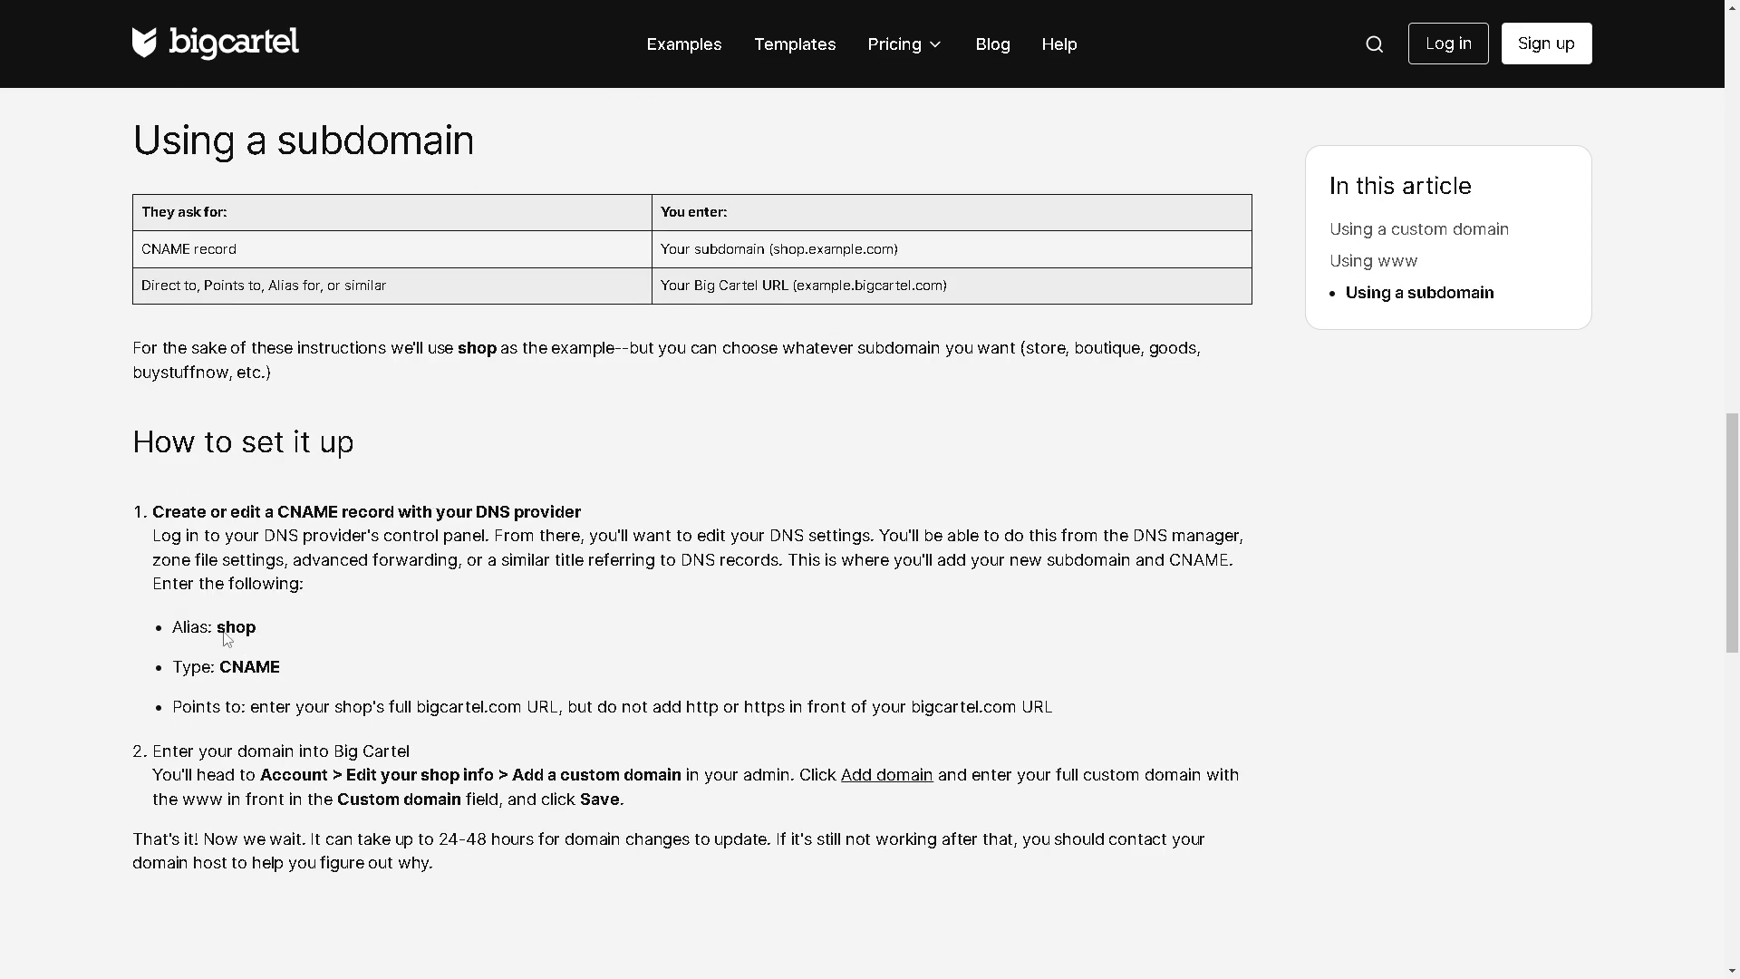
mouse_move(235, 679)
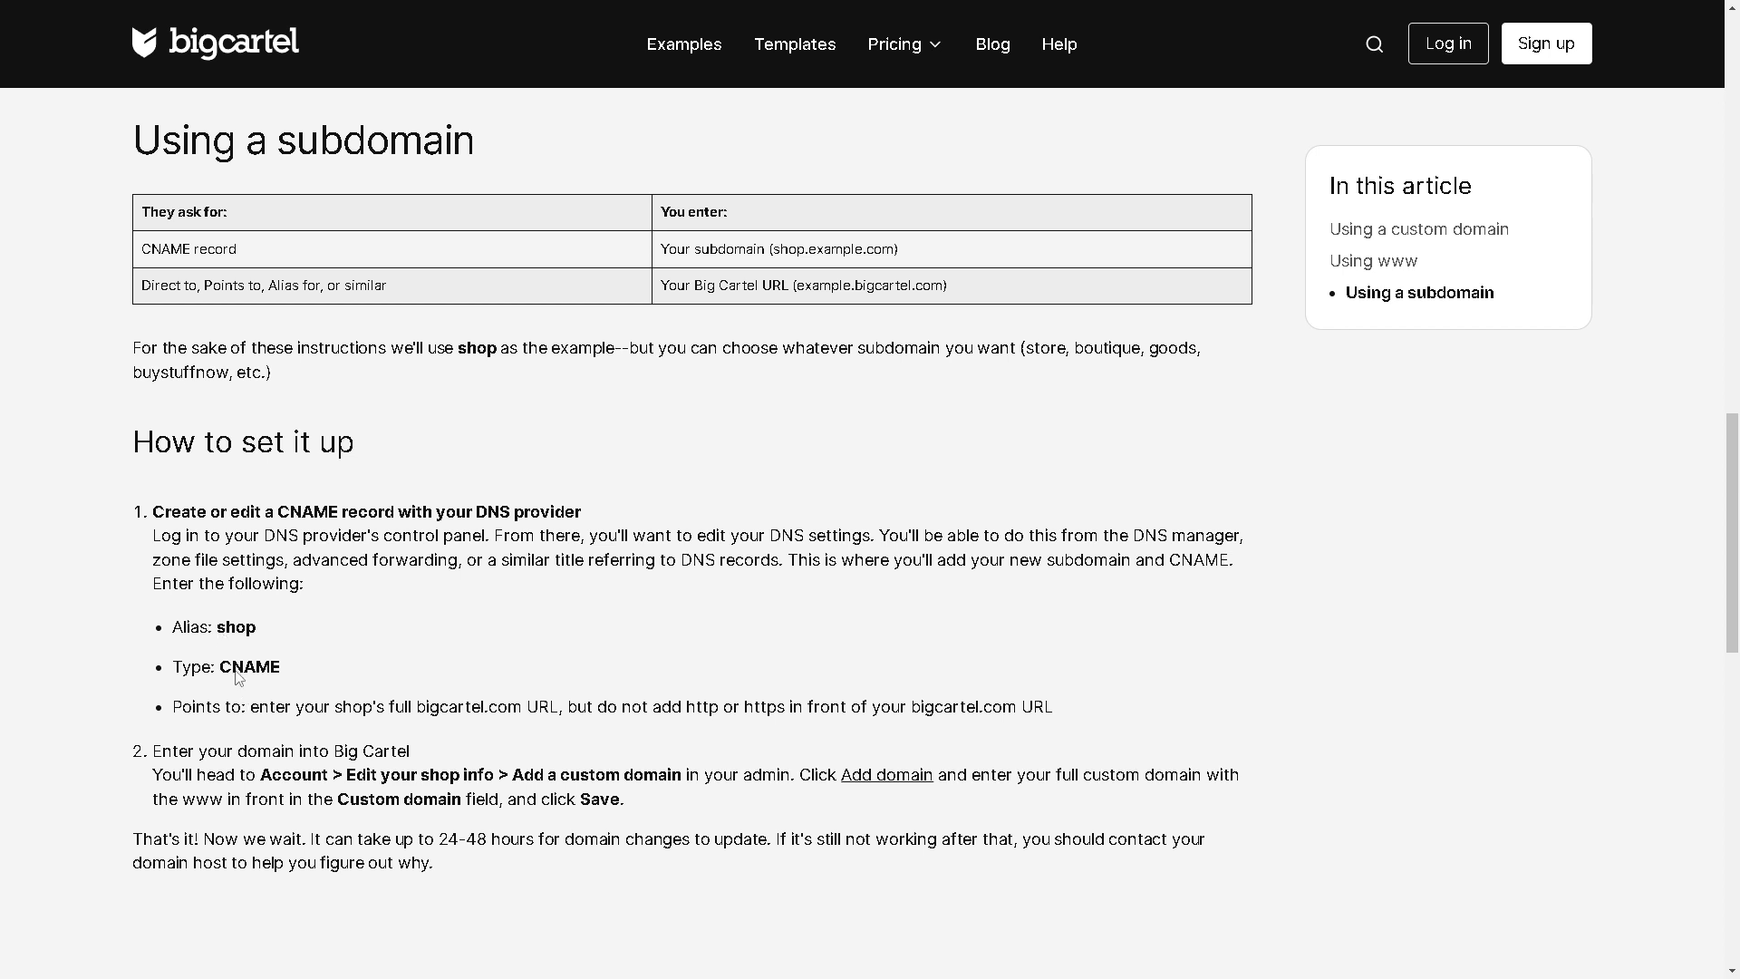
scroll("down", 3)
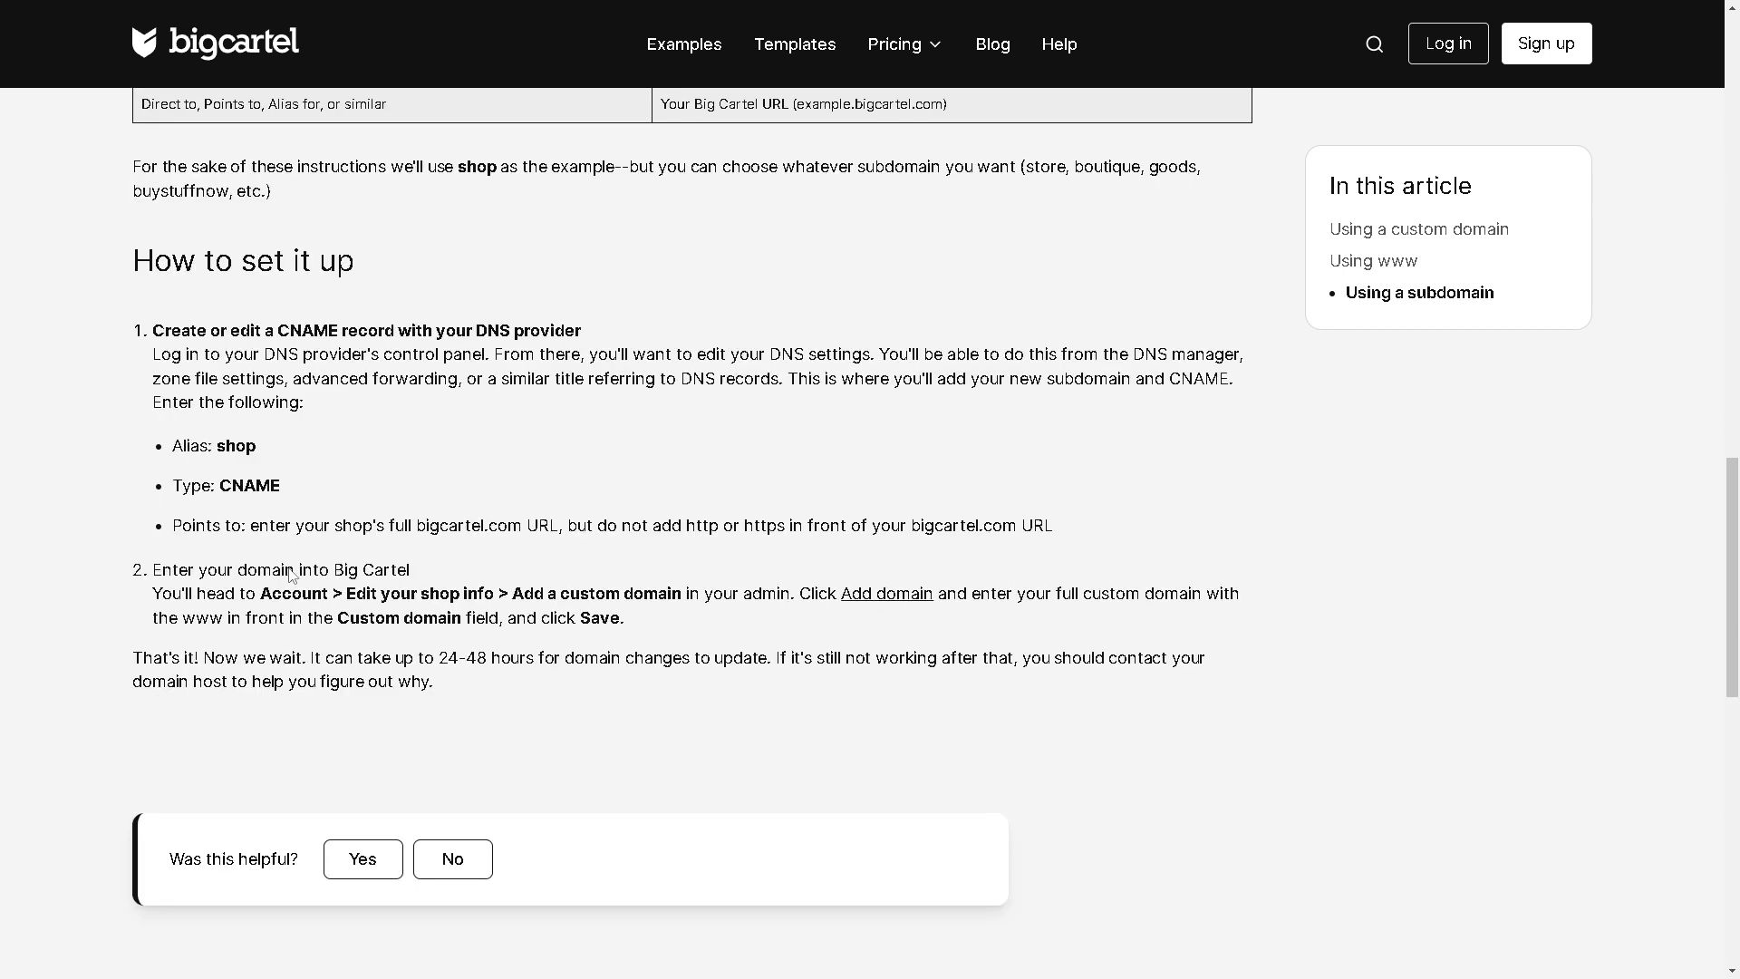
mouse_move(395, 552)
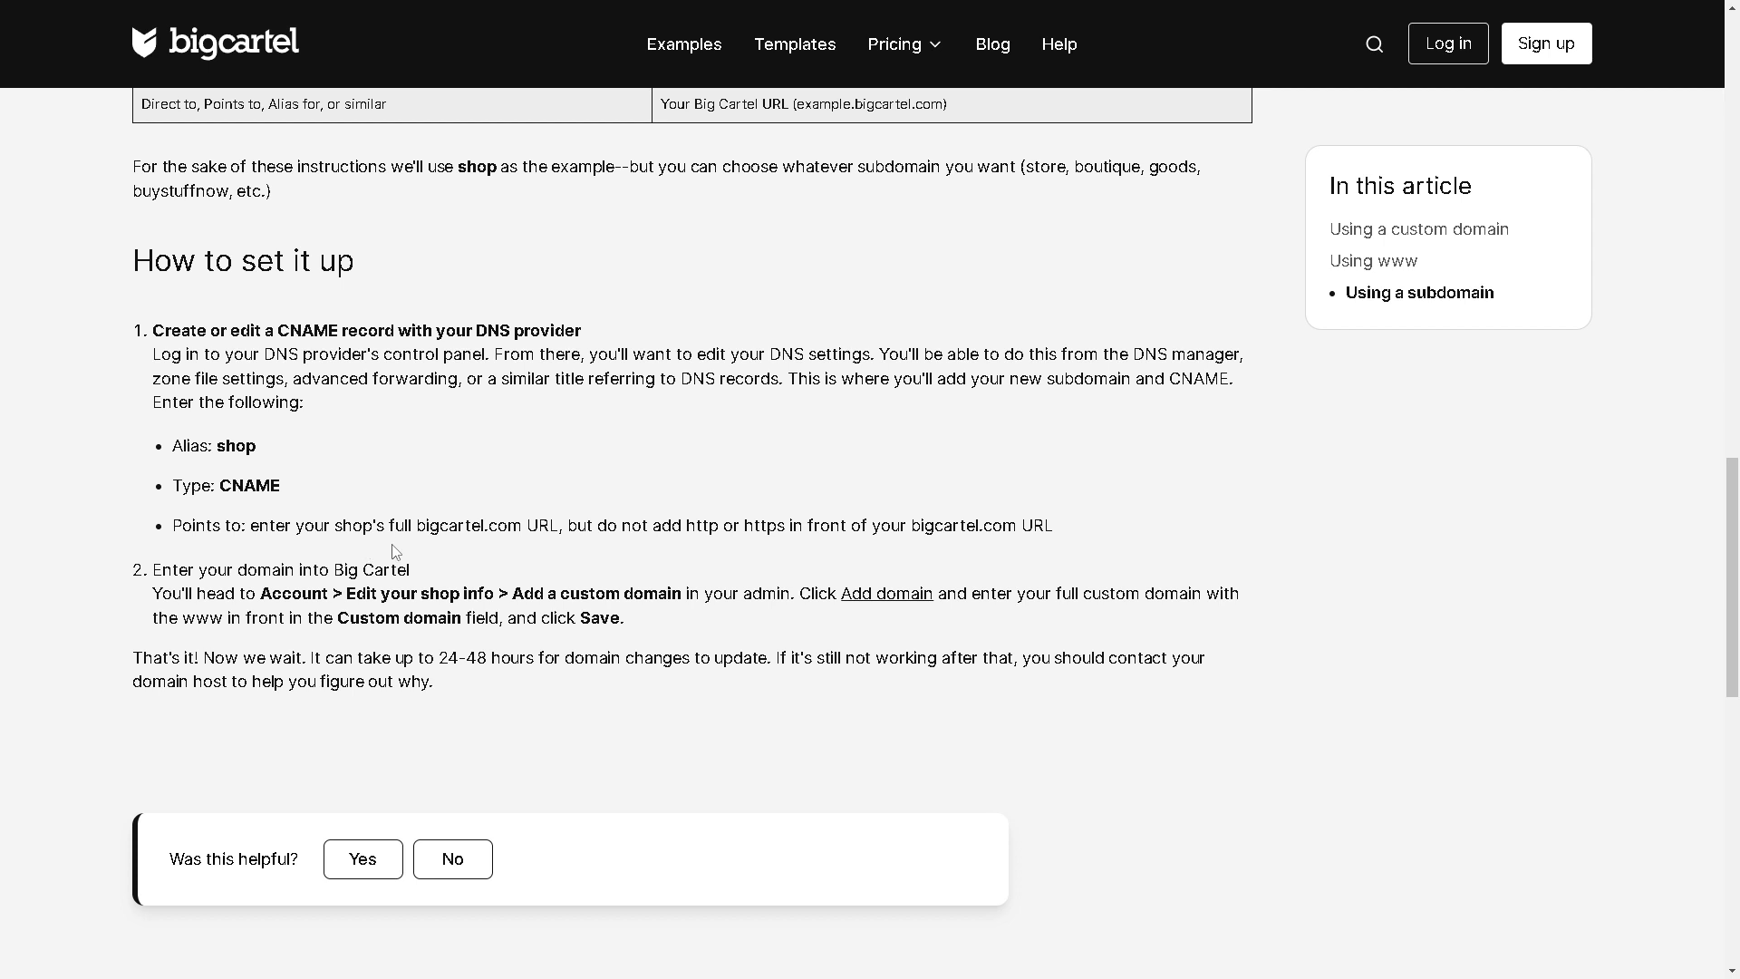
mouse_move(539, 586)
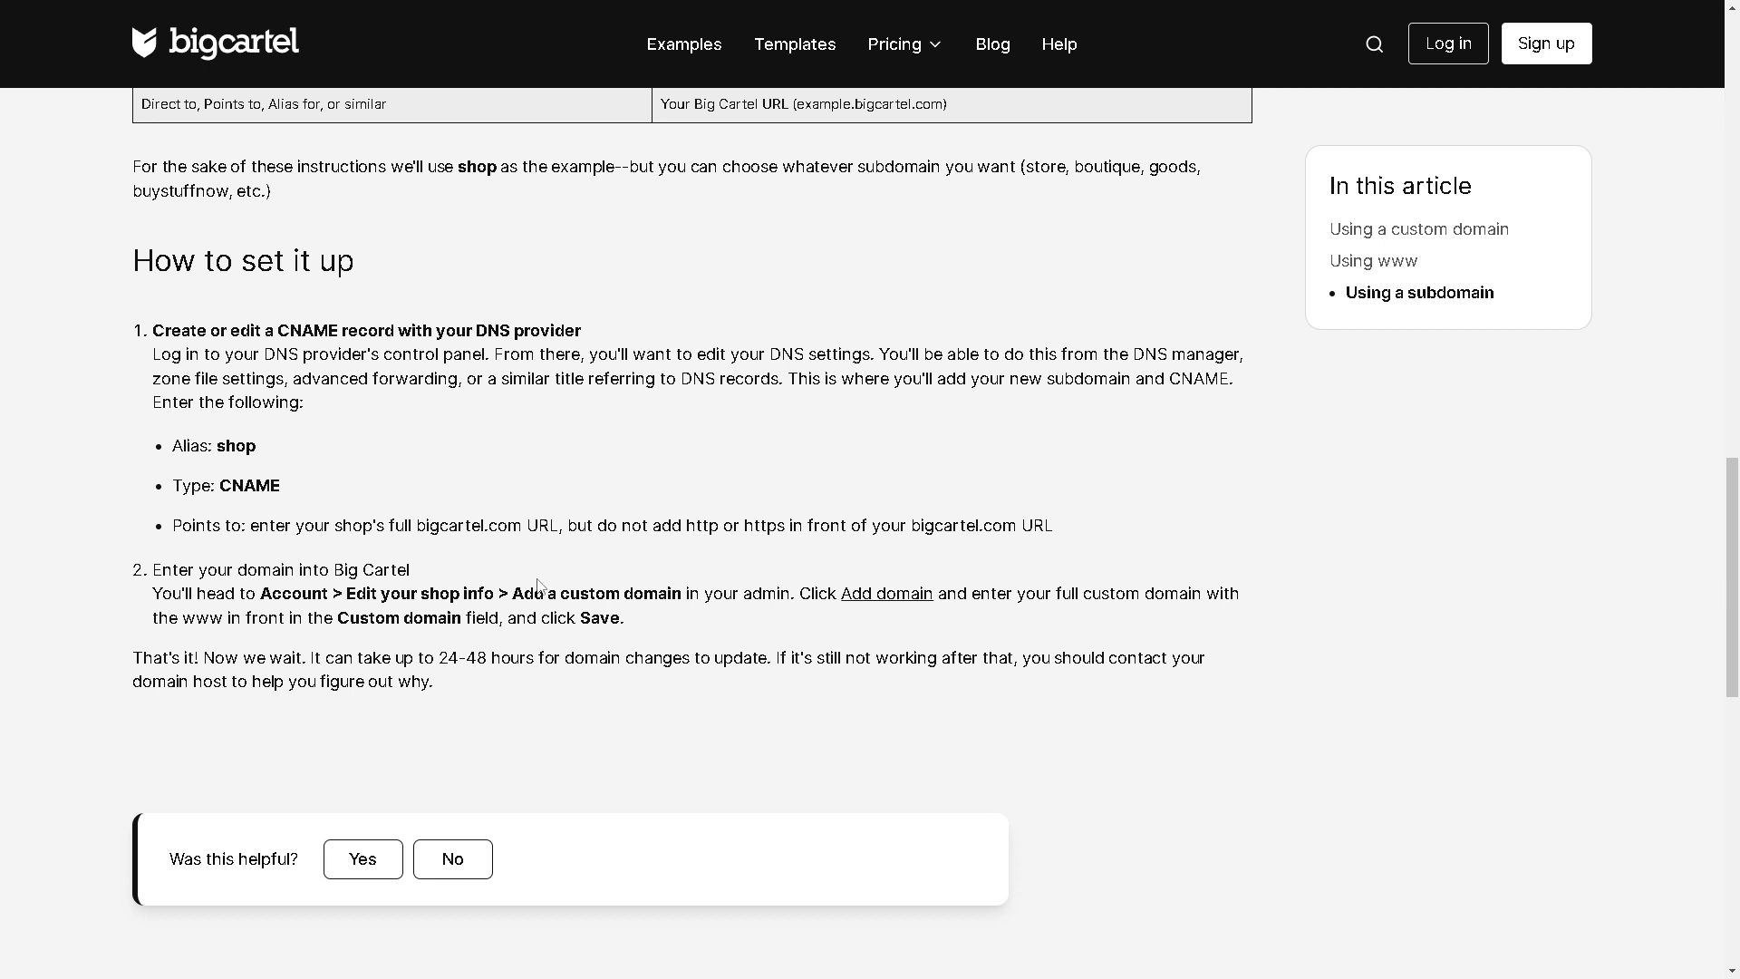
mouse_move(511, 562)
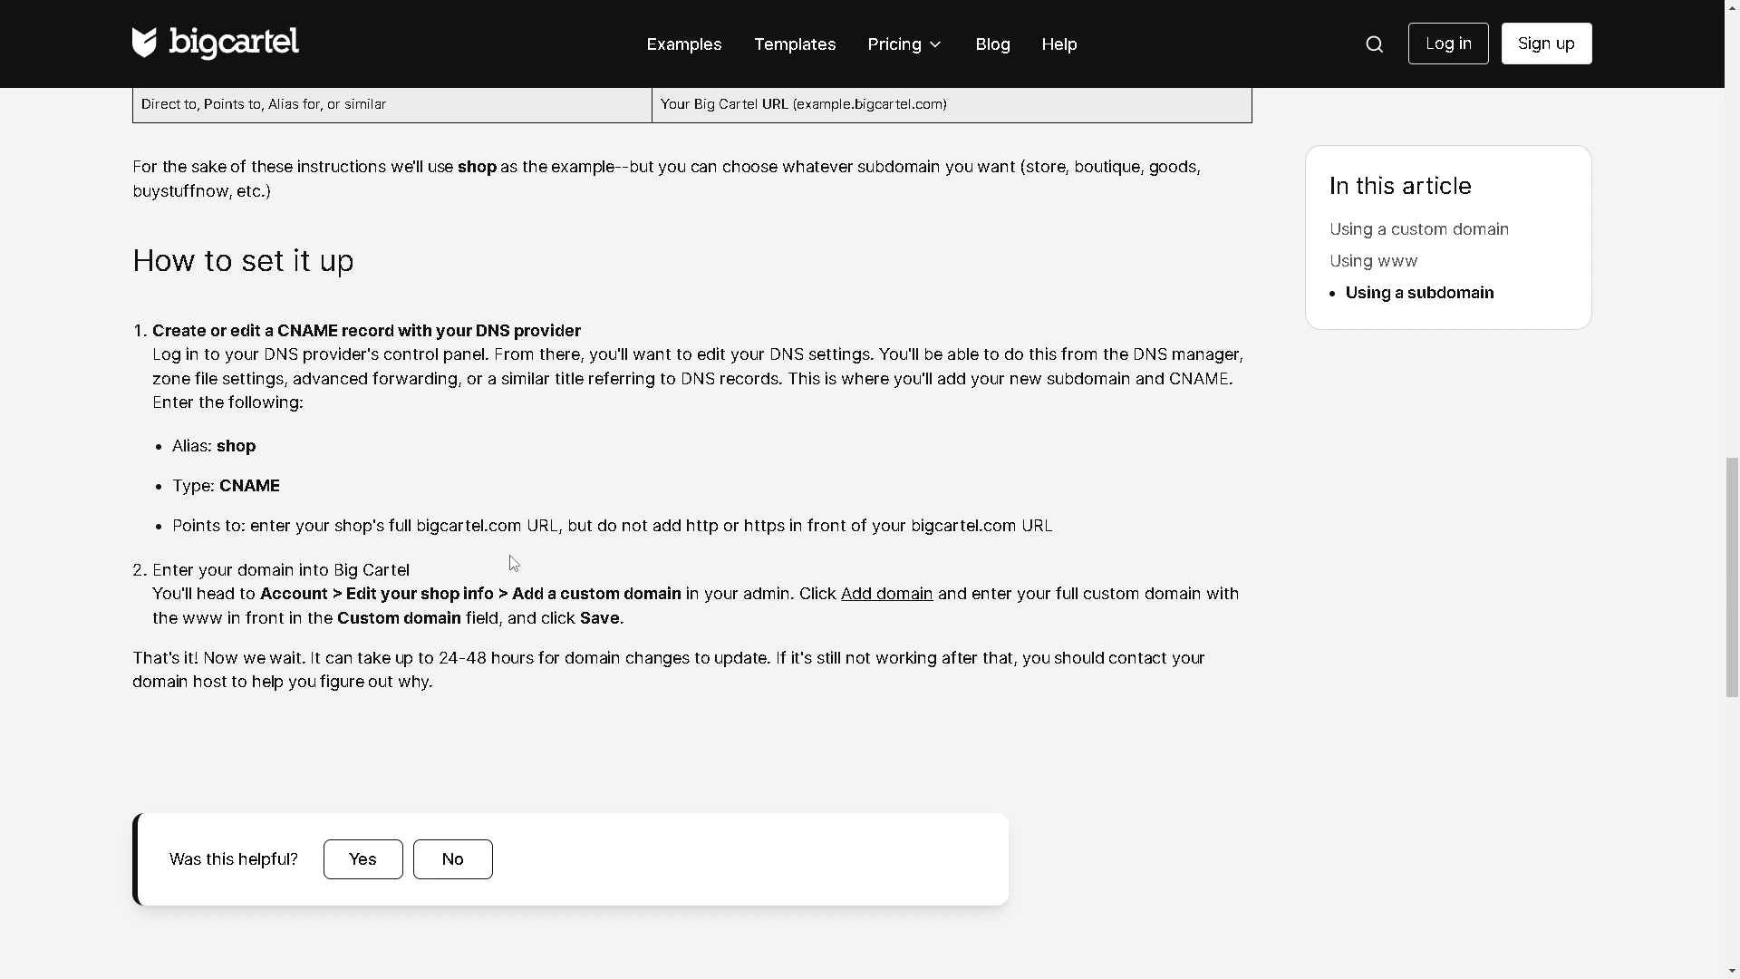
mouse_move(691, 619)
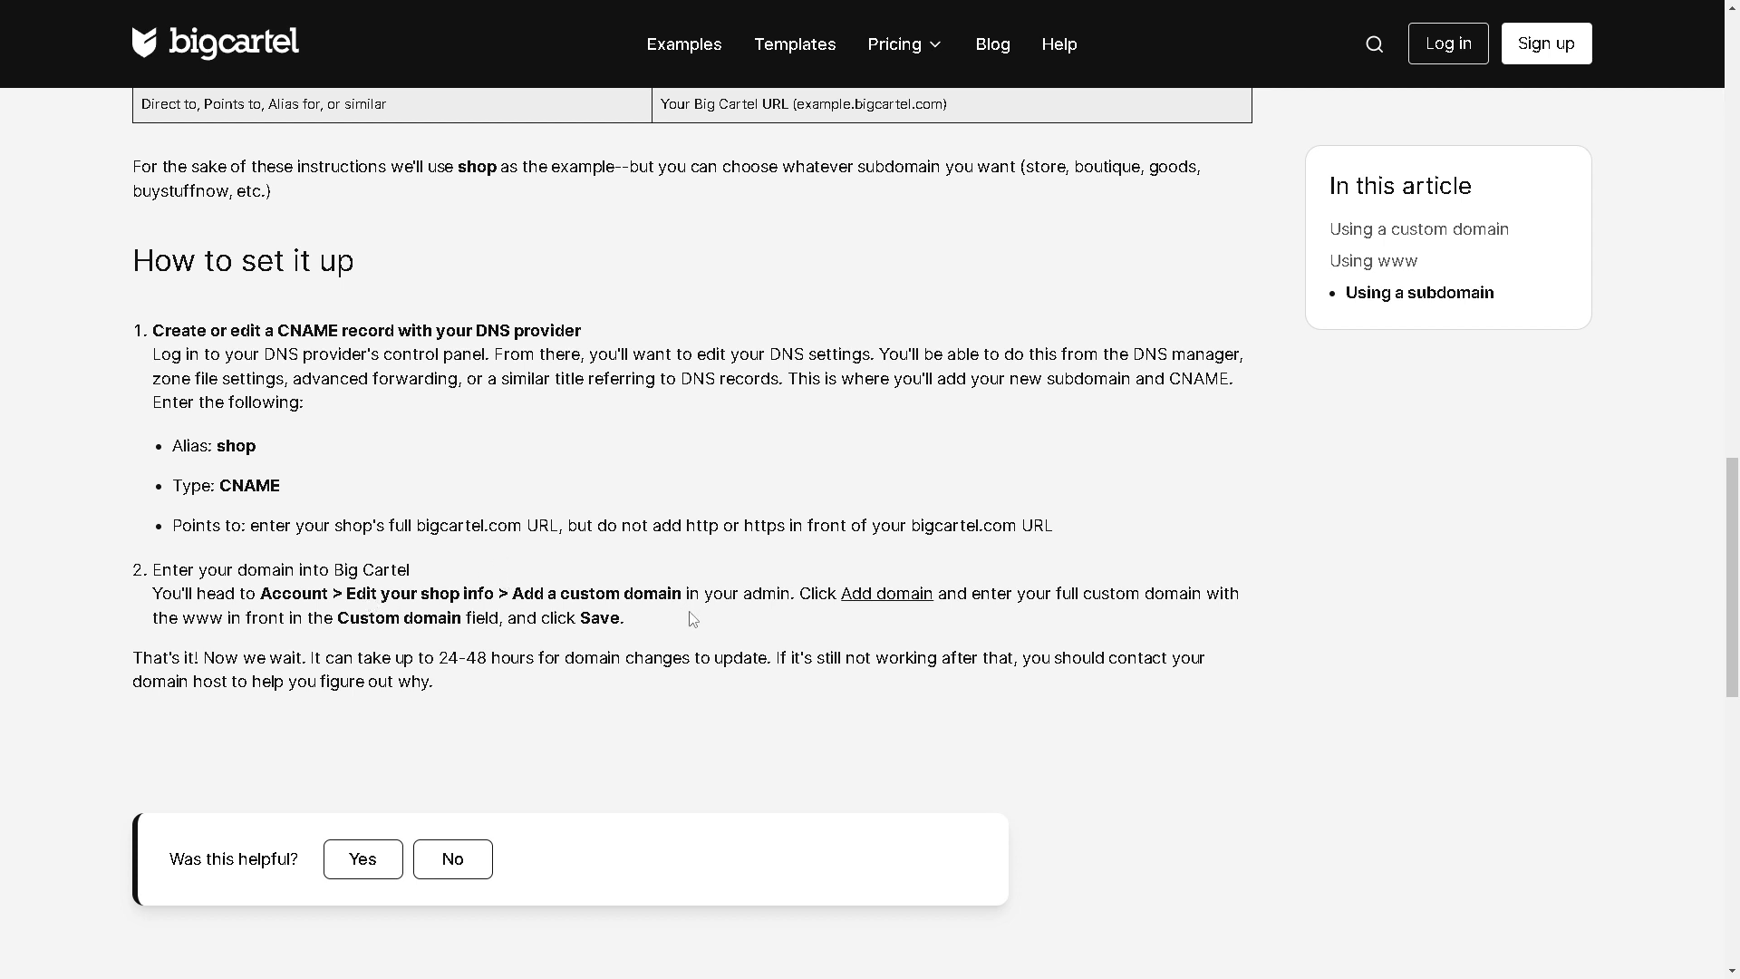
mouse_move(887, 593)
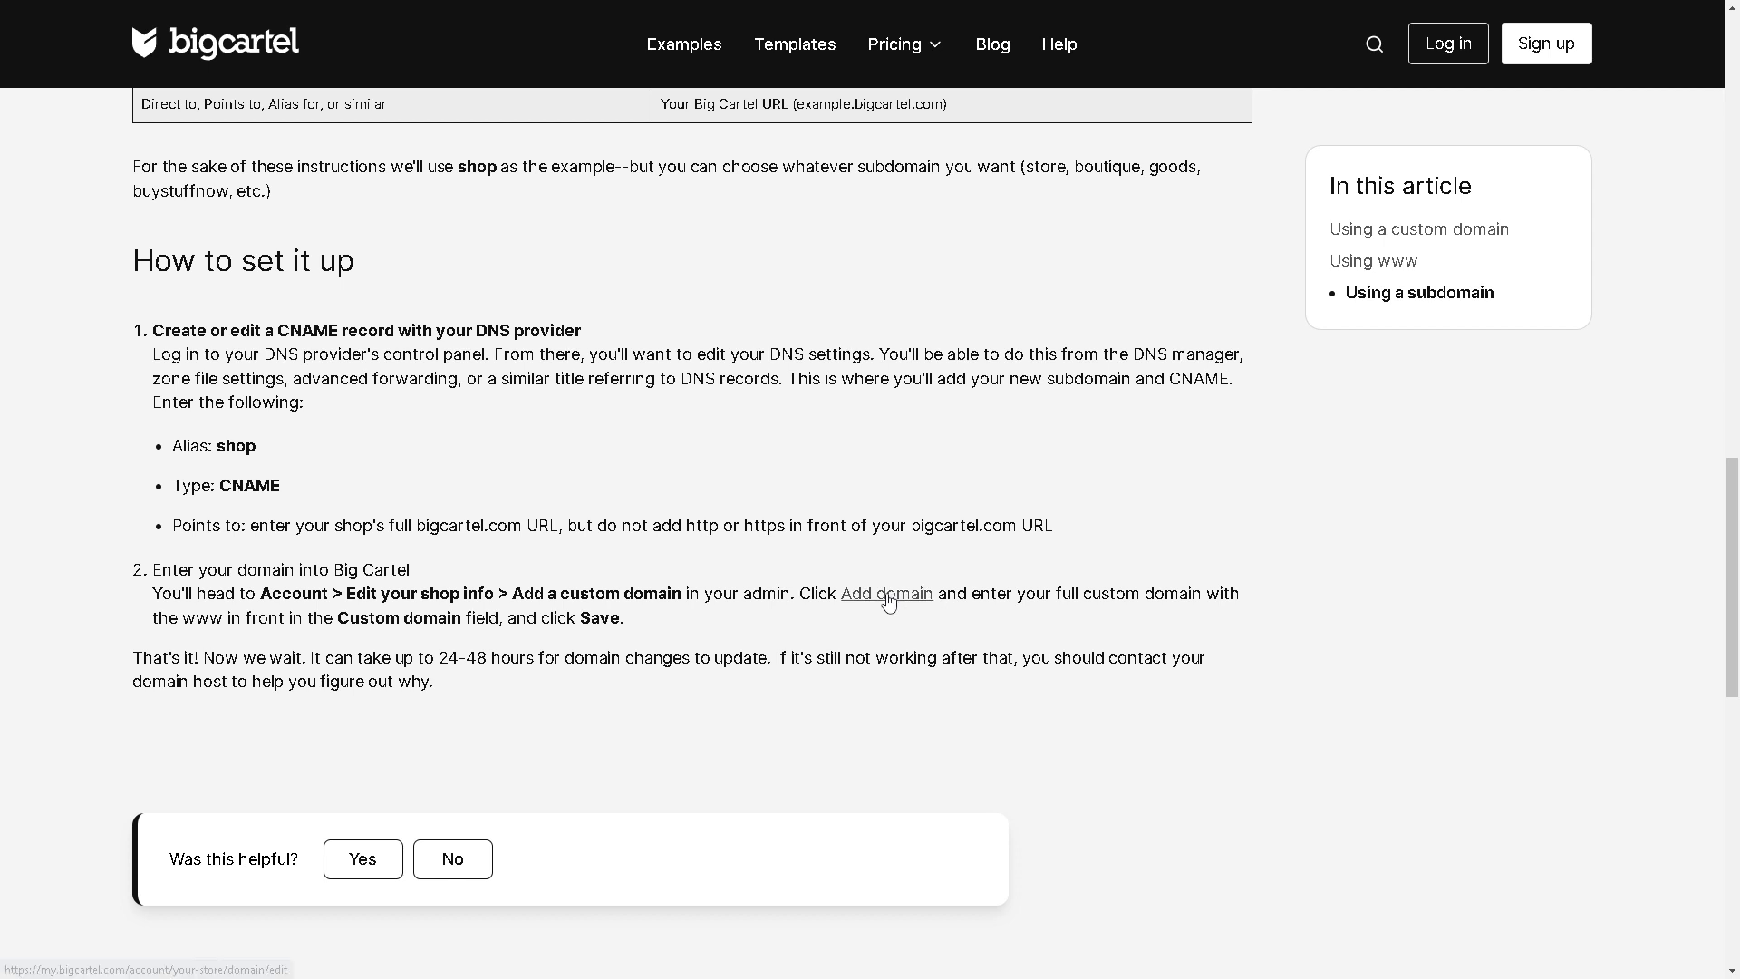
mouse_move(1183, 633)
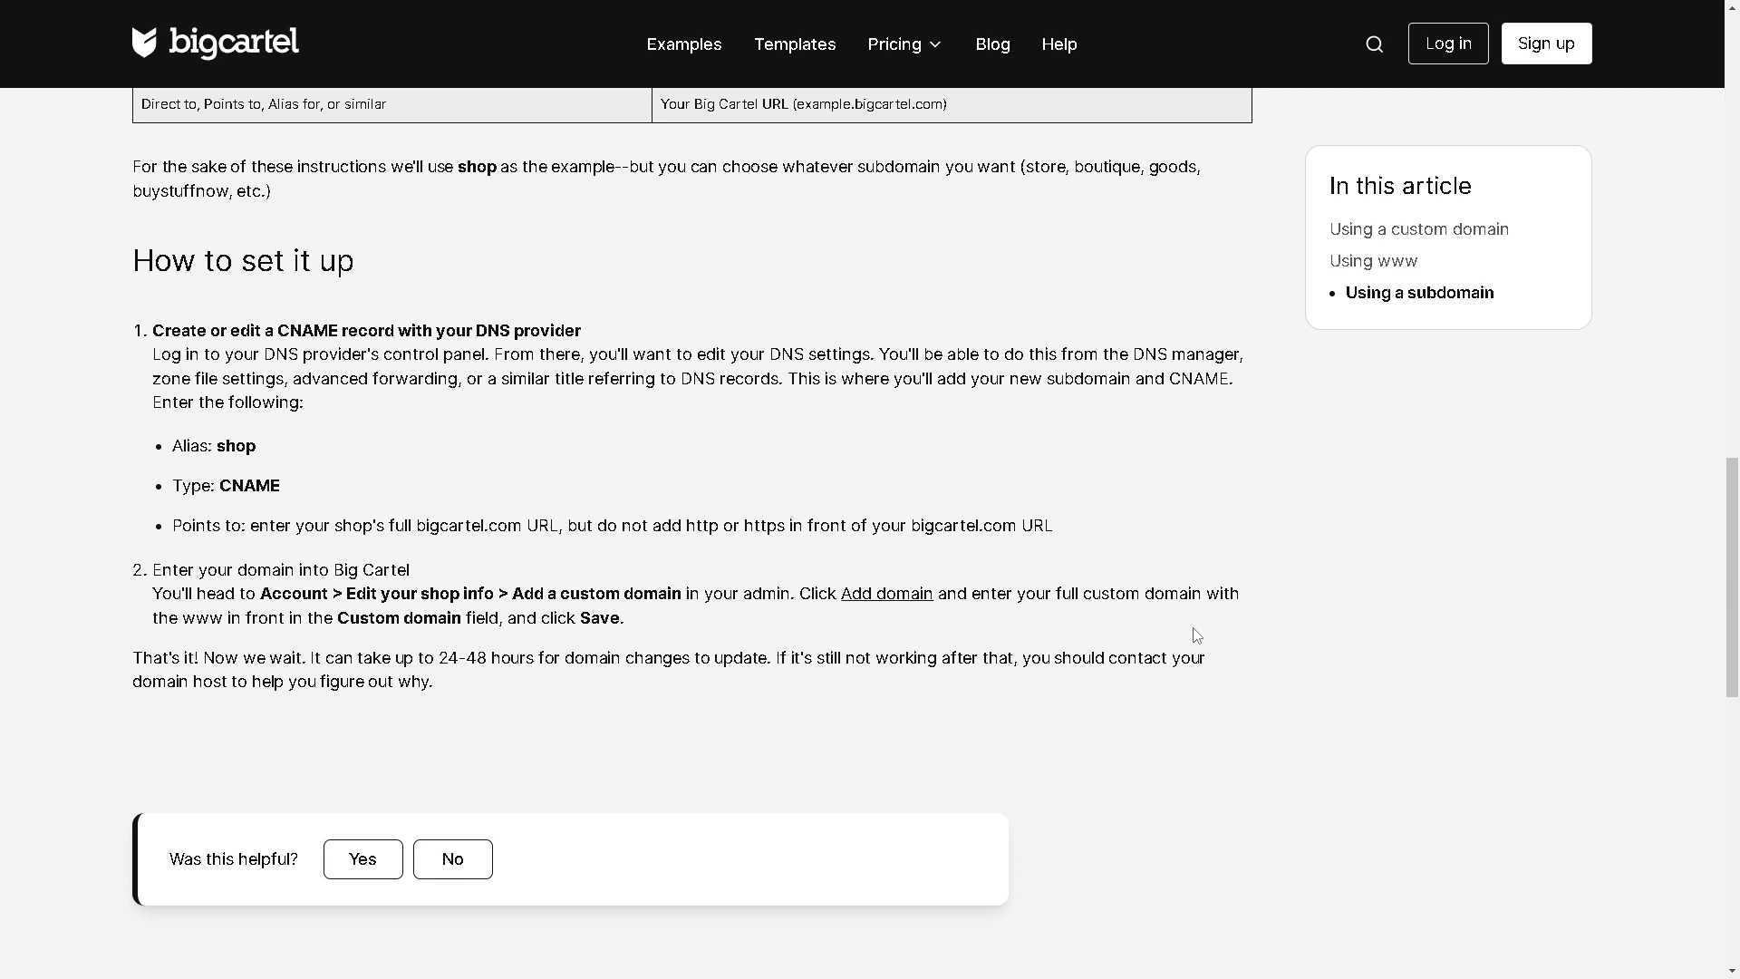
mouse_move(1168, 623)
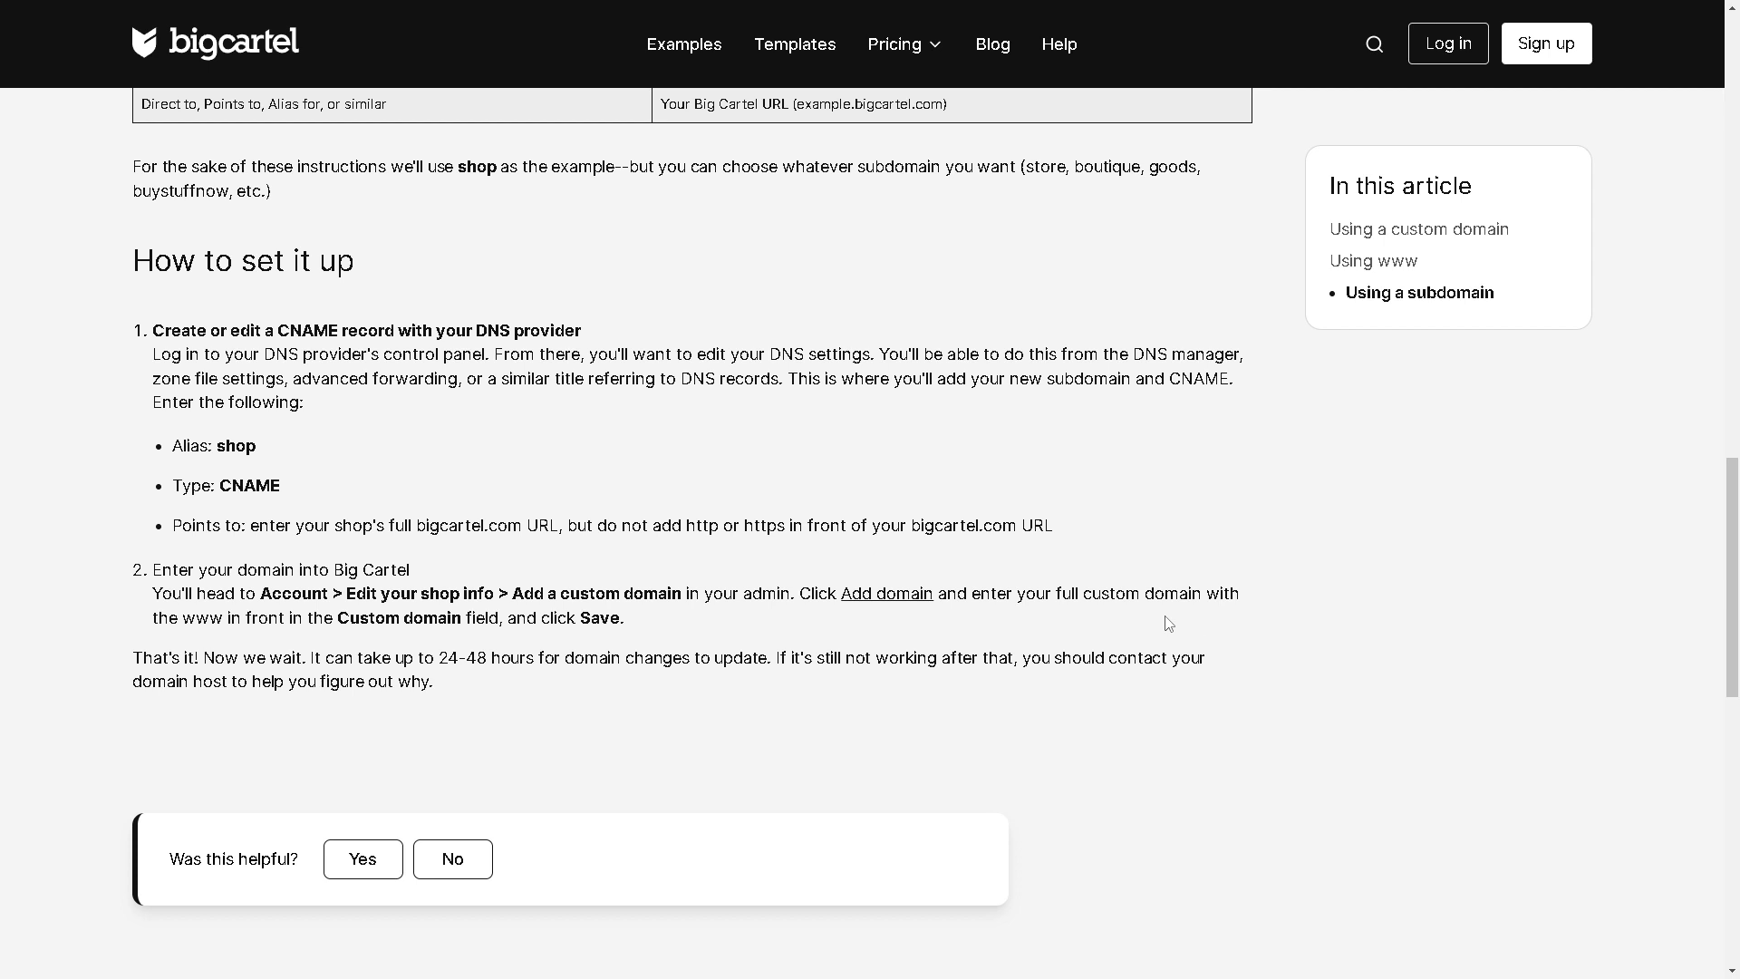
scroll("up", 3)
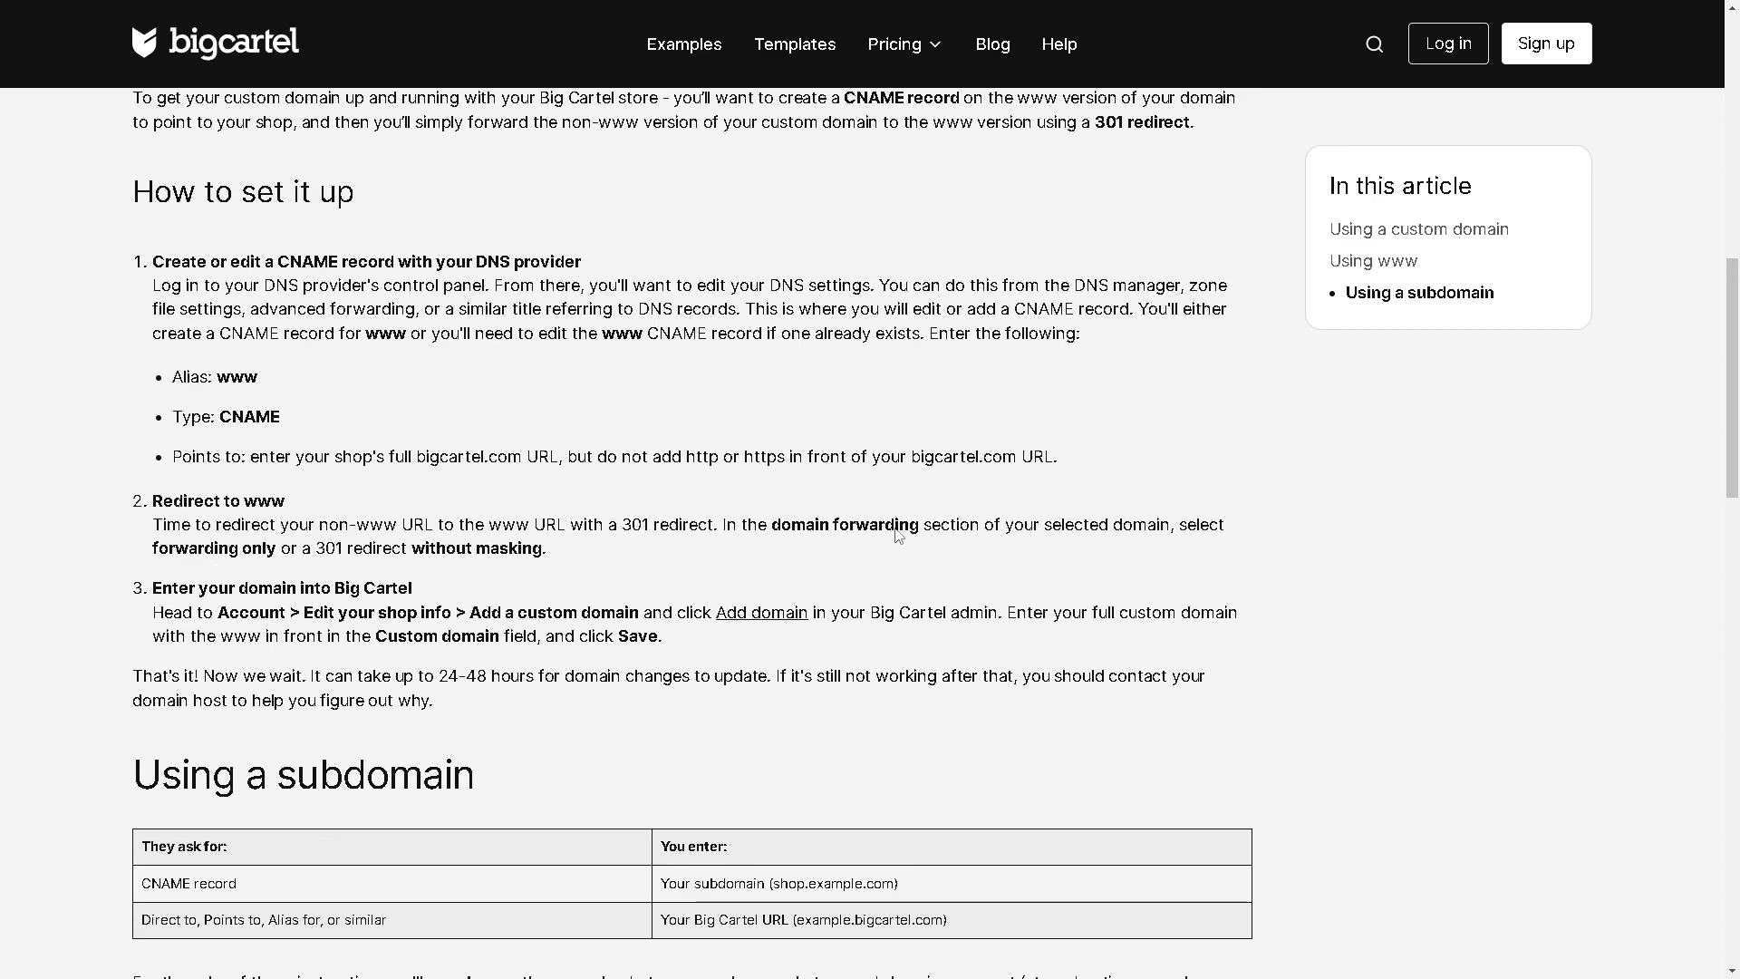
mouse_move(899, 537)
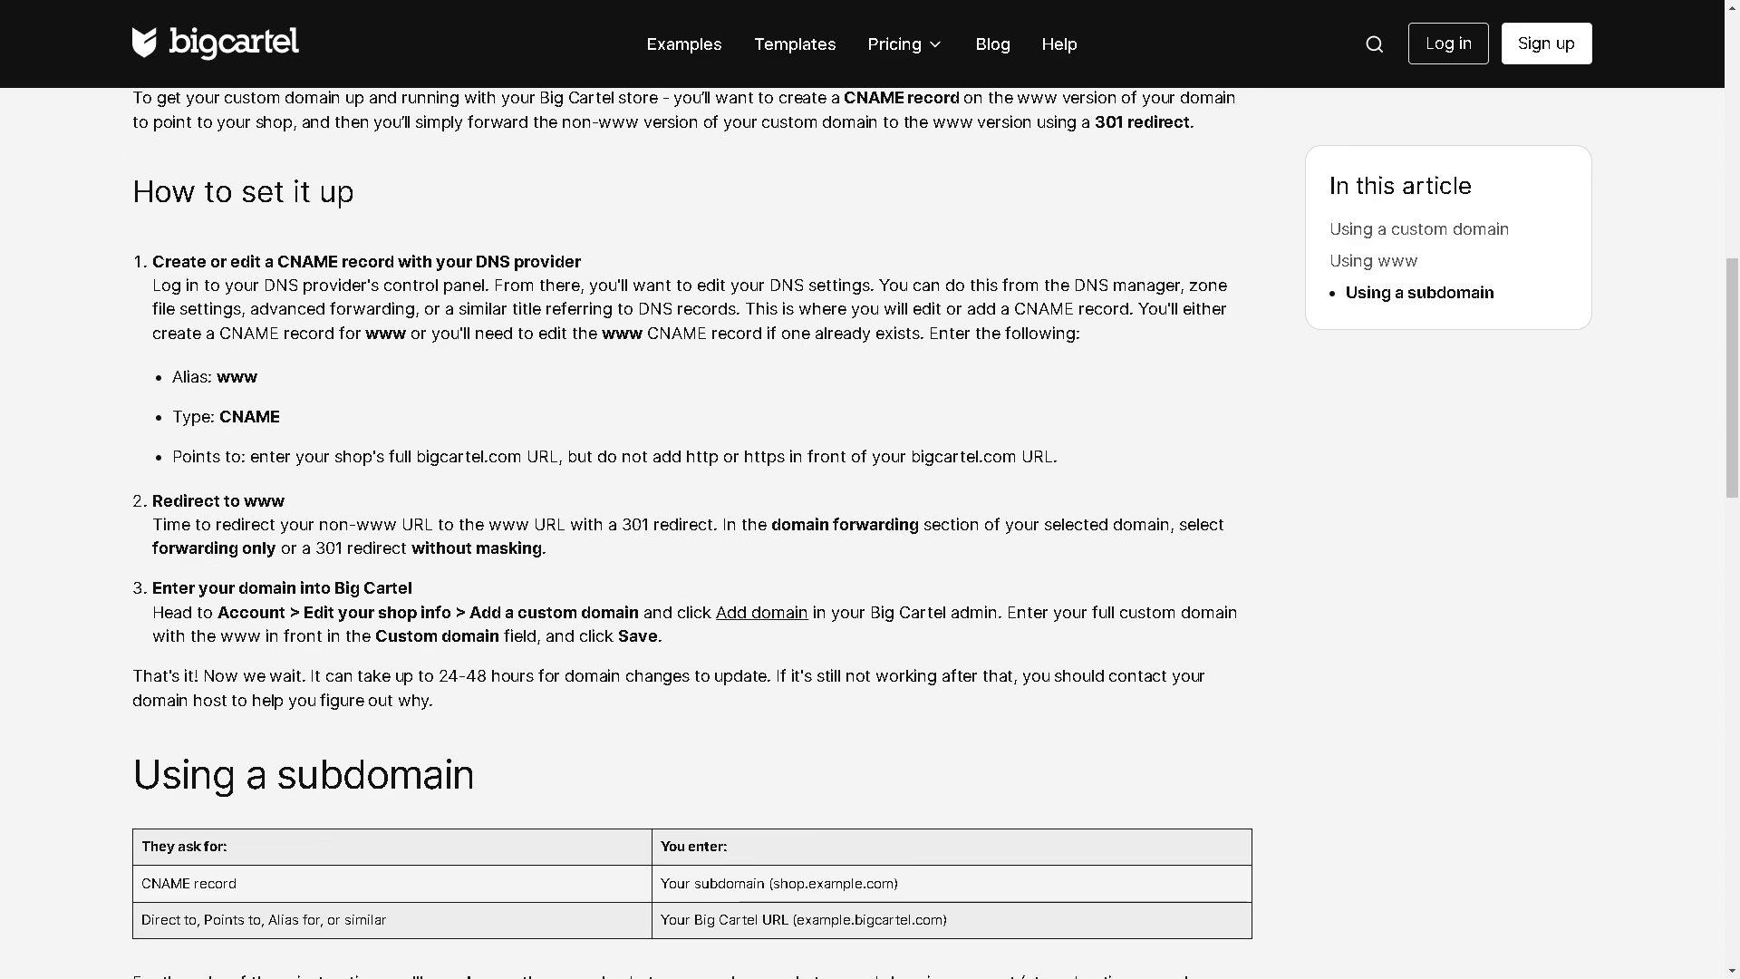